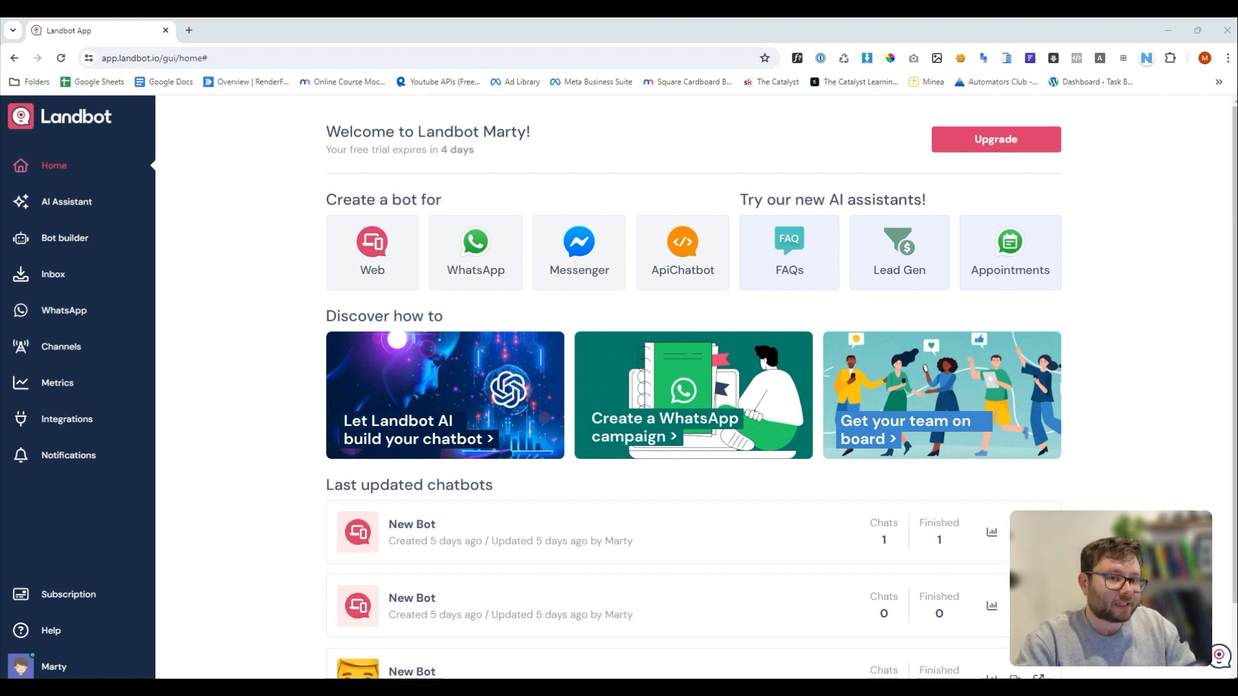
pyautogui.moveTo(1152, 172)
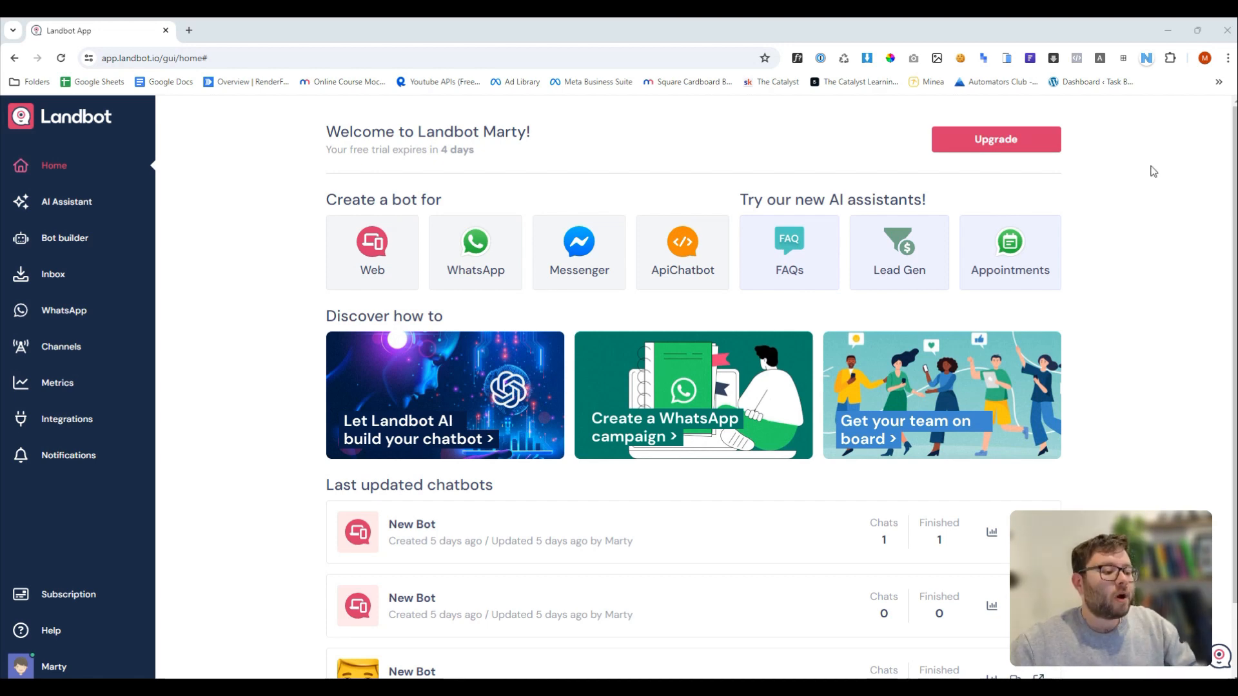
pyautogui.moveTo(1080, 226)
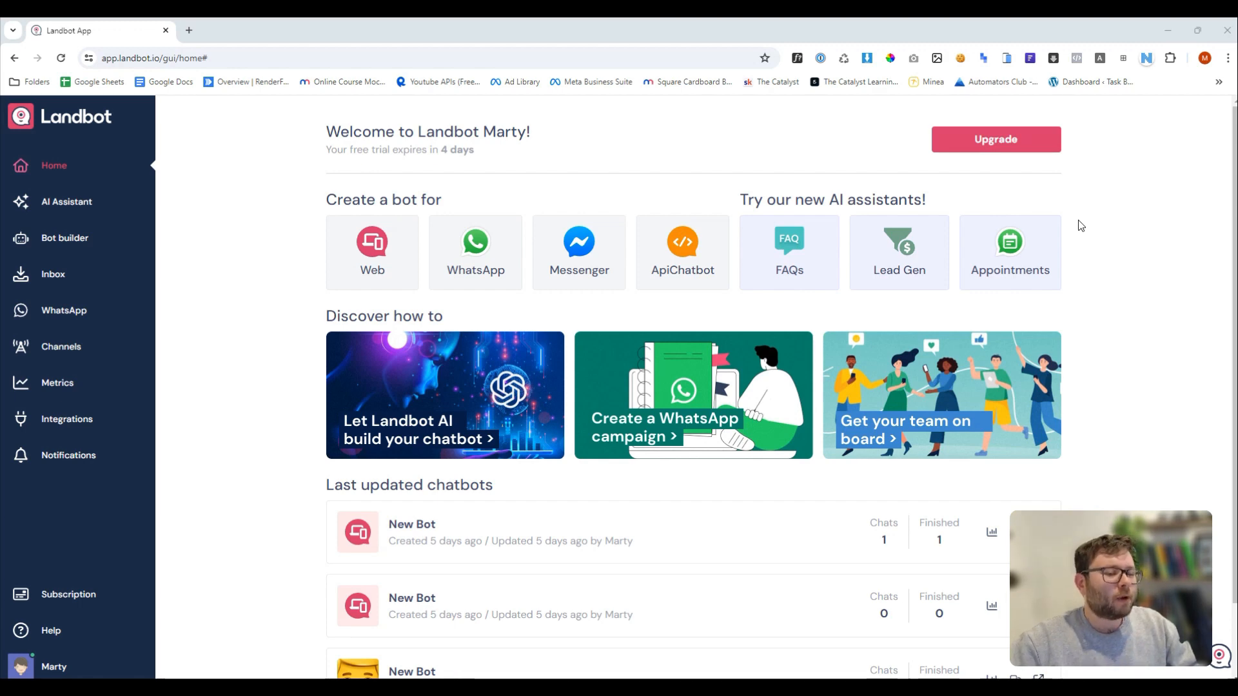
pyautogui.moveTo(484, 252)
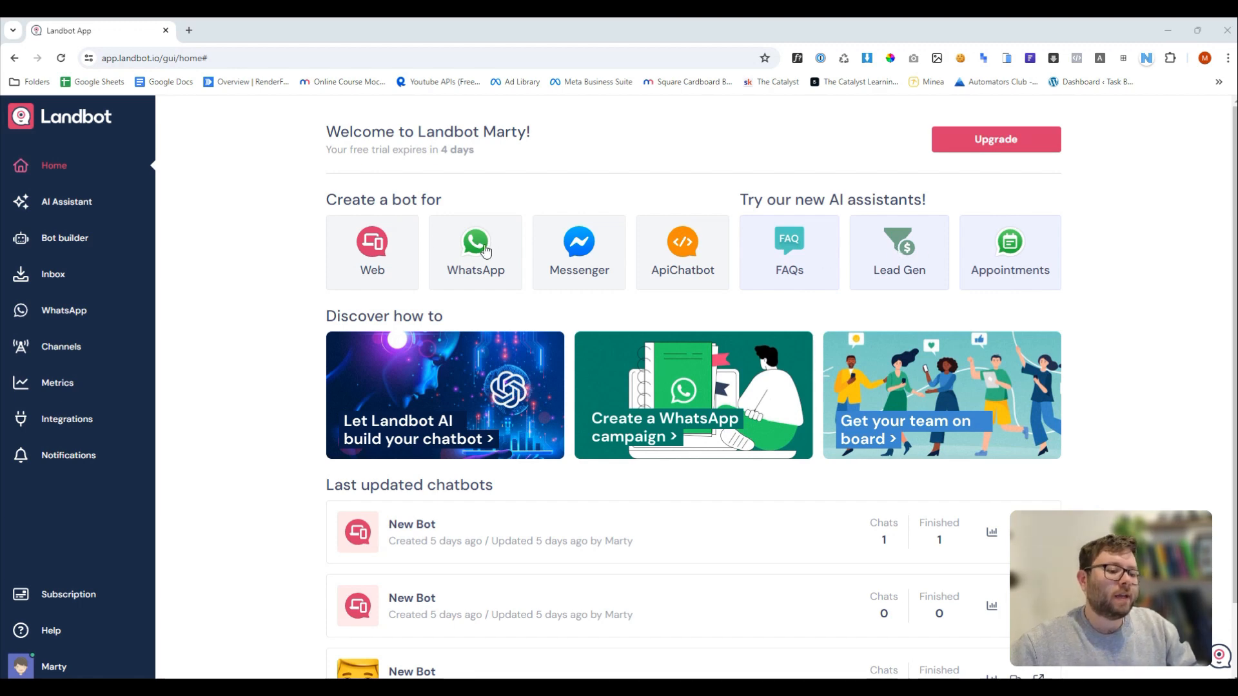
pyautogui.moveTo(335, 233)
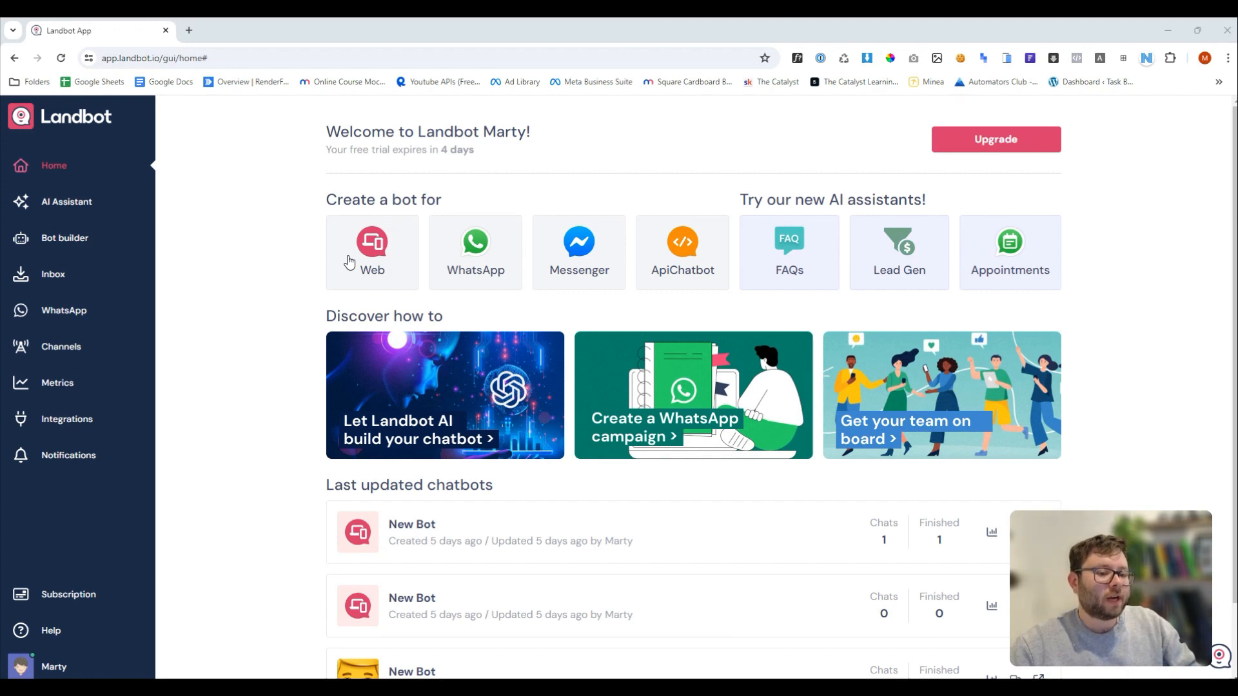
pyautogui.moveTo(296, 240)
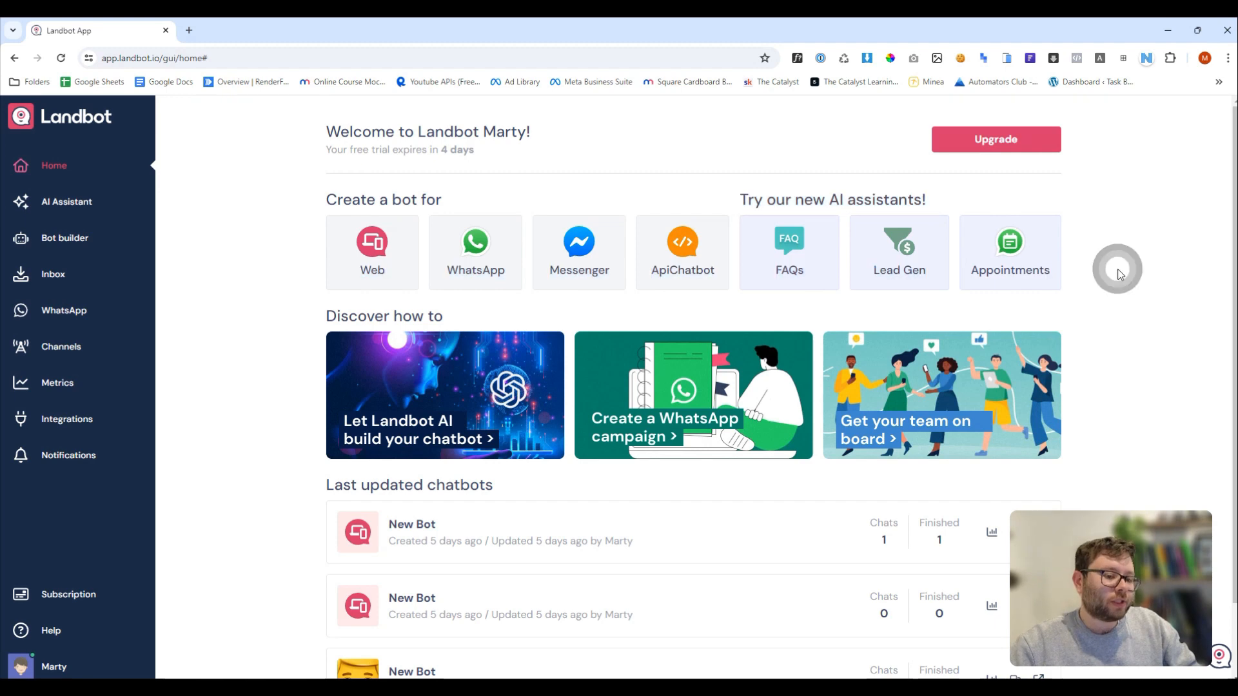
# Step: Review the published bot's live chat in the other tab, then return to its Landbot share page
pyautogui.scroll(-3)
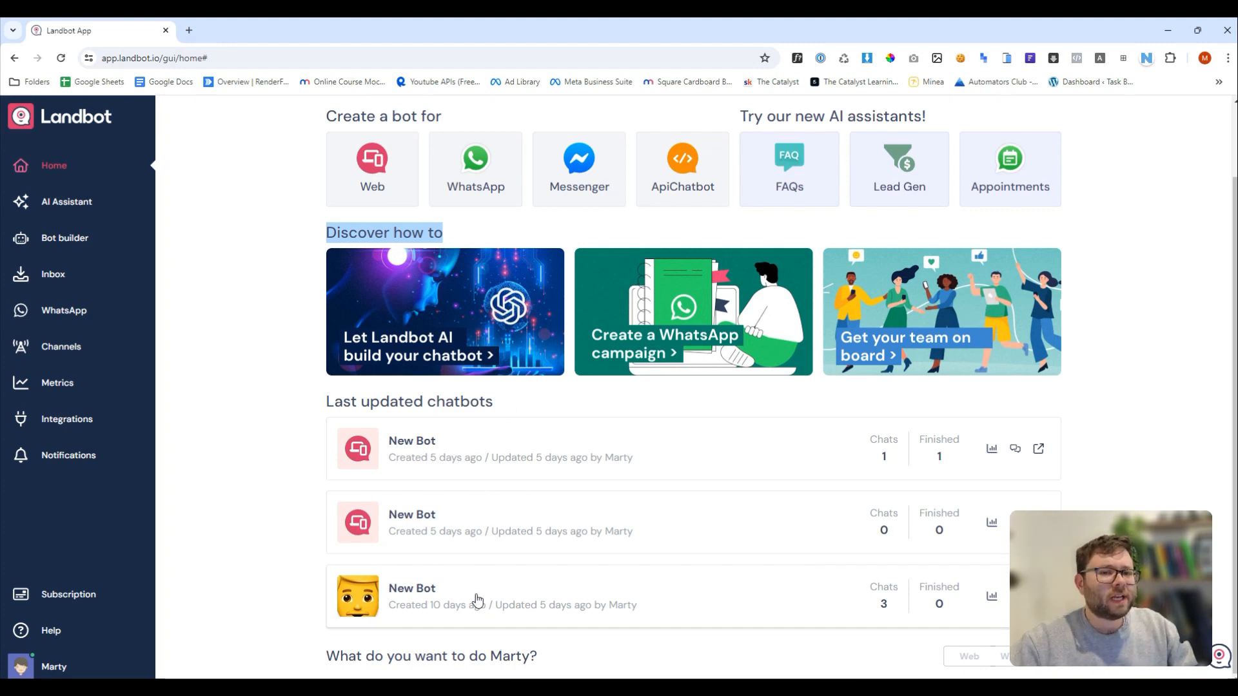
pyautogui.moveTo(906, 602)
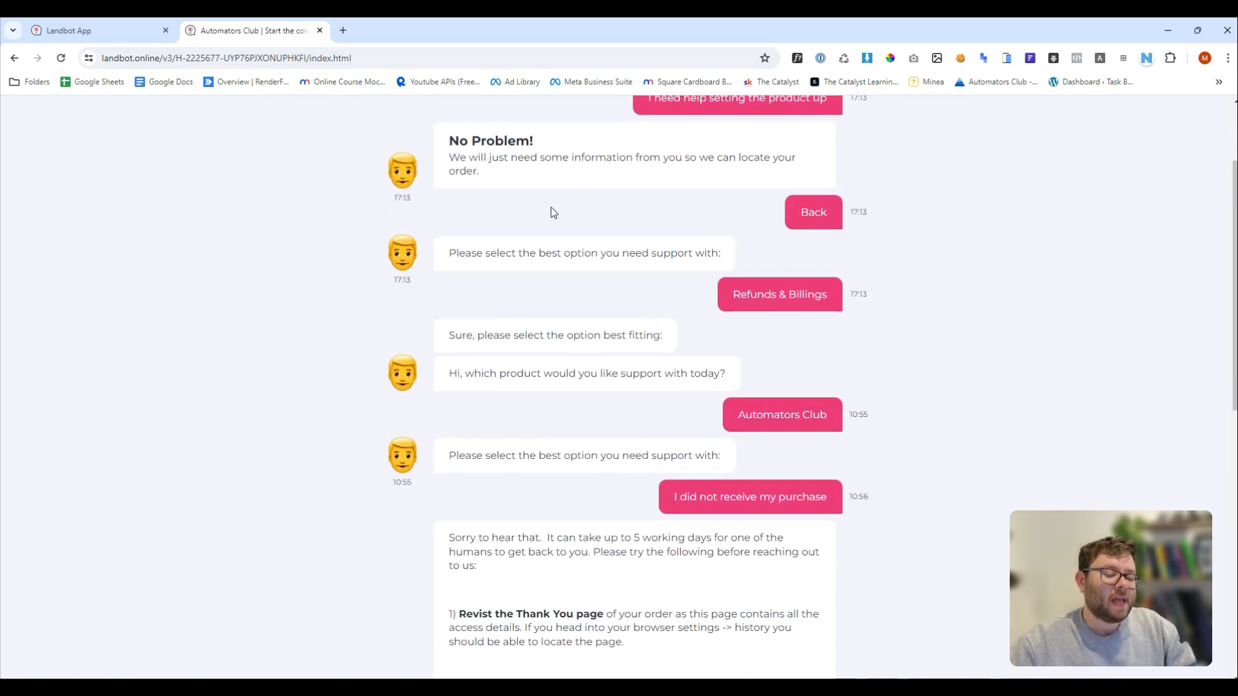
pyautogui.scroll(-3)
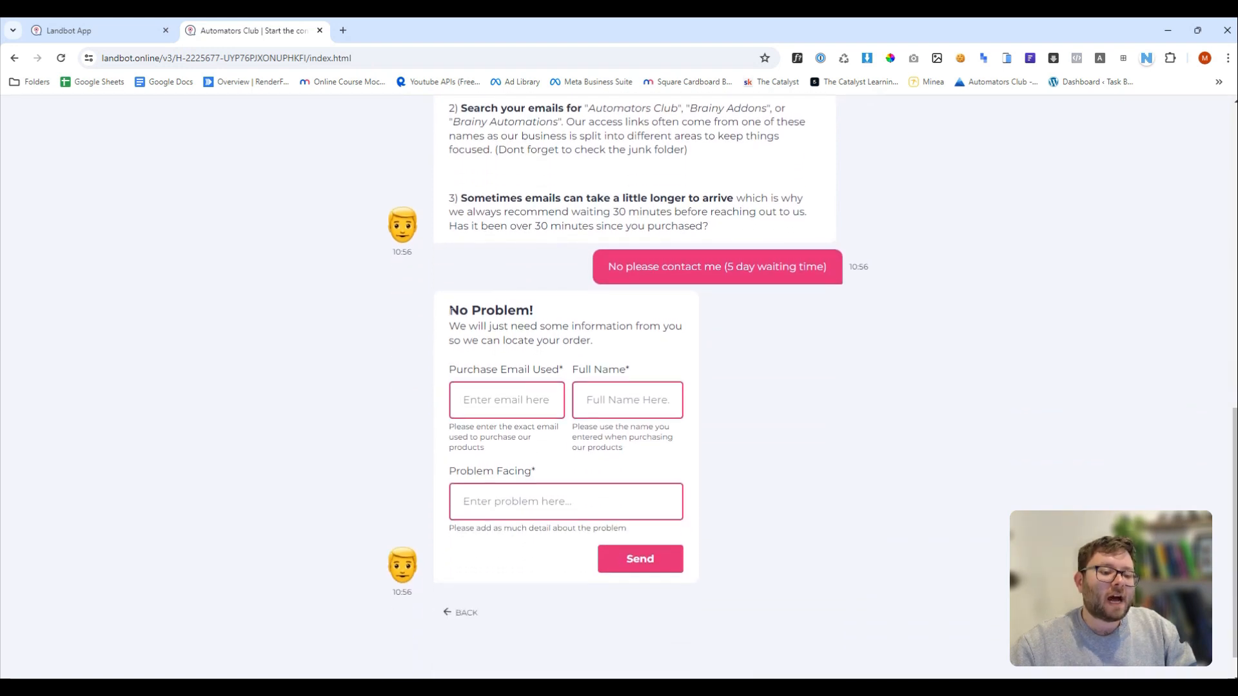
pyautogui.moveTo(449, 310); pyautogui.dragTo(592, 340)
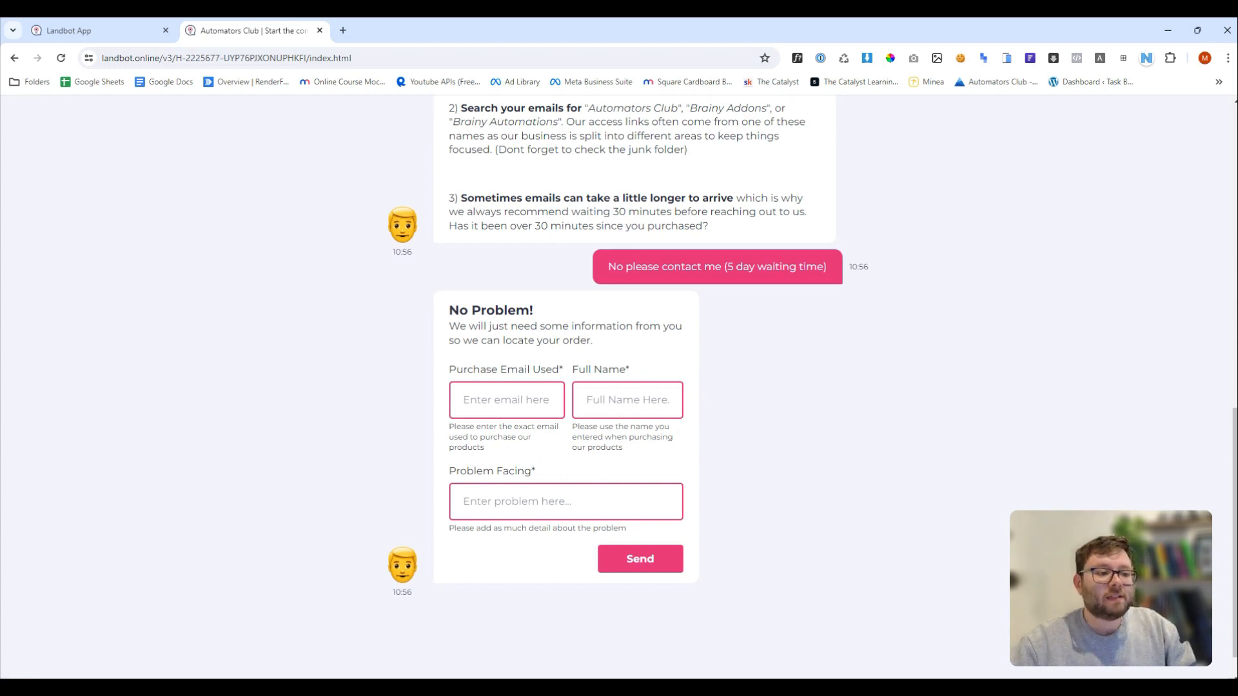
pyautogui.click(97, 30)
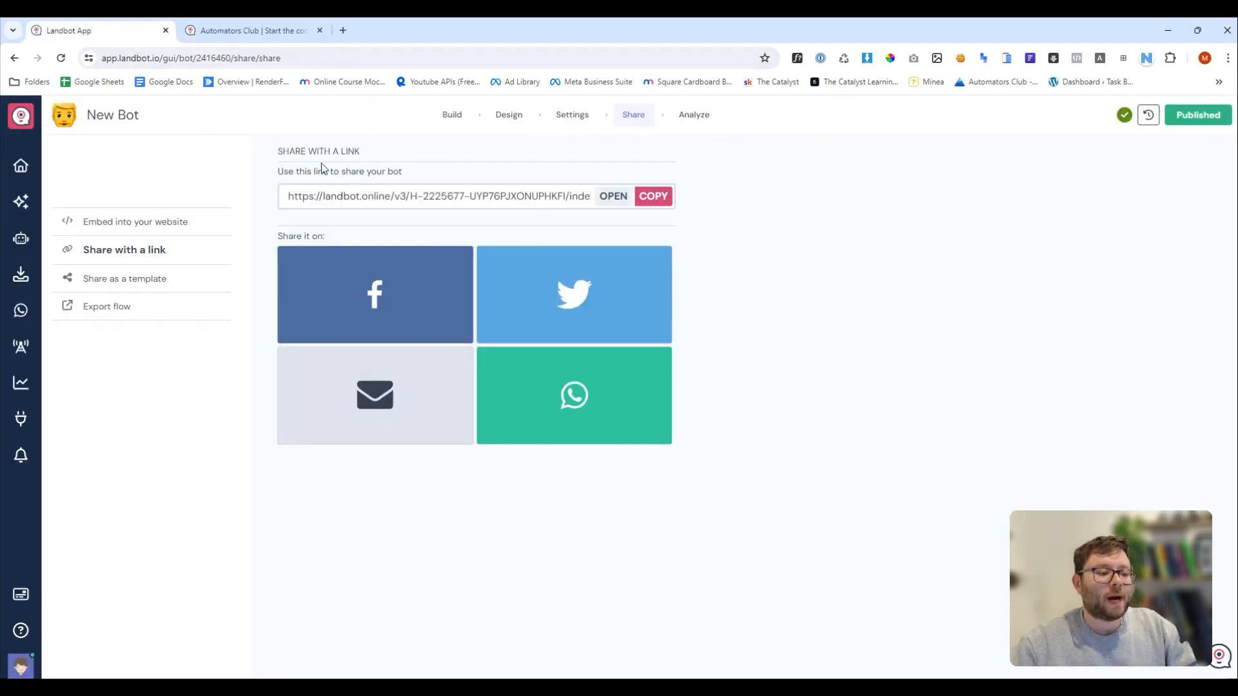
# Step: View the existing bot's flow in Build, then go back to the home dashboard
pyautogui.click(452, 115)
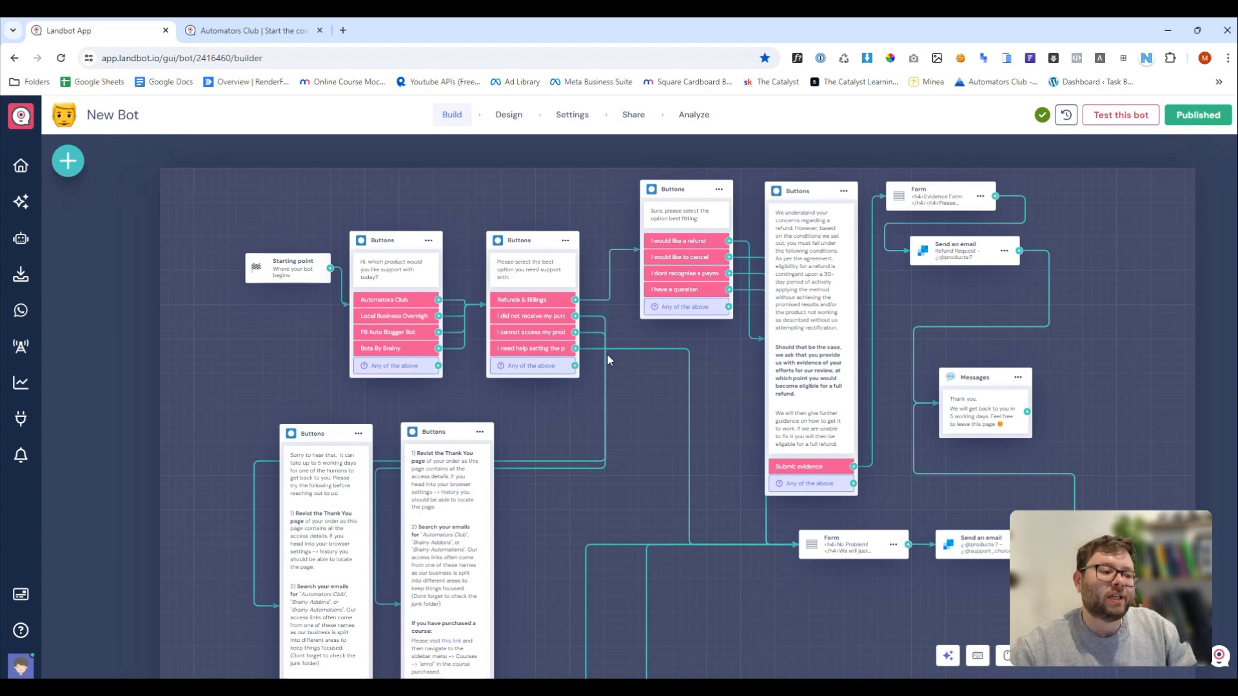
pyautogui.click(21, 164)
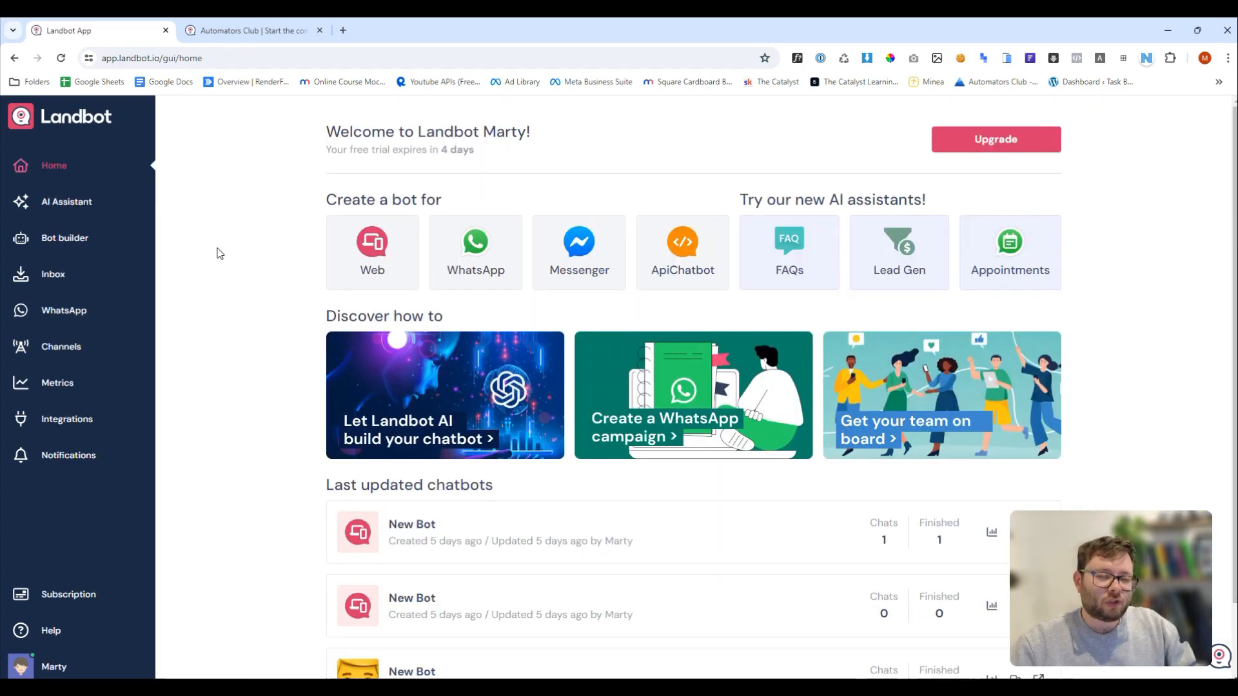
pyautogui.moveTo(403, 259)
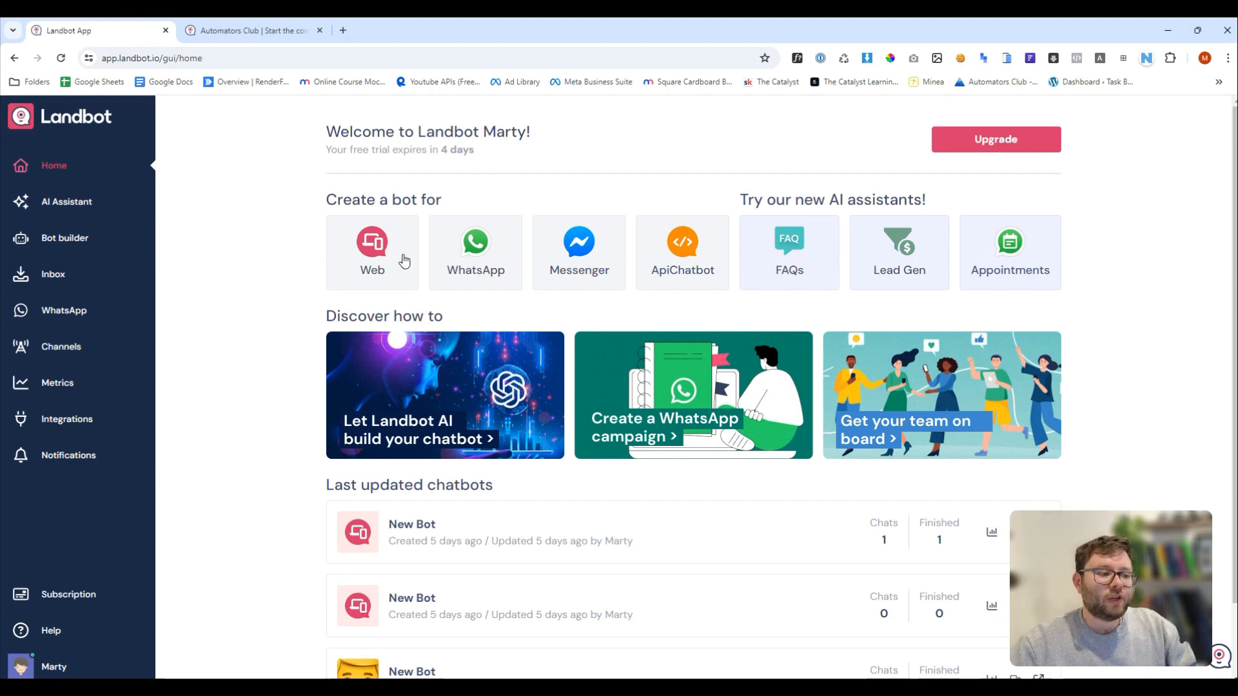
pyautogui.moveTo(955, 272)
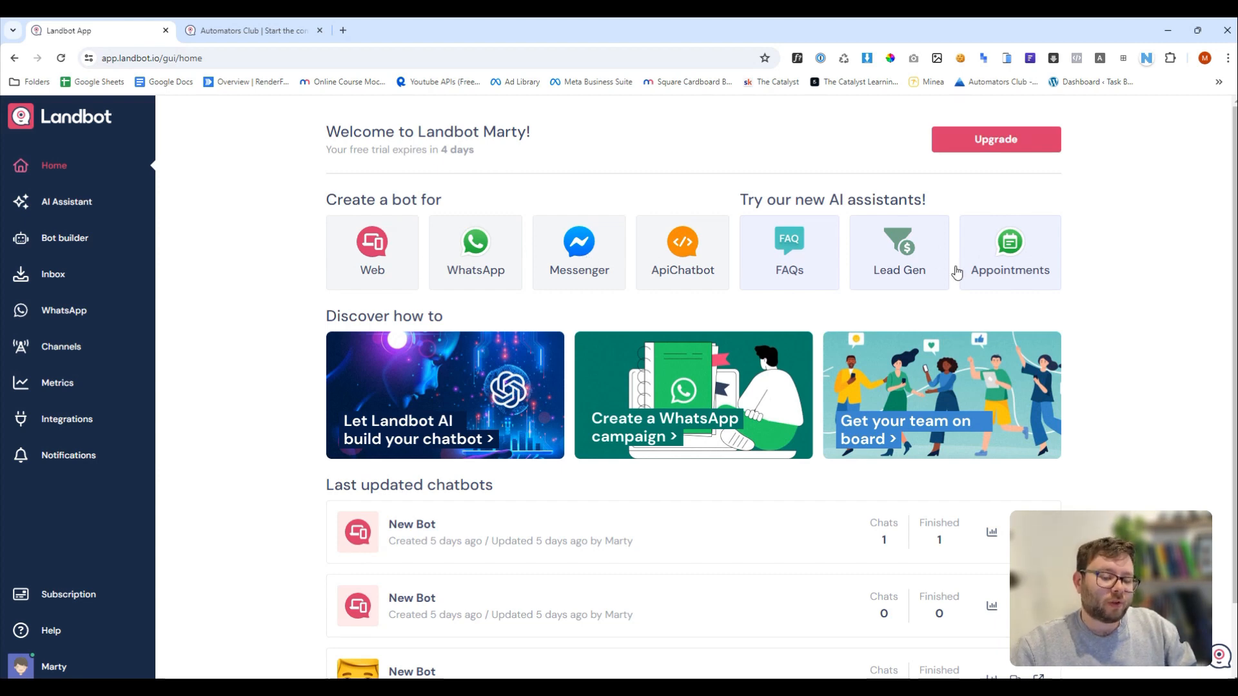
# Step: Create a new Web chatbot started from scratch in a blank builder
pyautogui.click(371, 253)
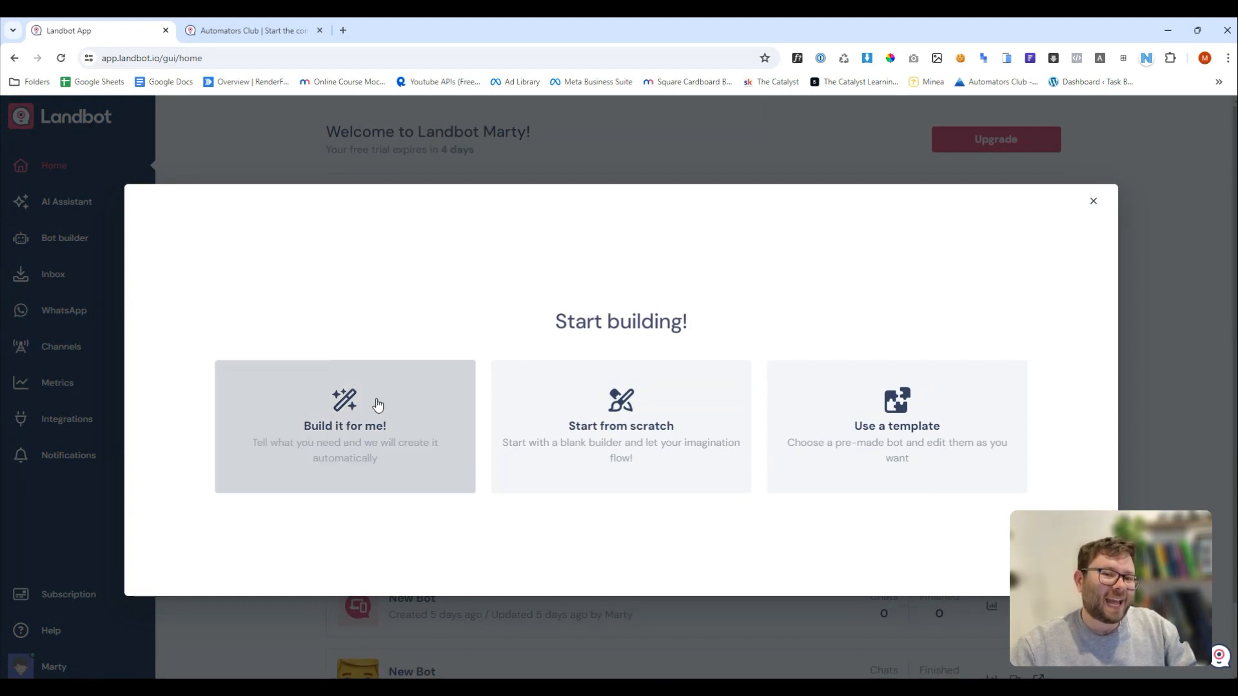
pyautogui.moveTo(720, 460)
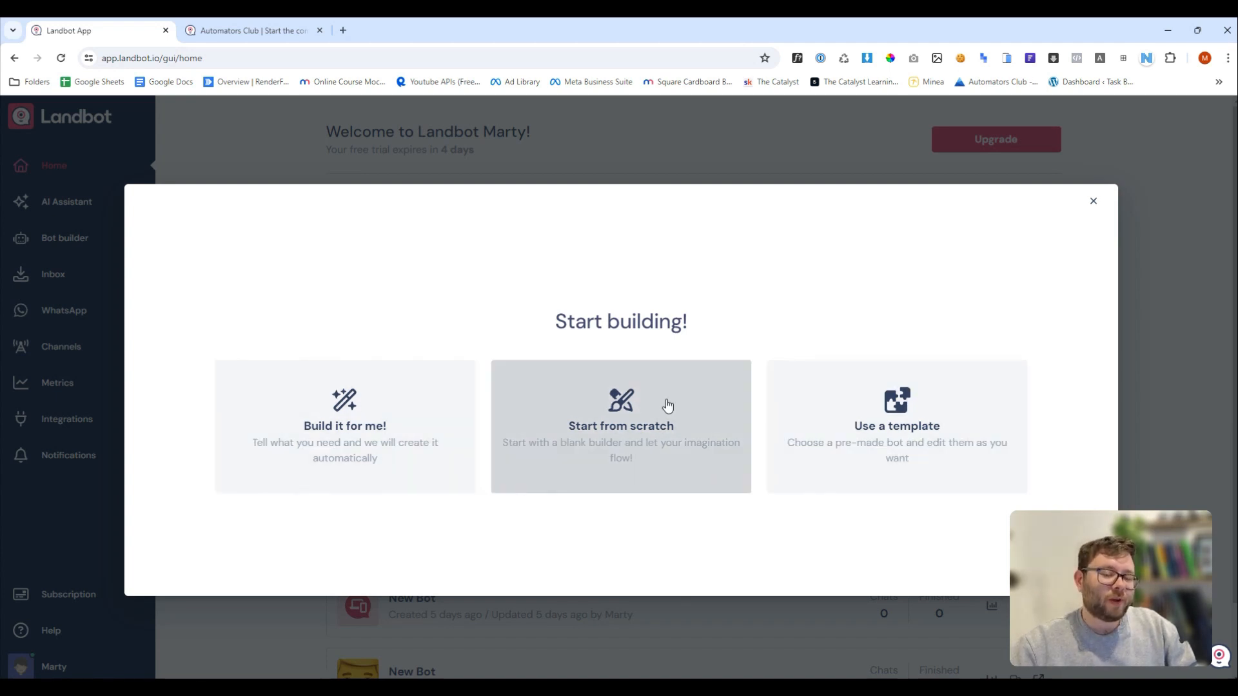
pyautogui.moveTo(635, 445)
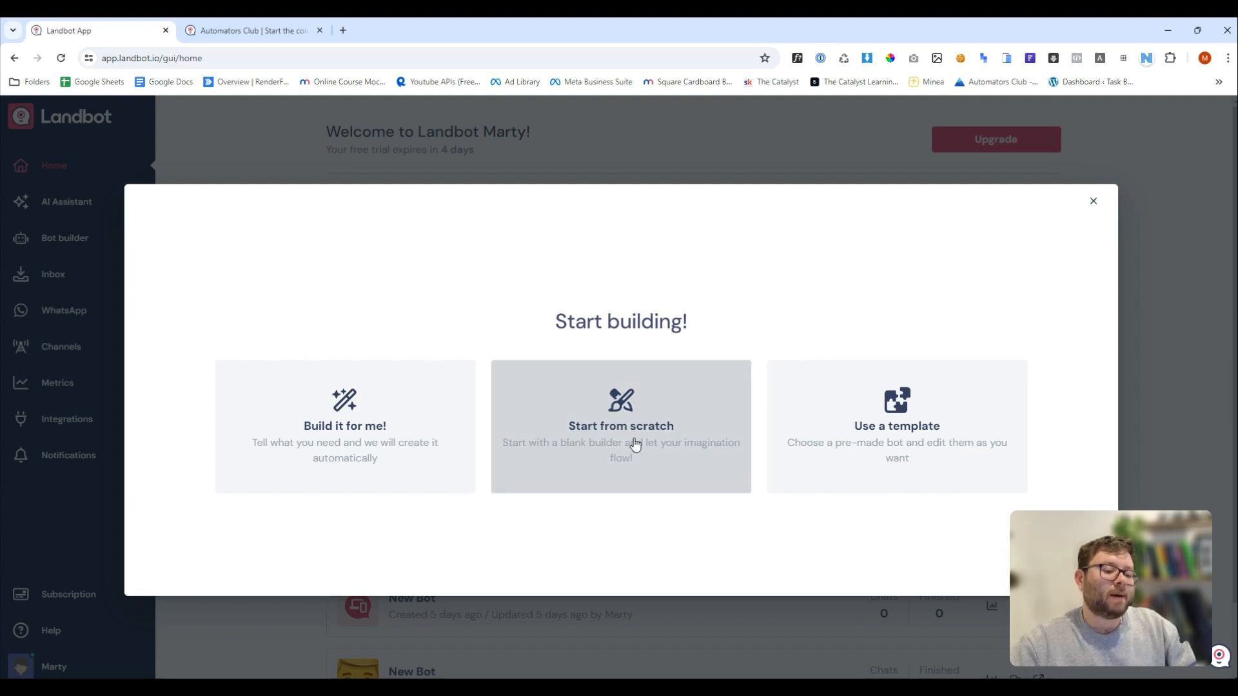
pyautogui.click(620, 427)
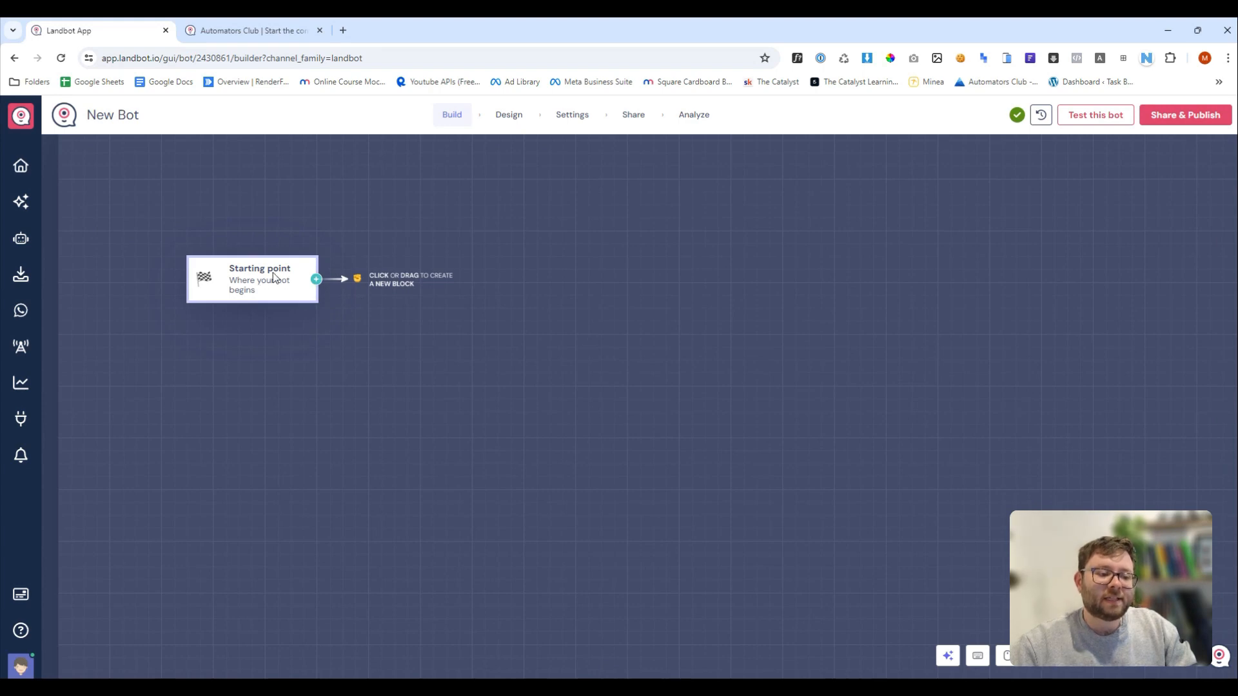
pyautogui.moveTo(272, 301)
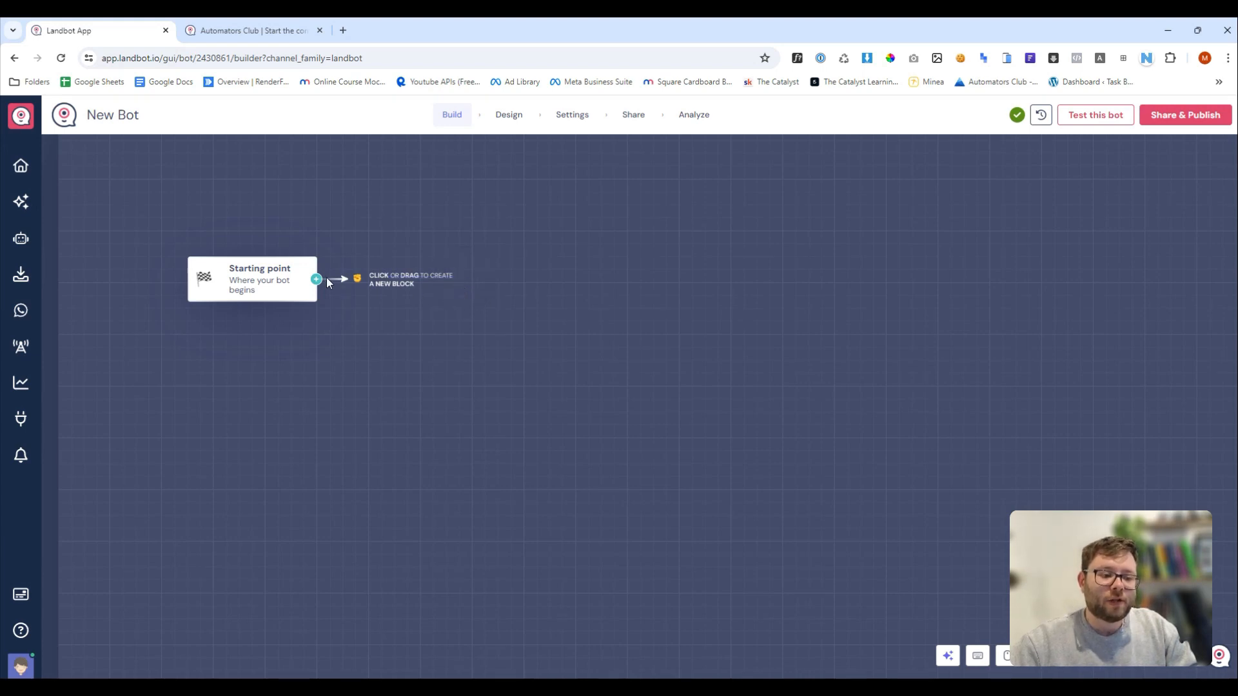
# Step: Add an 'Ask for a name' block after the starting point and apply it
pyautogui.click(357, 279)
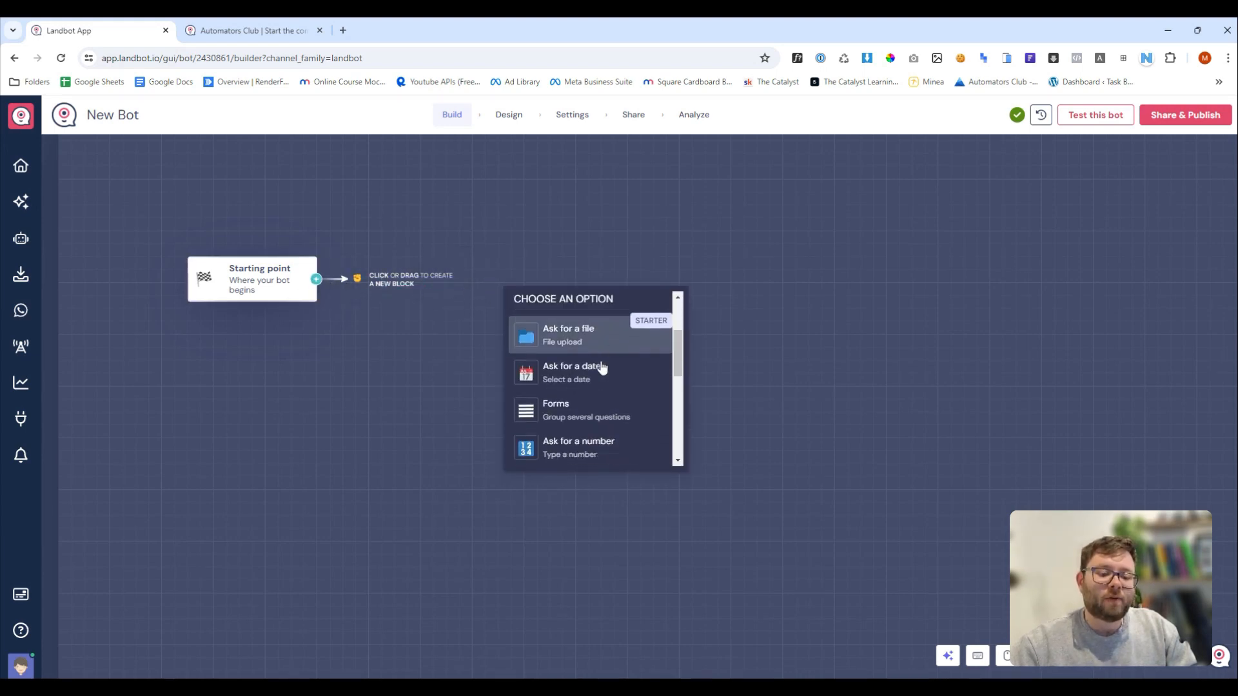
pyautogui.scroll(-3)
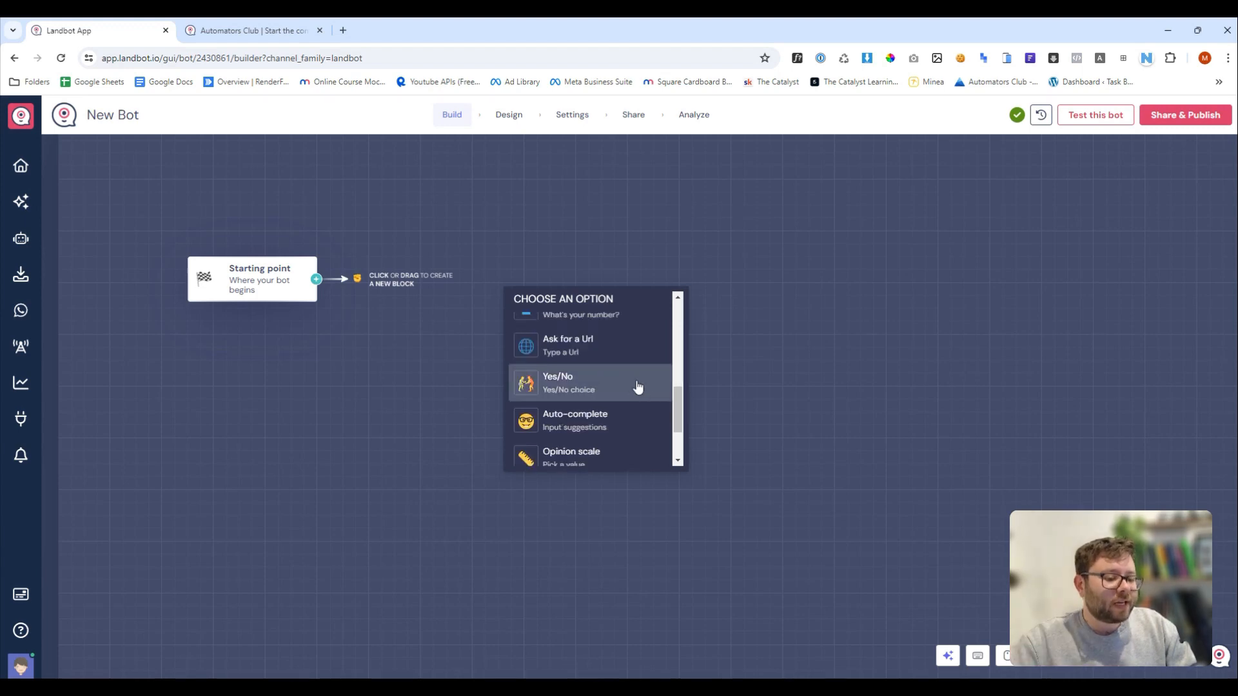
pyautogui.scroll(-3)
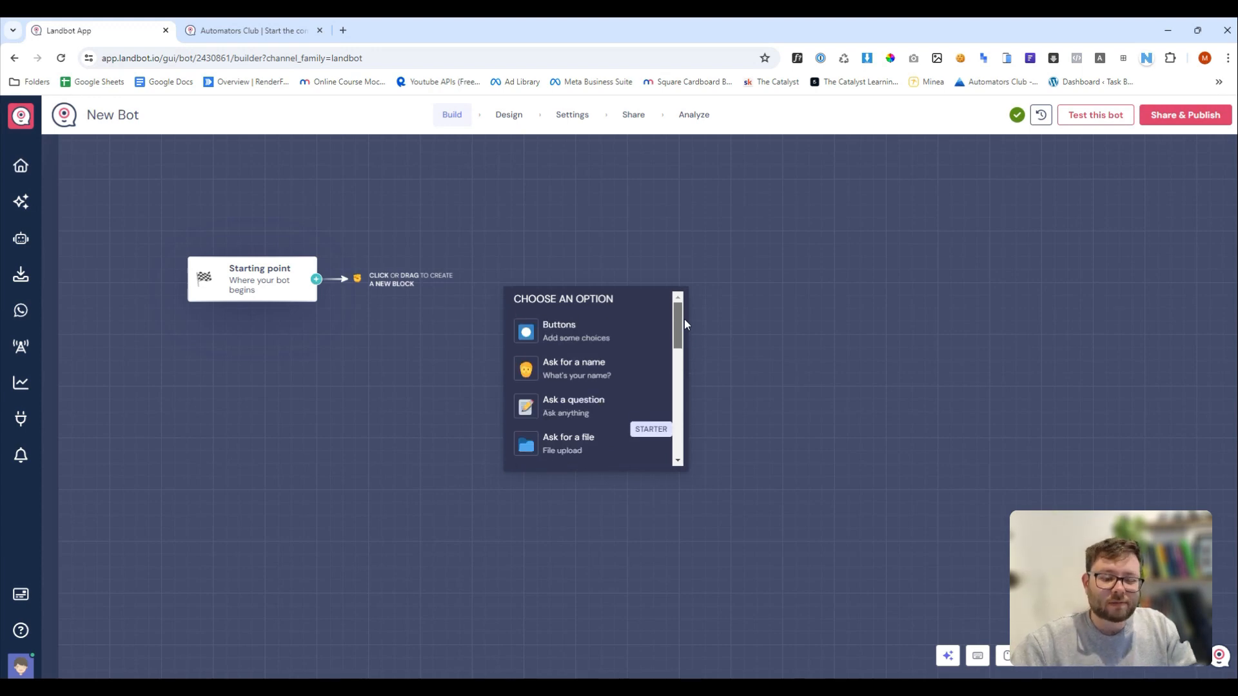
pyautogui.moveTo(620, 331)
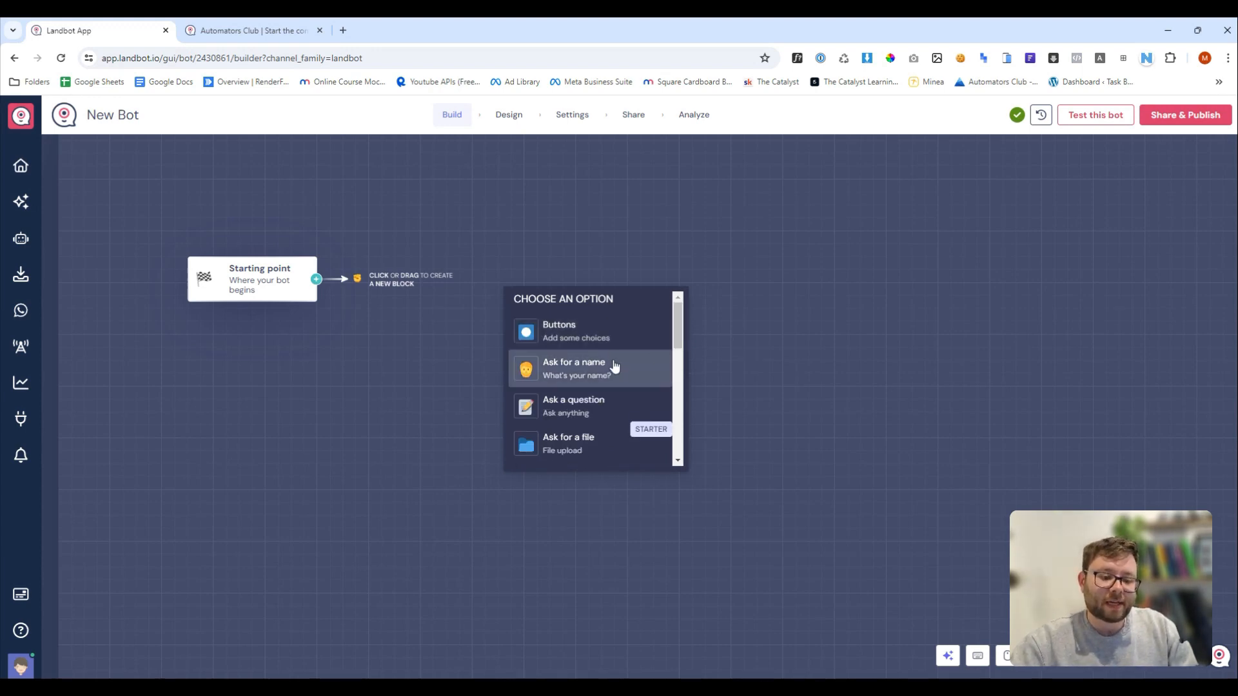
pyautogui.click(574, 368)
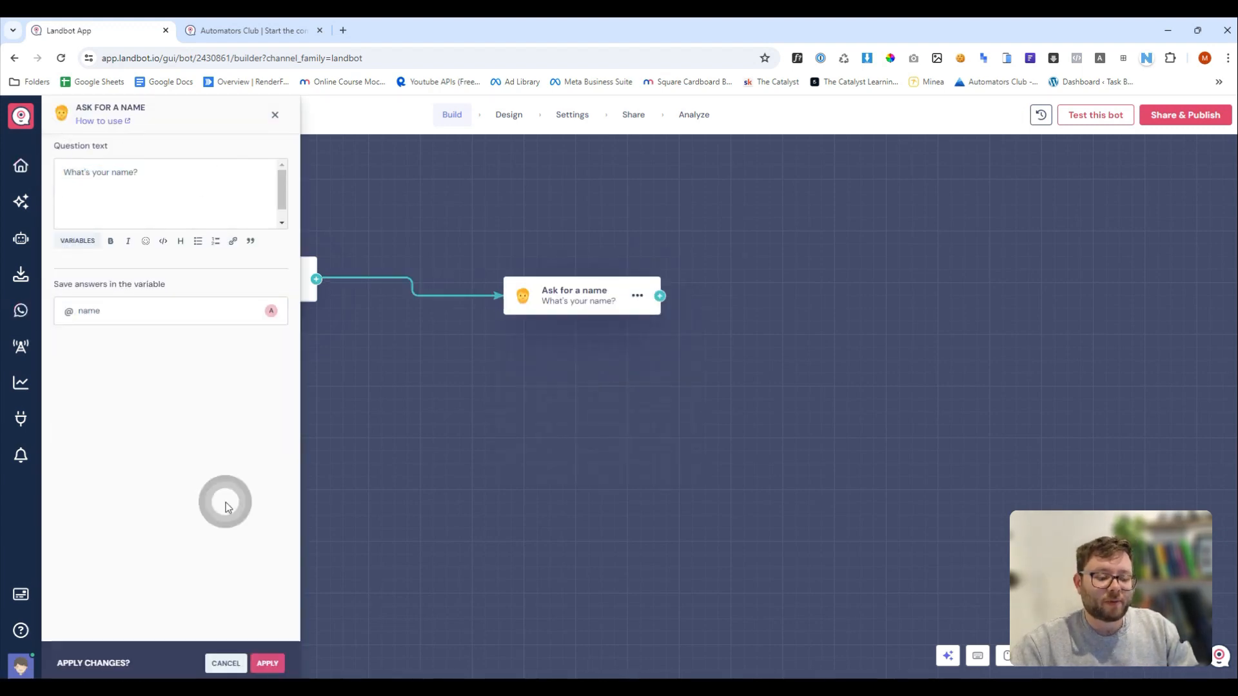
pyautogui.click(275, 115)
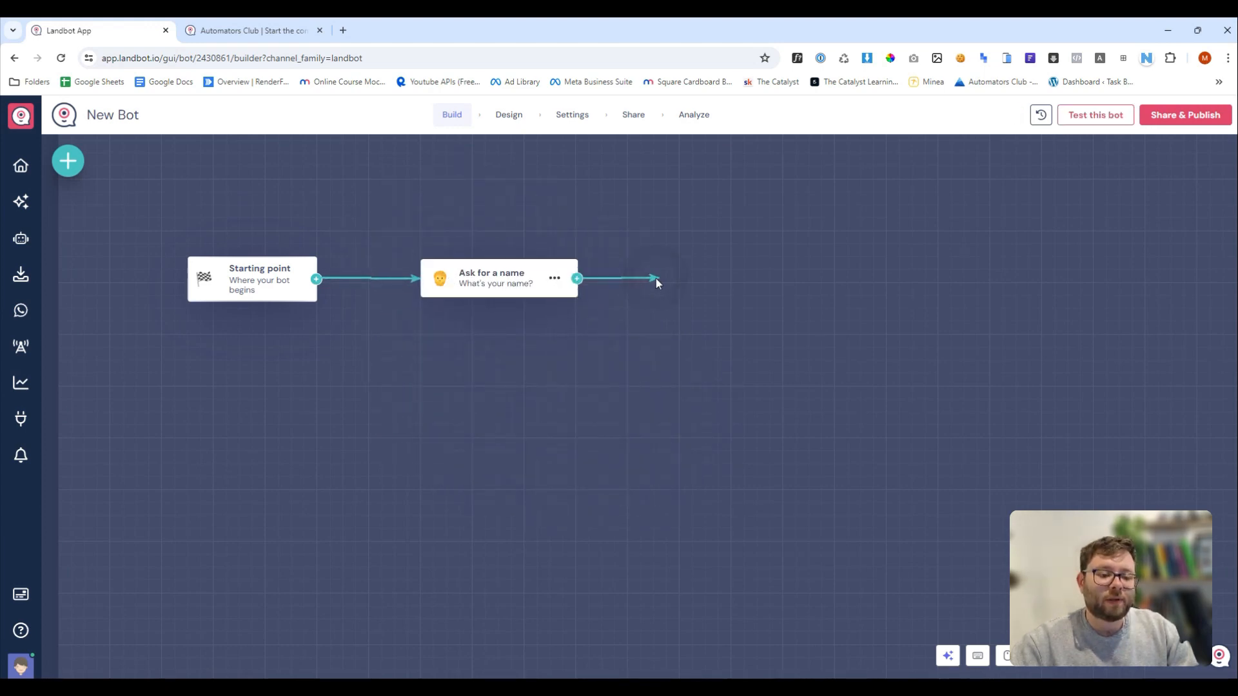
# Step: Add a Buttons block asking 'What can I help you with today?' with Billing and Product help choices
pyautogui.click(577, 278)
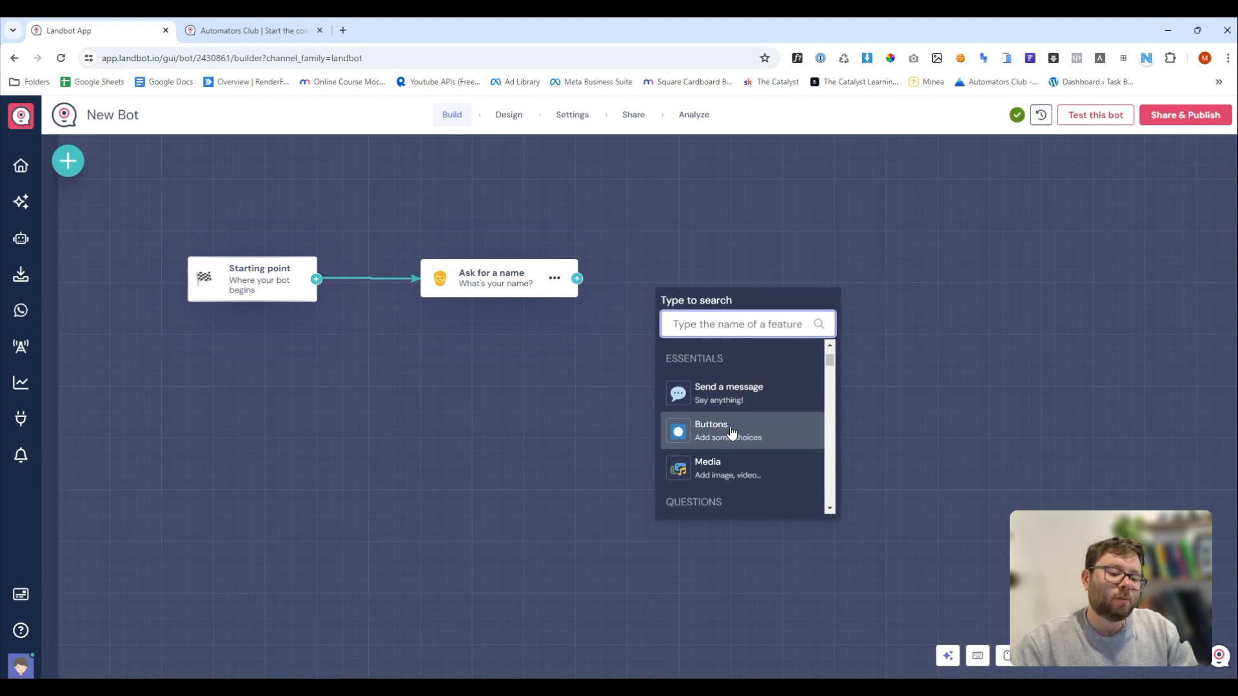
pyautogui.click(710, 430)
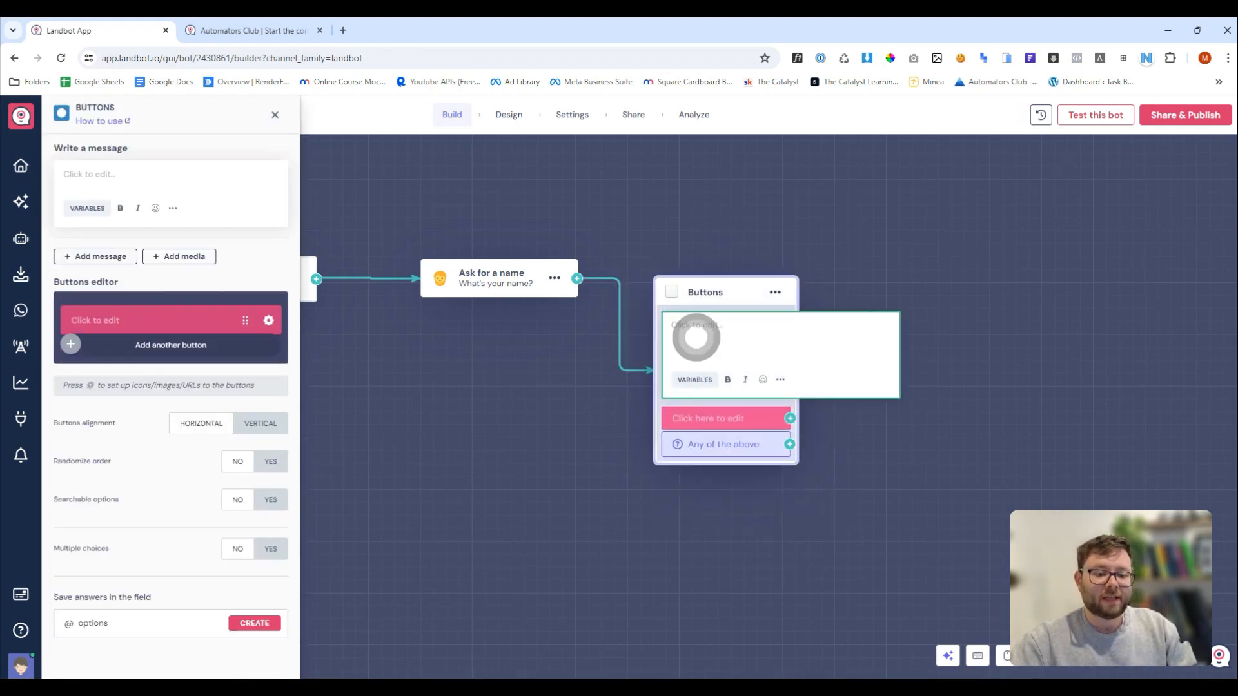
pyautogui.write('What can I help you with today?')
pyautogui.click(170, 320)
pyautogui.write('Billing')
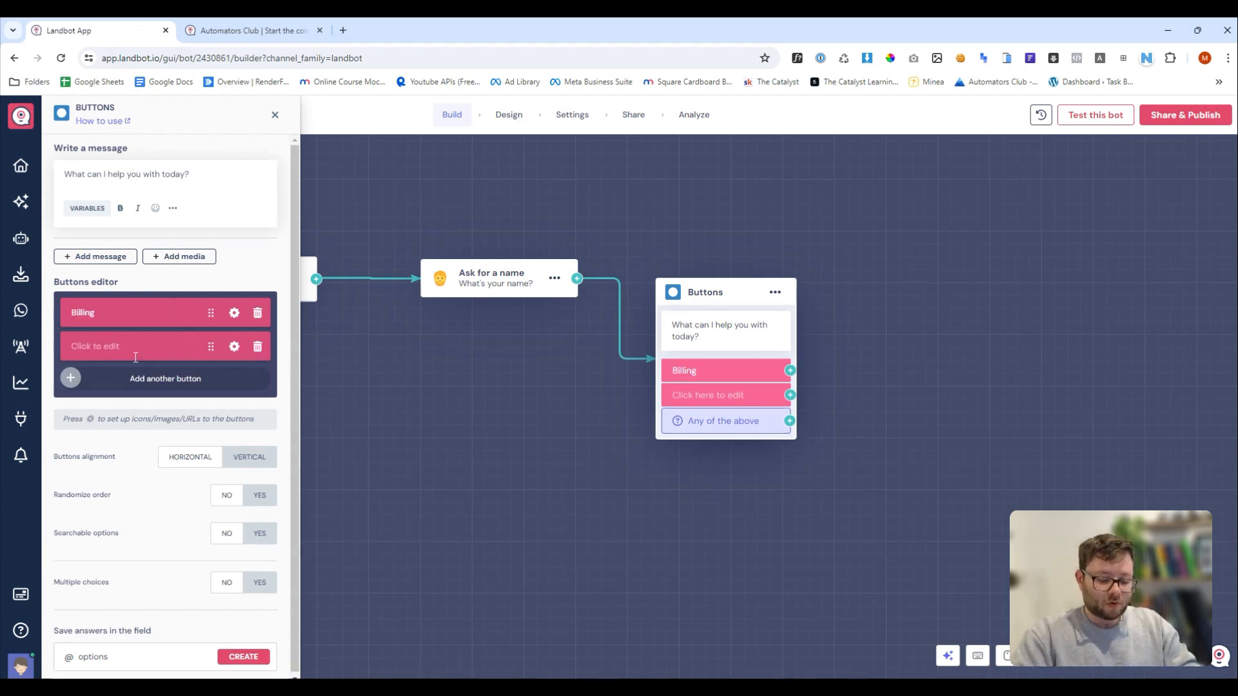
pyautogui.write('Product help')
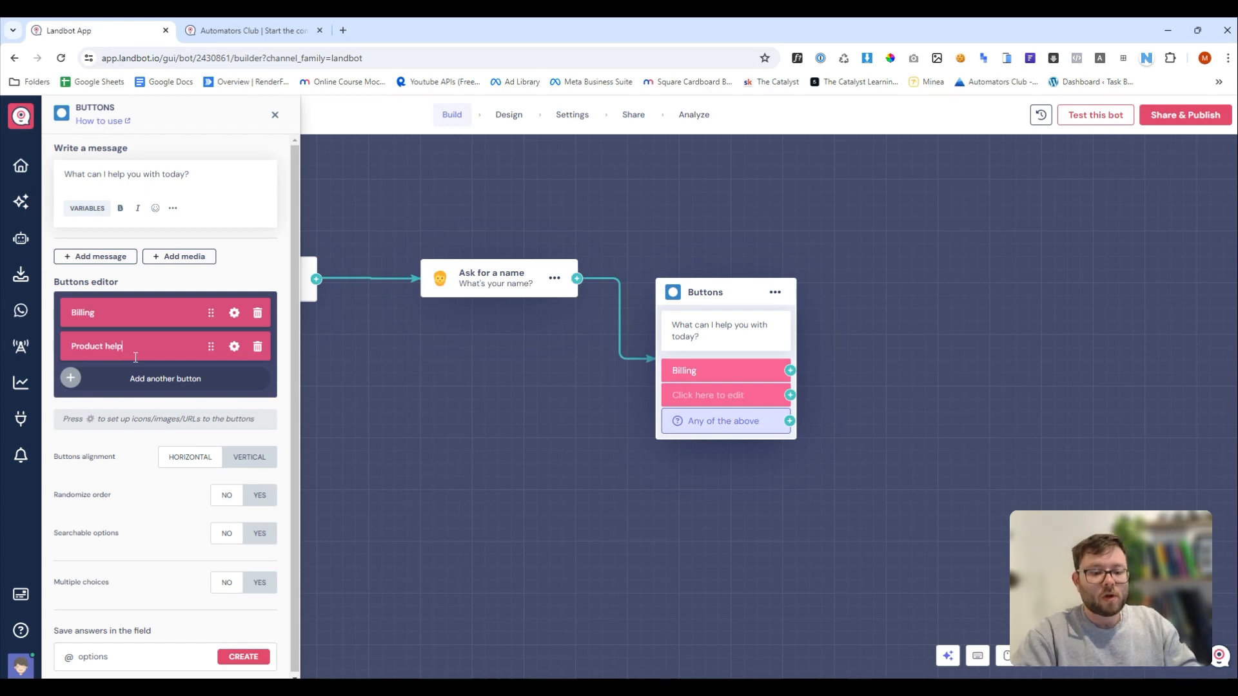
pyautogui.click(275, 115)
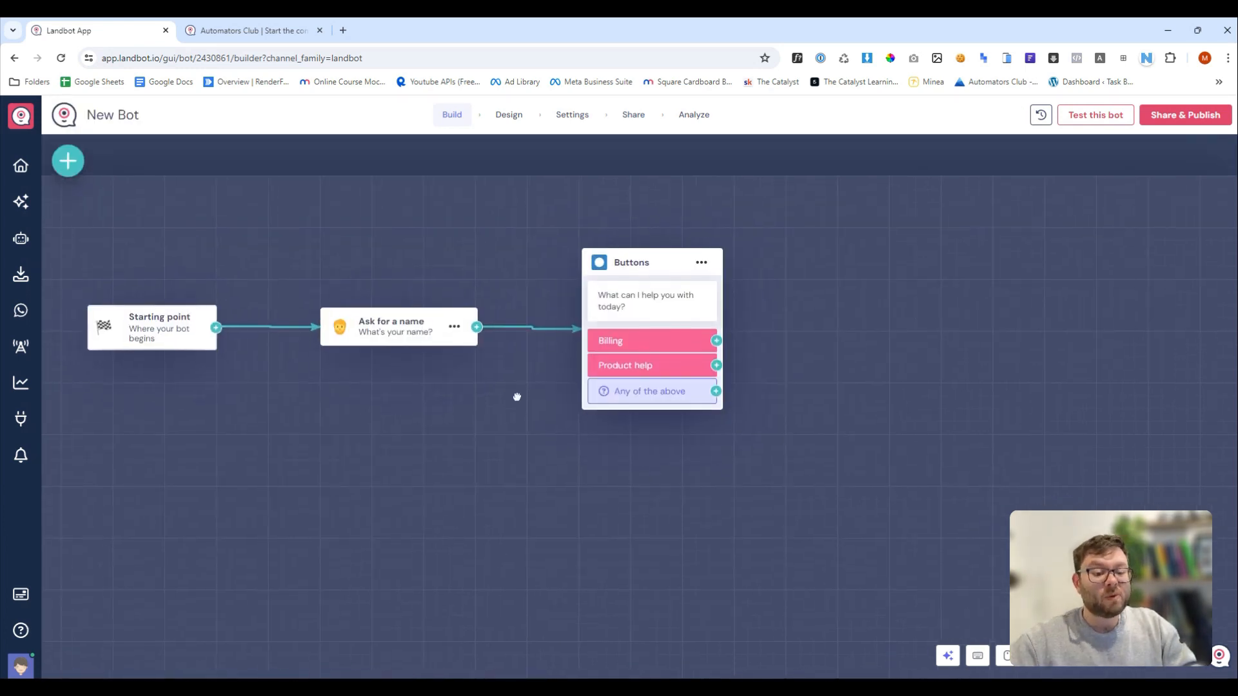
pyautogui.moveTo(517, 397); pyautogui.dragTo(511, 402)
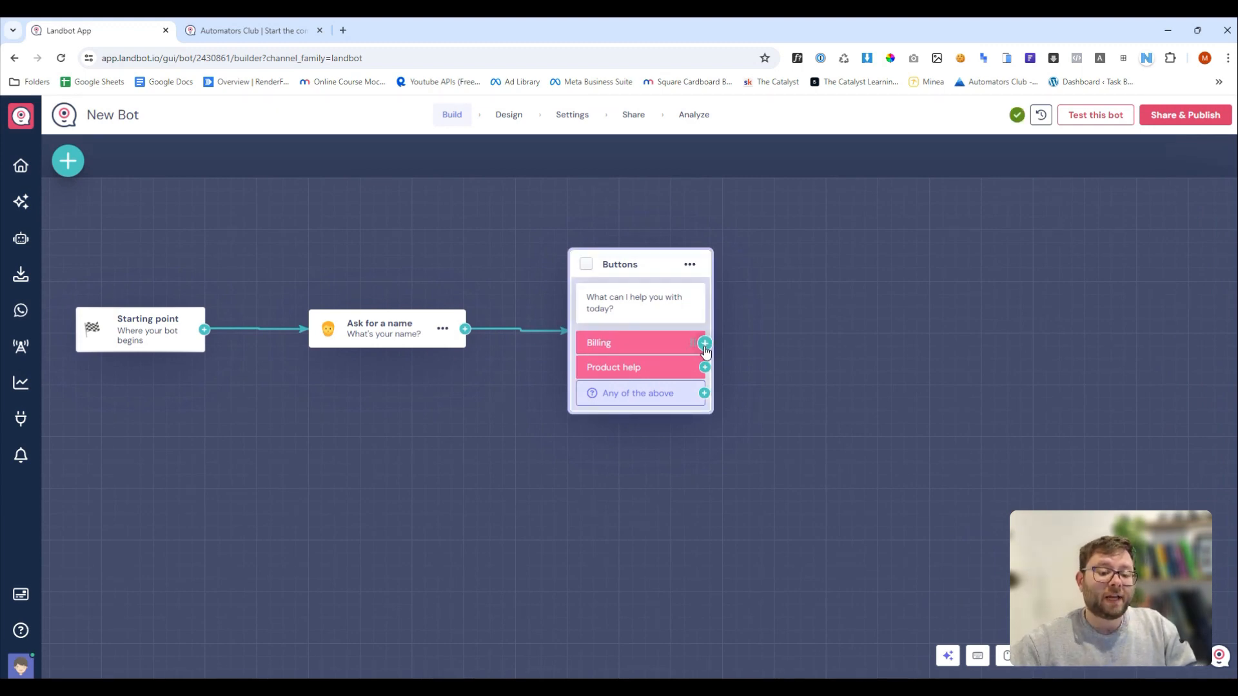
# Step: Attach a Form block to Billing, draft its message and an email question, then discard the edits
pyautogui.click(704, 343)
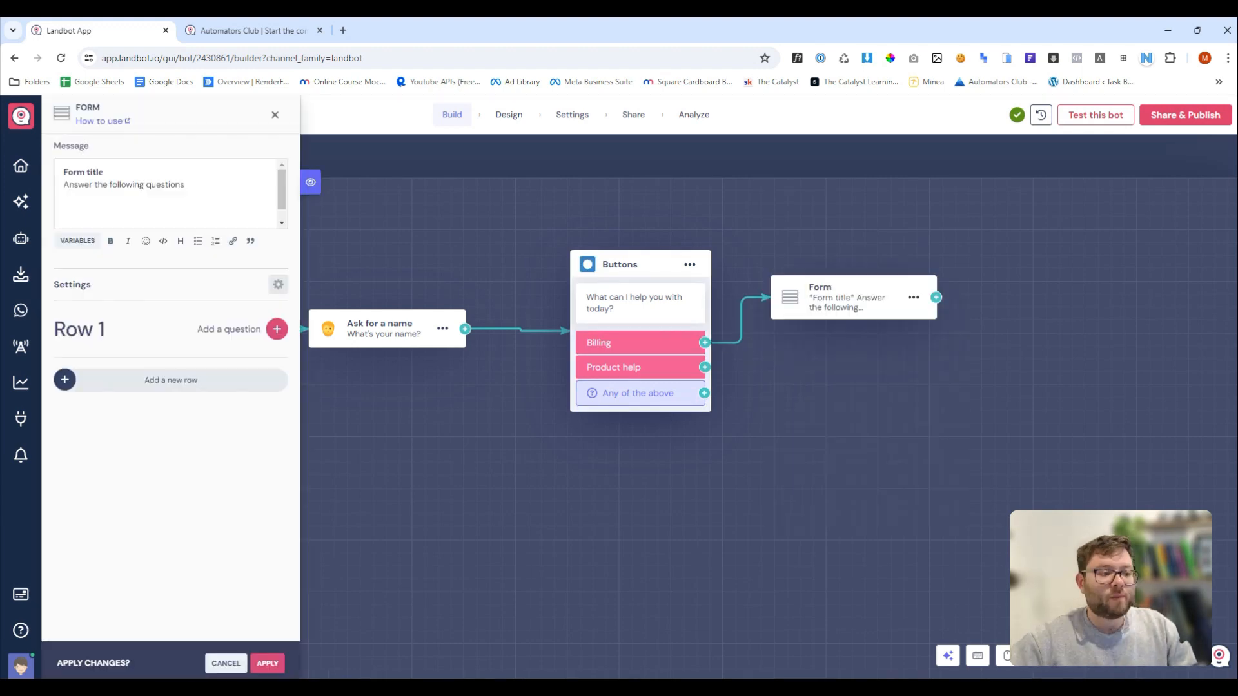
pyautogui.write('Okay someone will be')
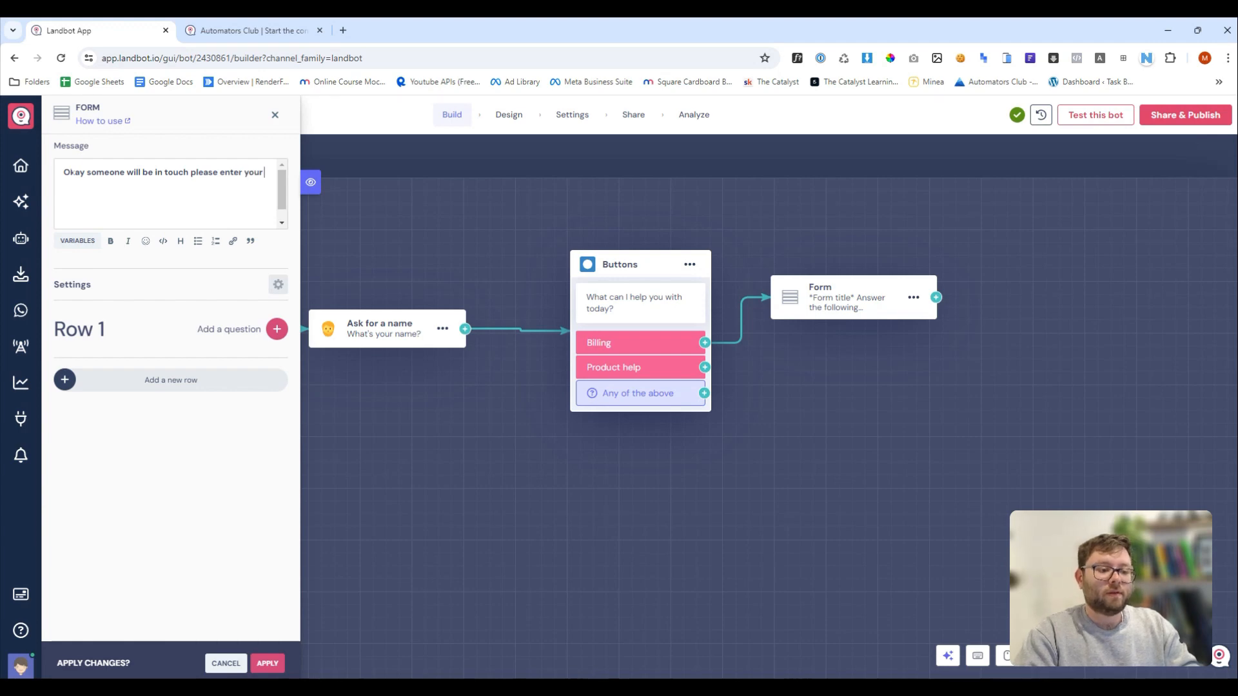
pyautogui.write('information')
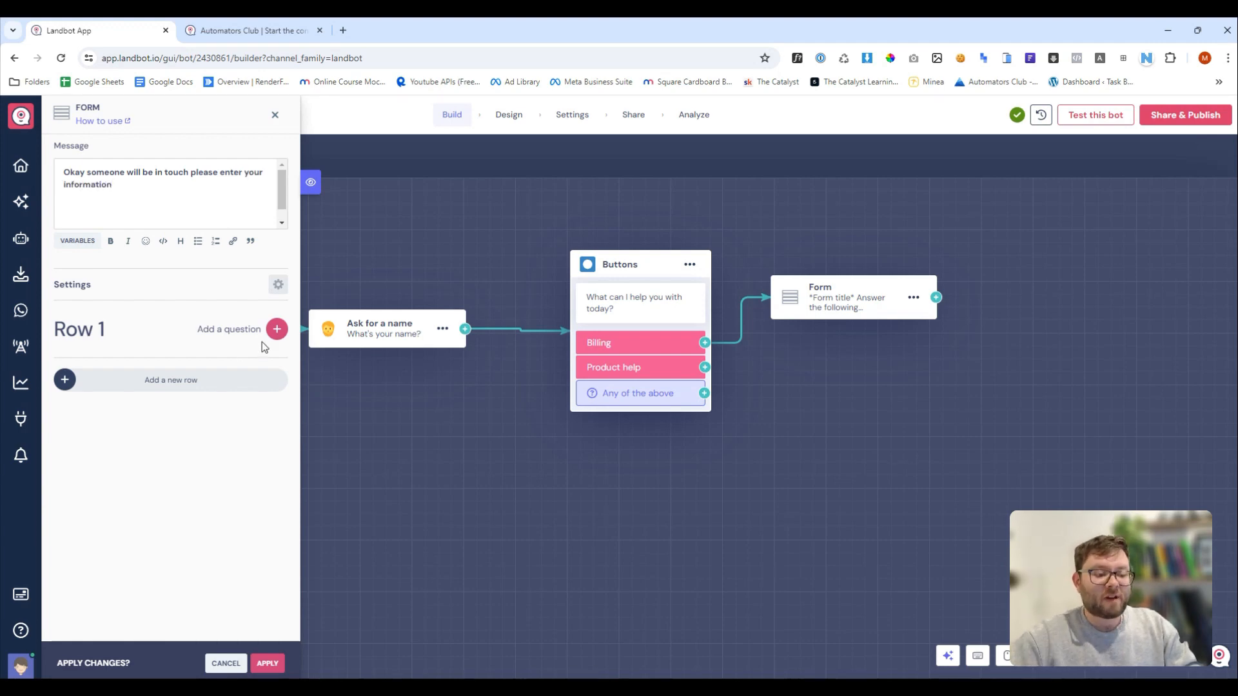
pyautogui.click(276, 329)
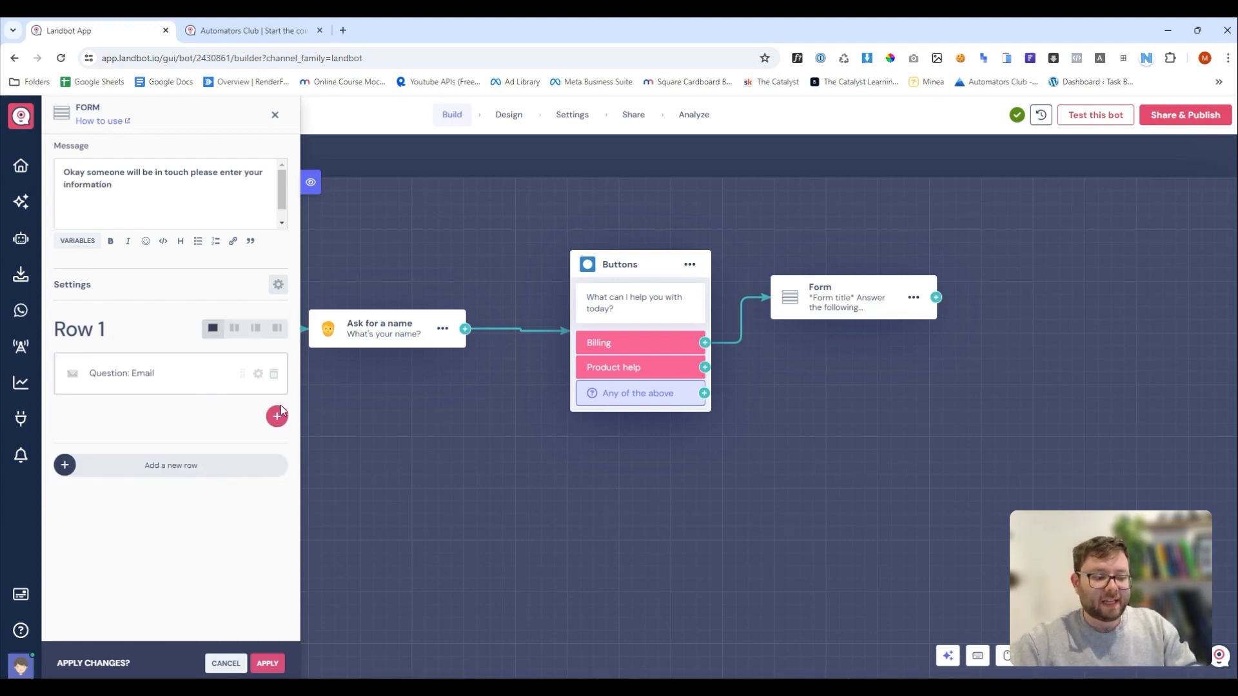
pyautogui.click(276, 416)
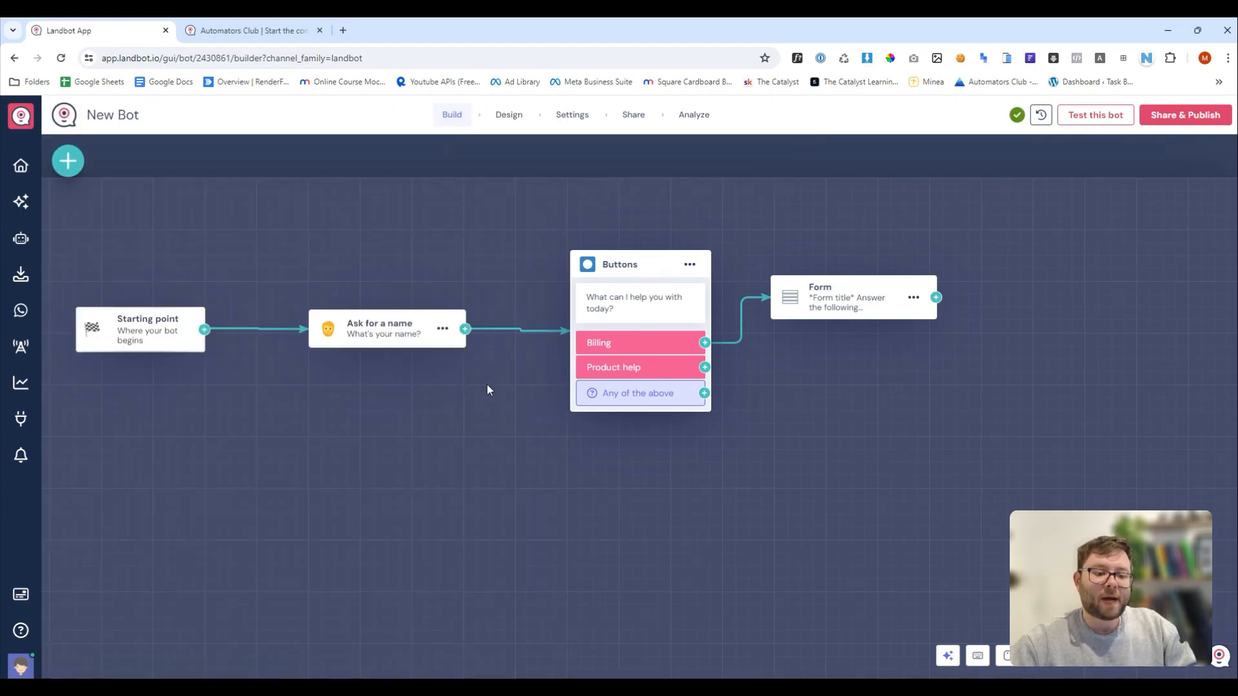
pyautogui.moveTo(902, 448)
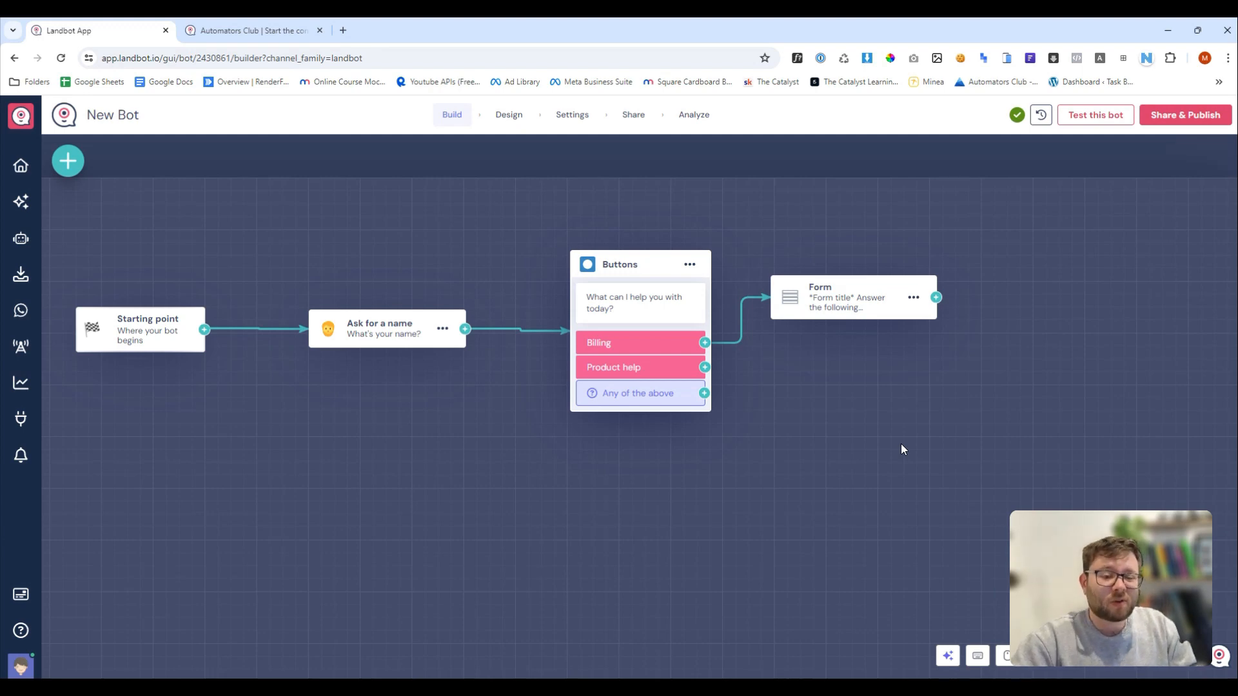
pyautogui.moveTo(925, 353)
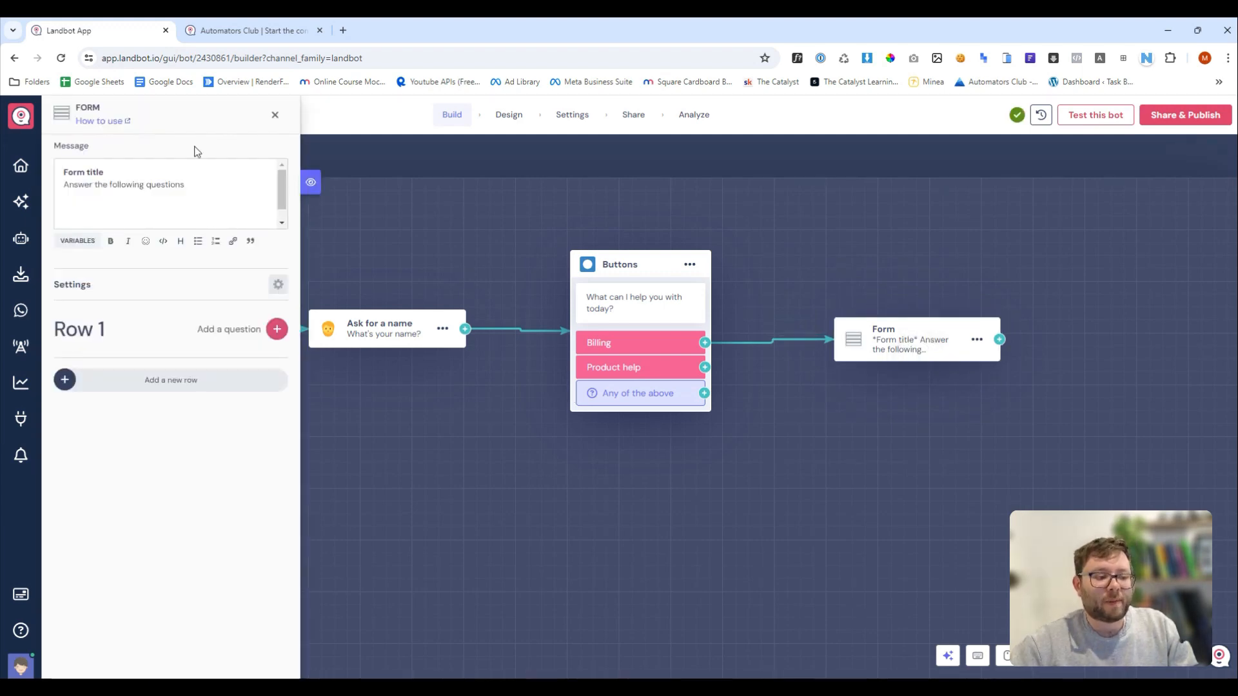
pyautogui.moveTo(232, 526)
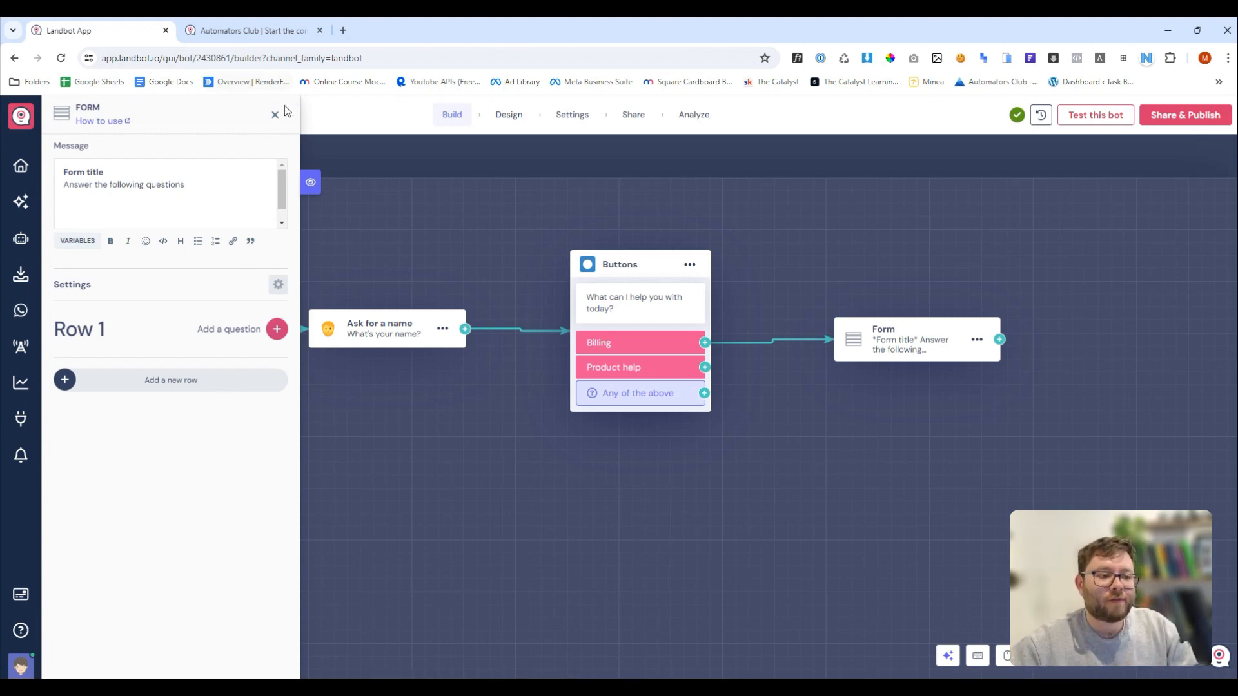
# Step: Reopen the Form block's settings, still showing its default title
pyautogui.click(274, 113)
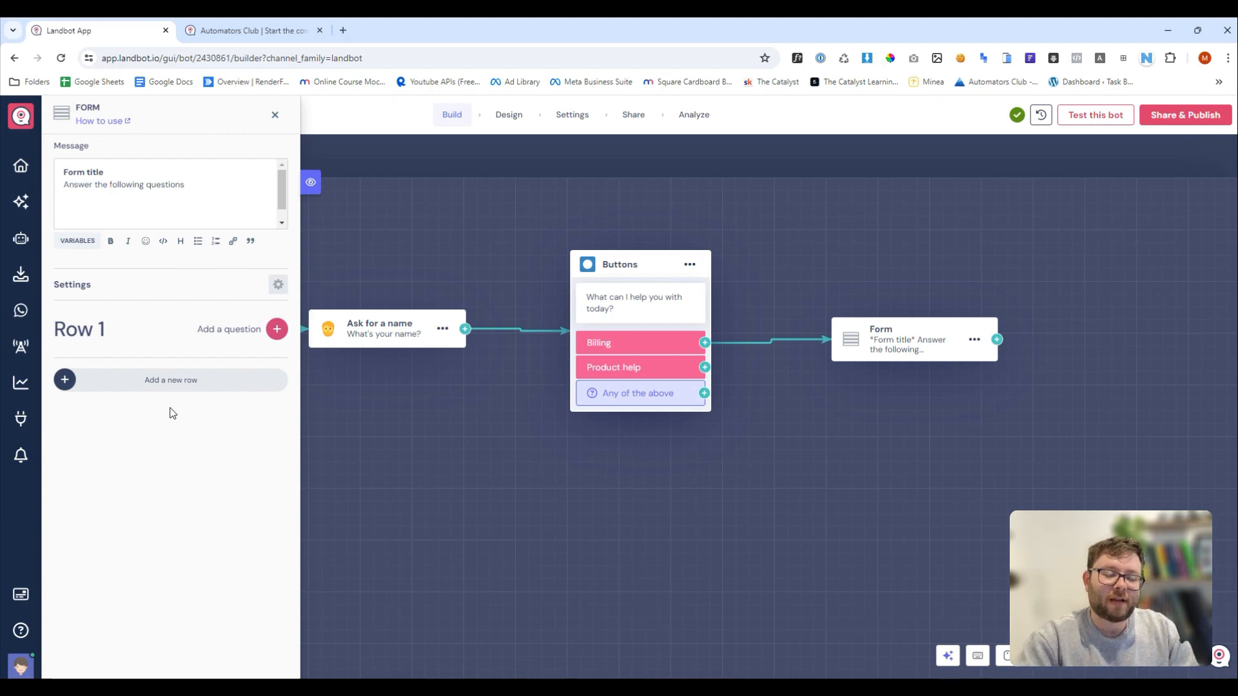
# Step: Test the bot in preview: enter a name, submit the Billing form, go back, choose Product help, then close
pyautogui.click(274, 114)
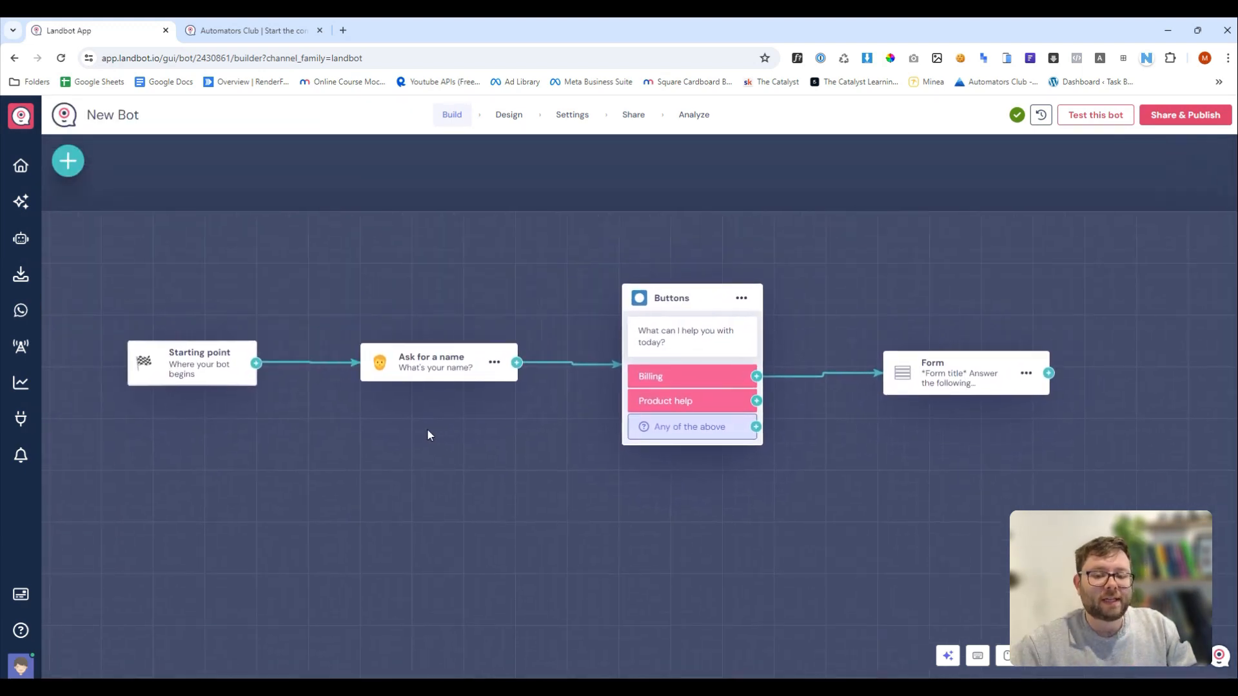
pyautogui.click(1094, 115)
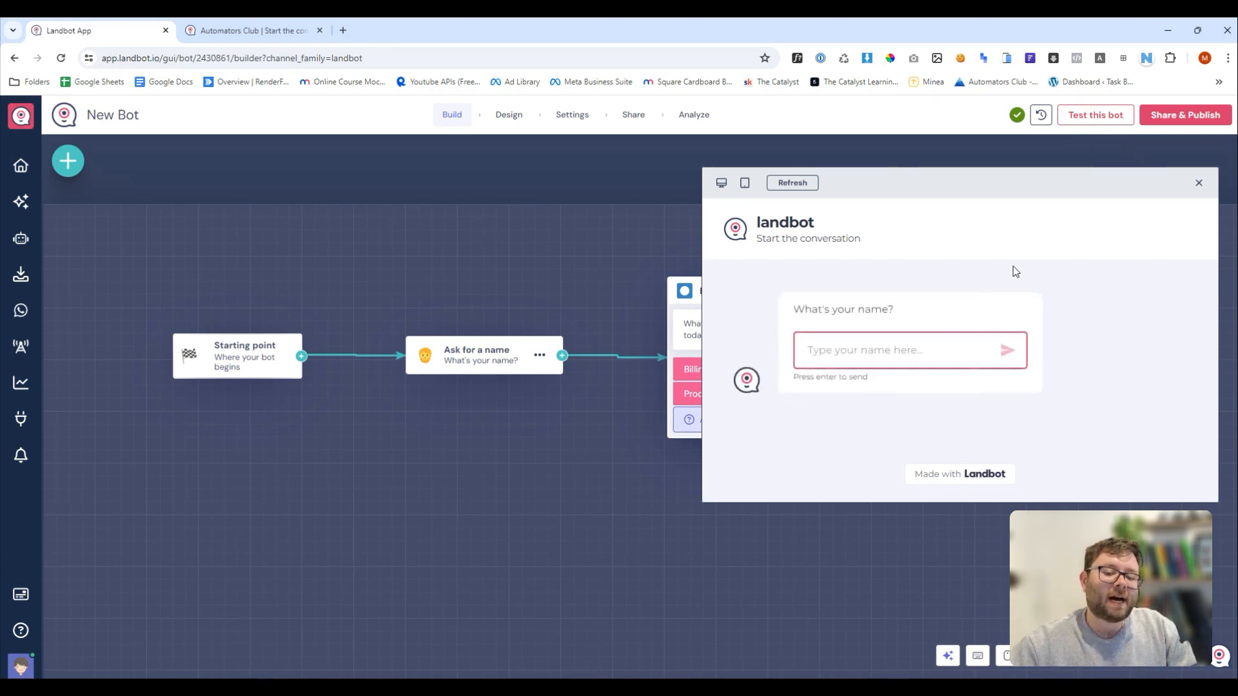
pyautogui.moveTo(839, 290)
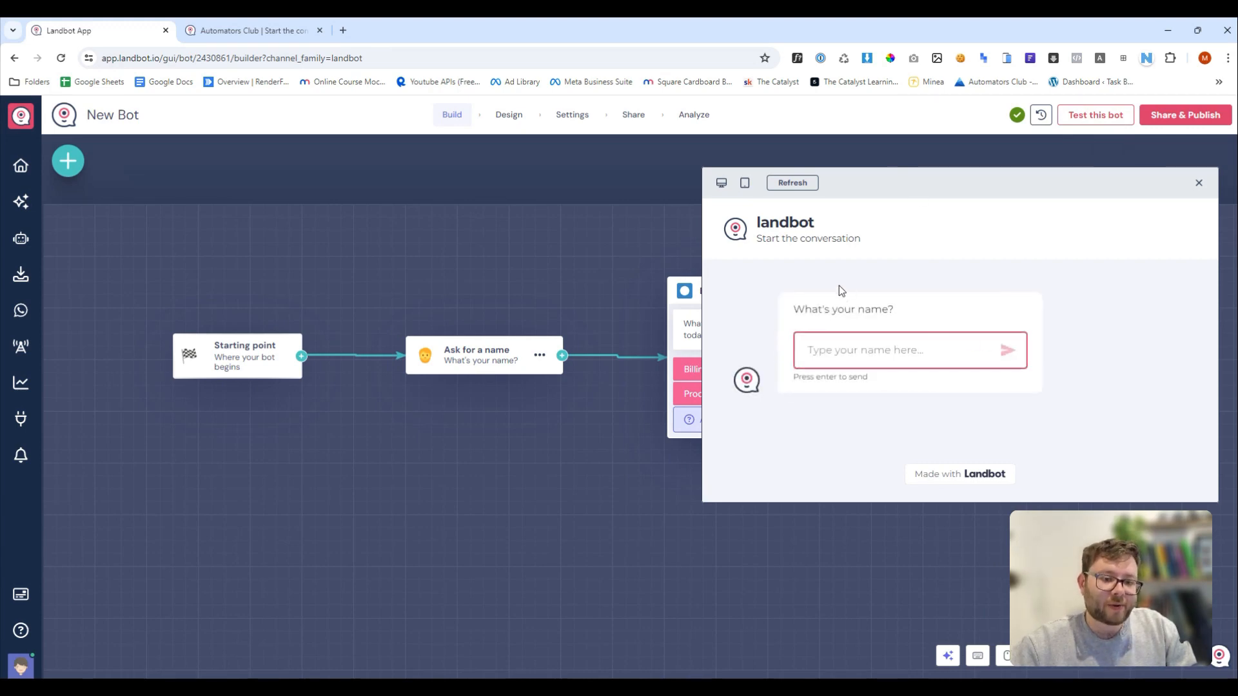
pyautogui.click(742, 182)
pyautogui.write('marty')
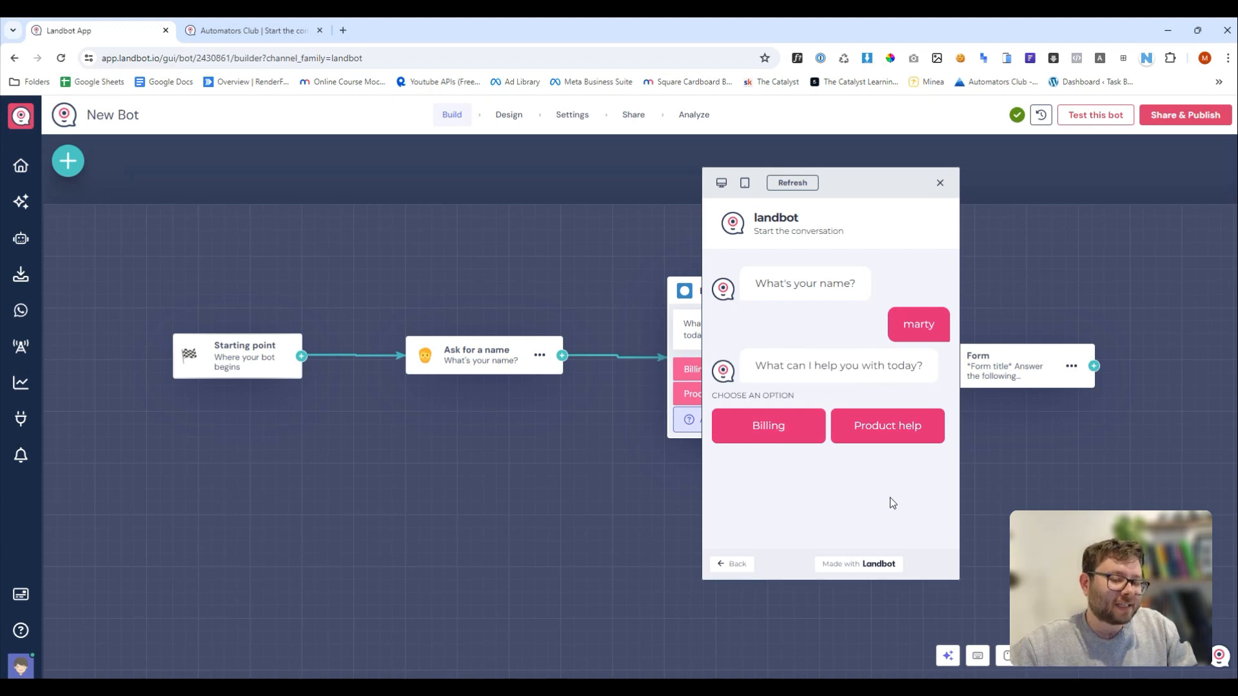
pyautogui.click(766, 425)
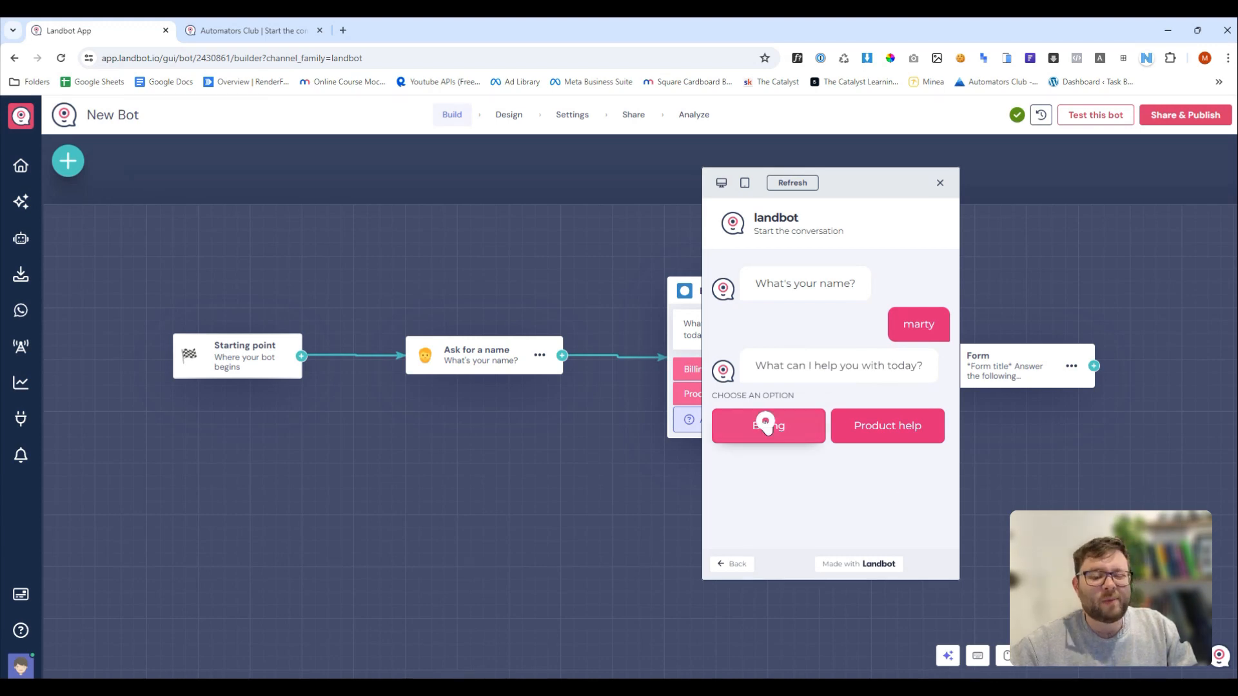
pyautogui.click(766, 426)
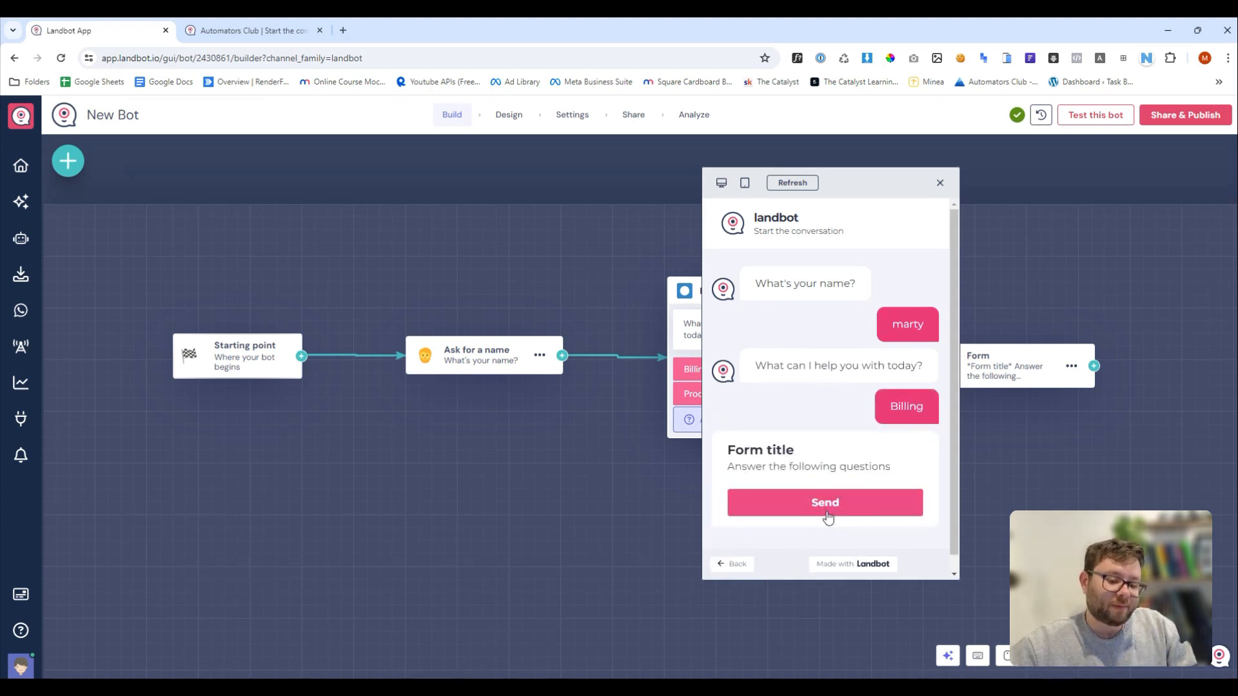
pyautogui.click(824, 503)
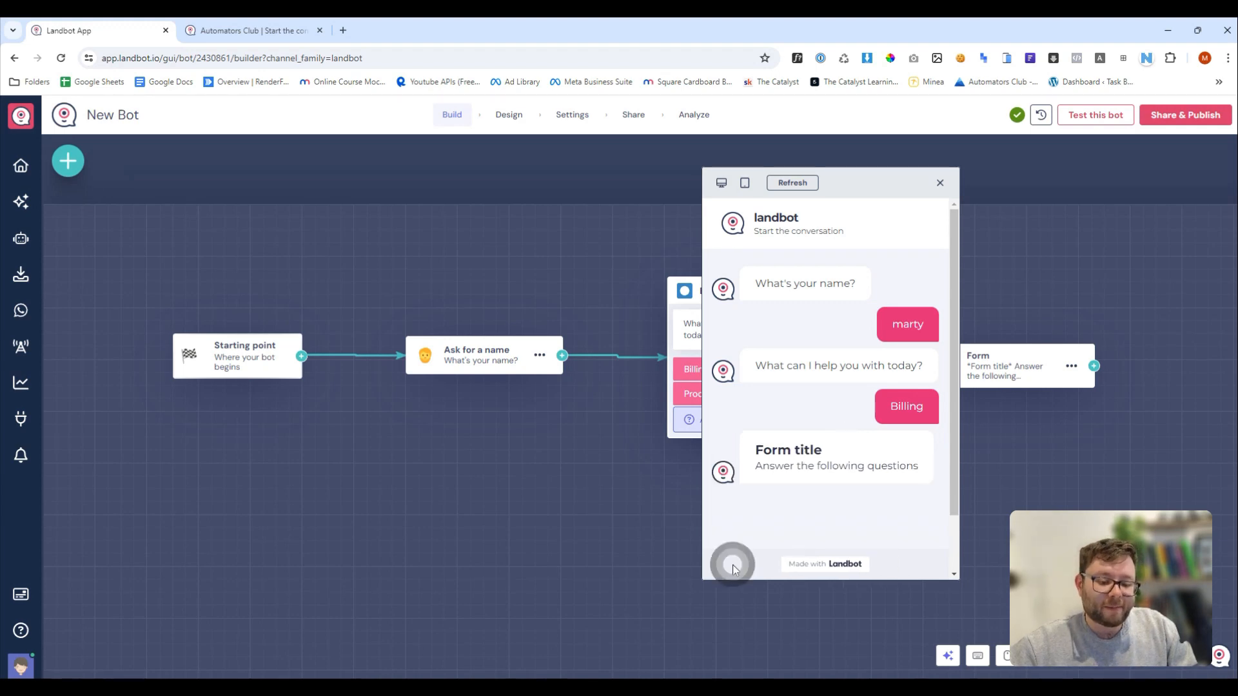
pyautogui.scroll(-3)
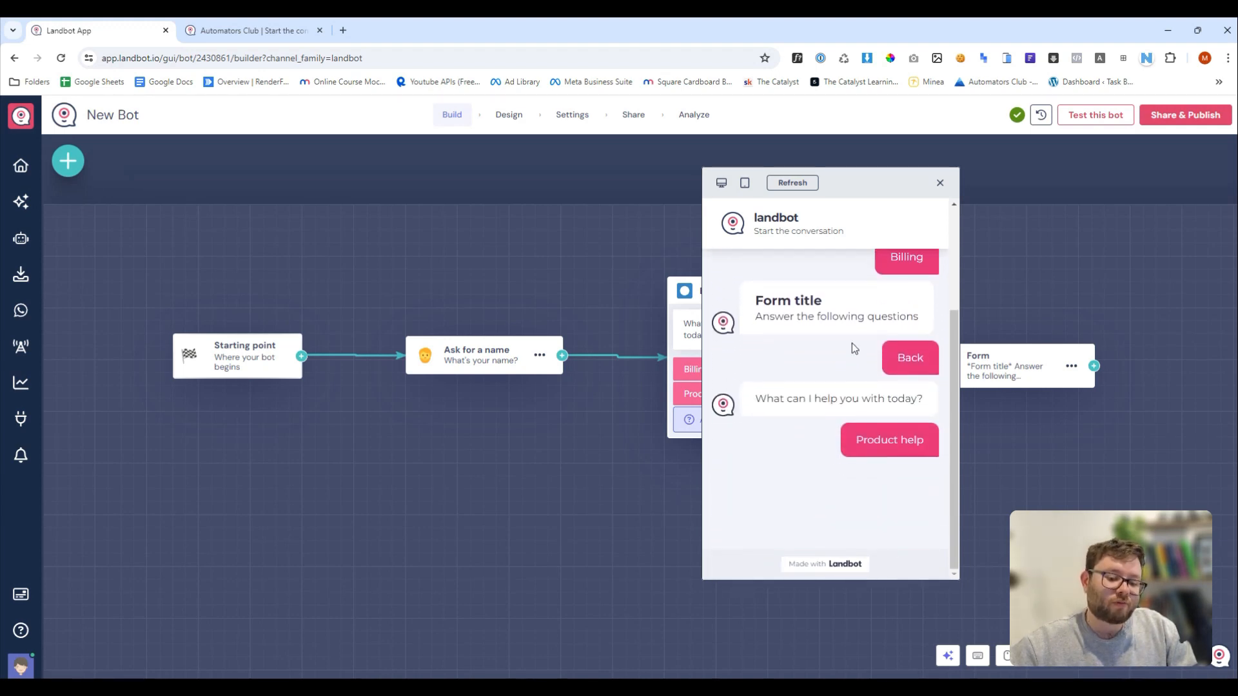
pyautogui.moveTo(852, 460)
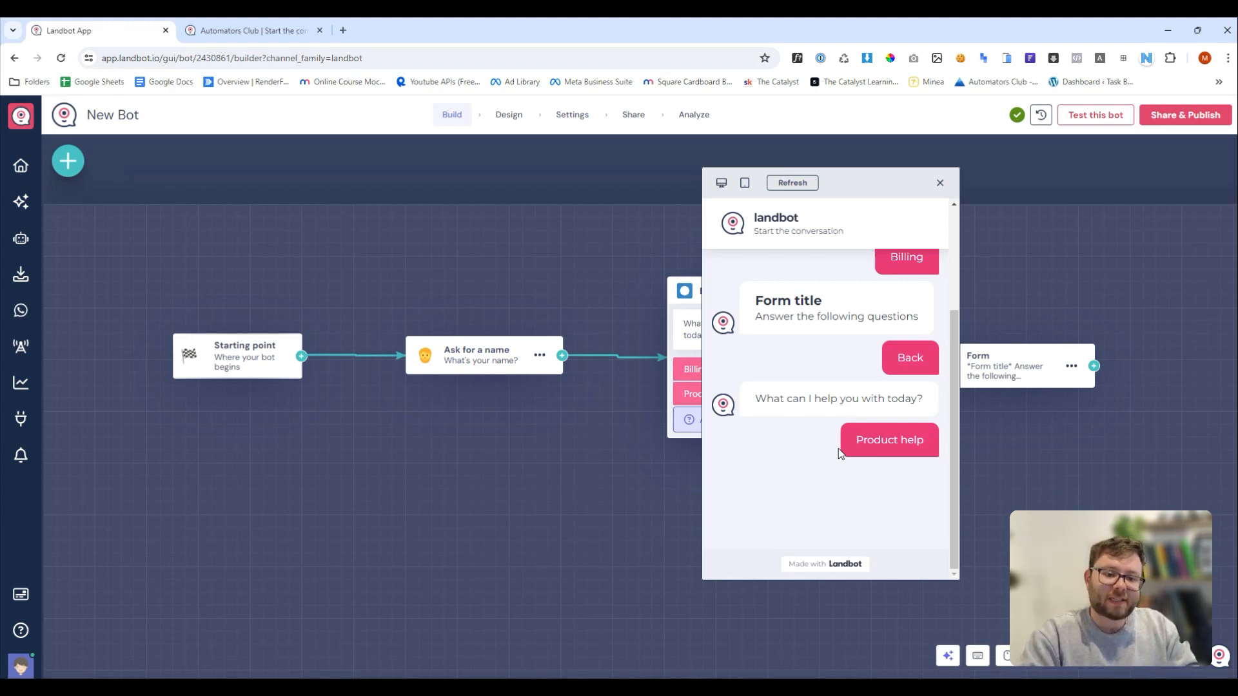
pyautogui.click(938, 181)
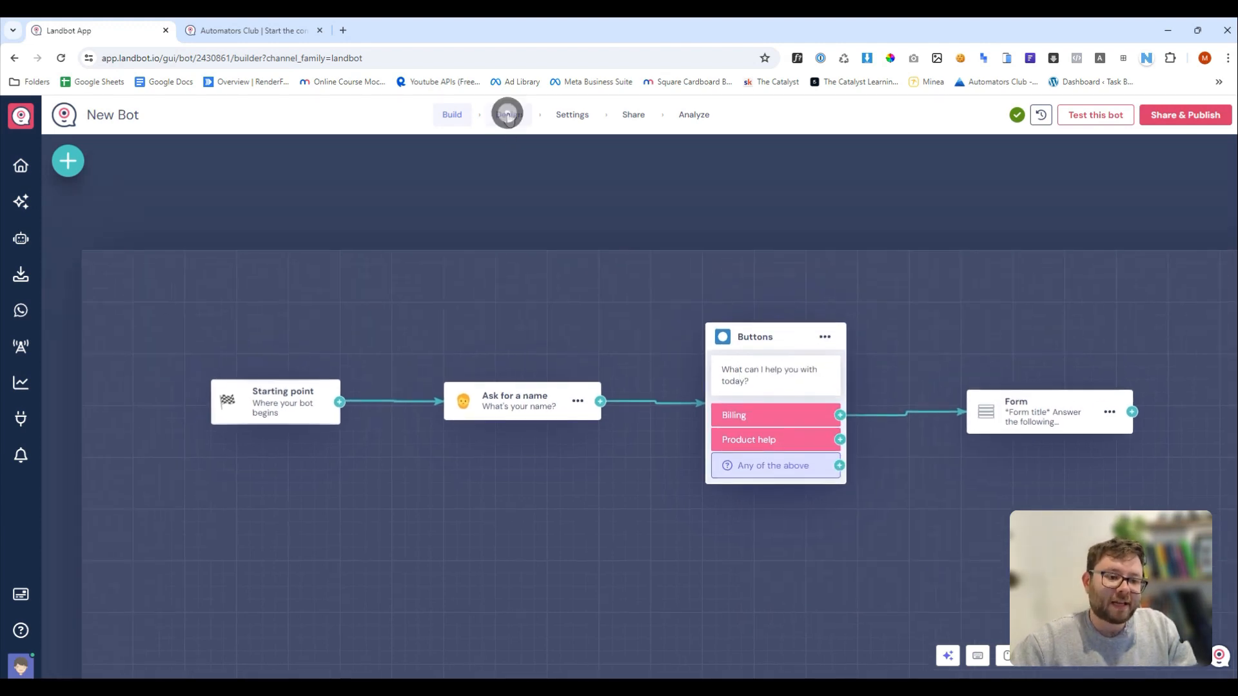
# Step: Apply the Minimal Light design template to the bot in the Design section and confirm
pyautogui.click(508, 114)
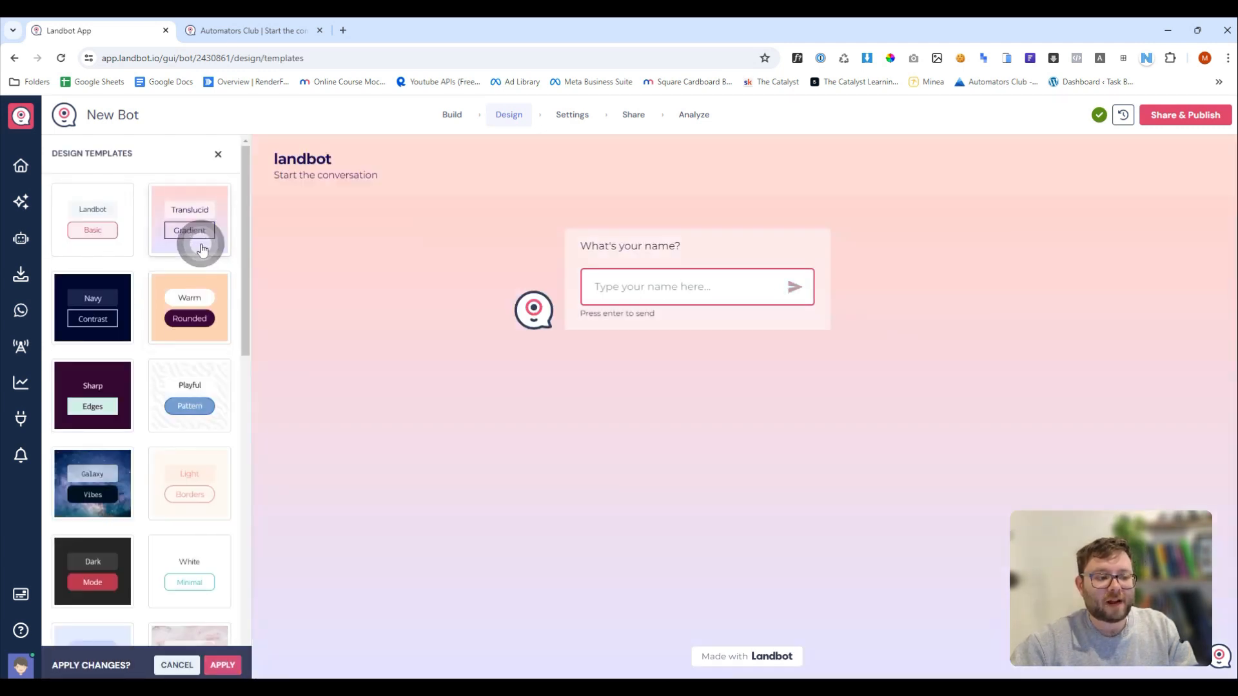
pyautogui.scroll(-3)
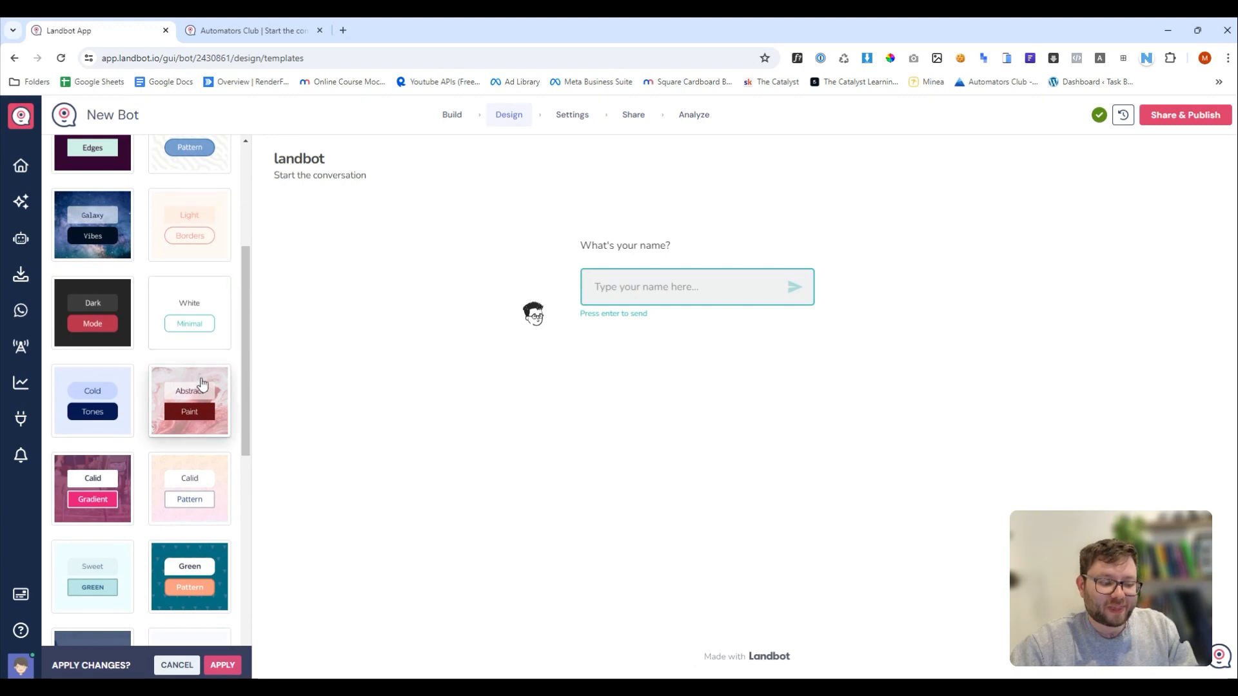
pyautogui.scroll(-3)
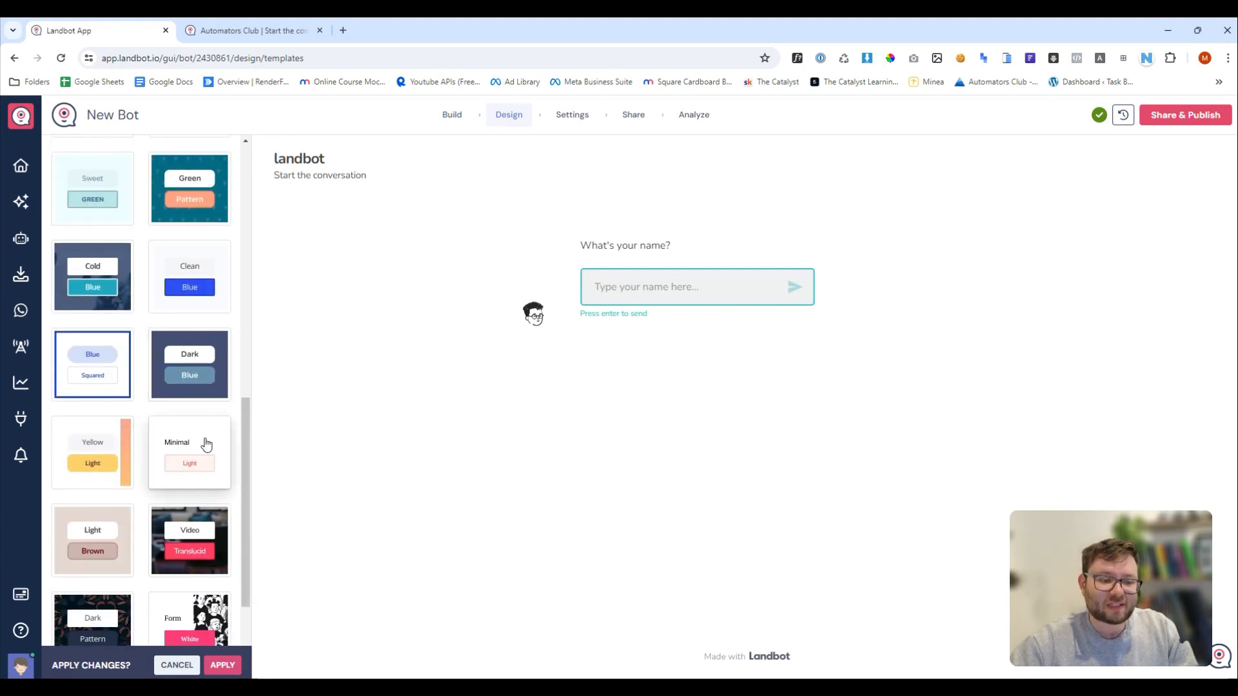
pyautogui.scroll(-3)
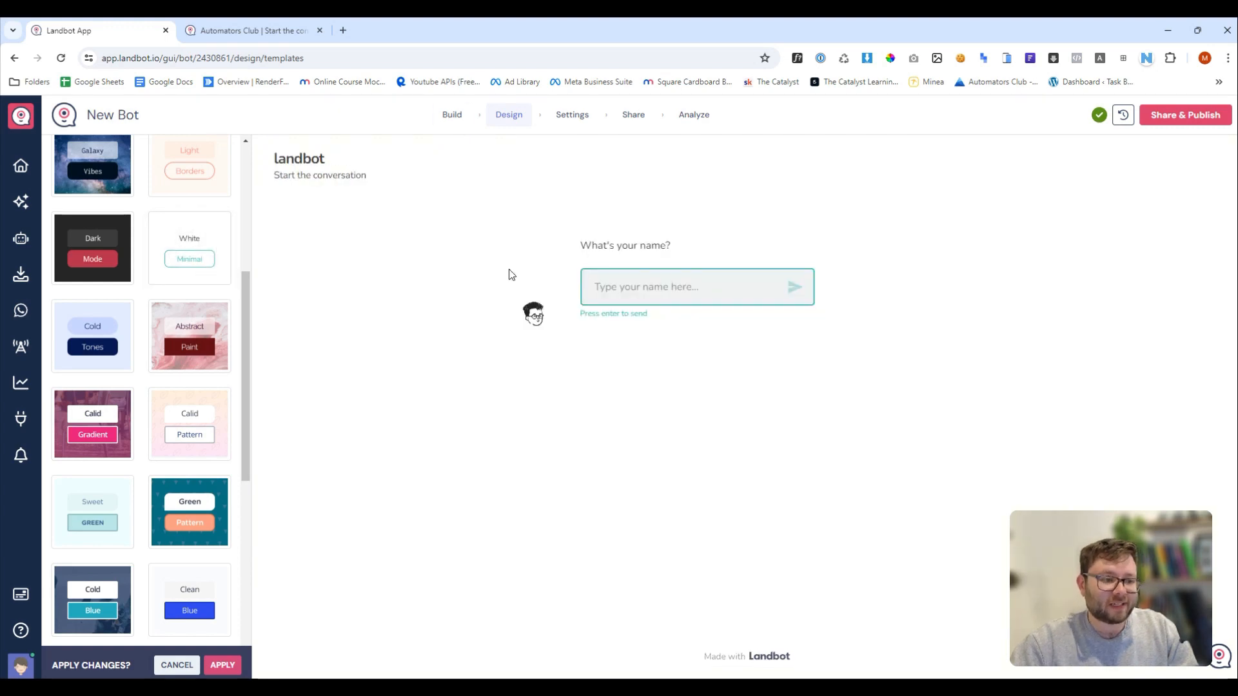
pyautogui.scroll(-3)
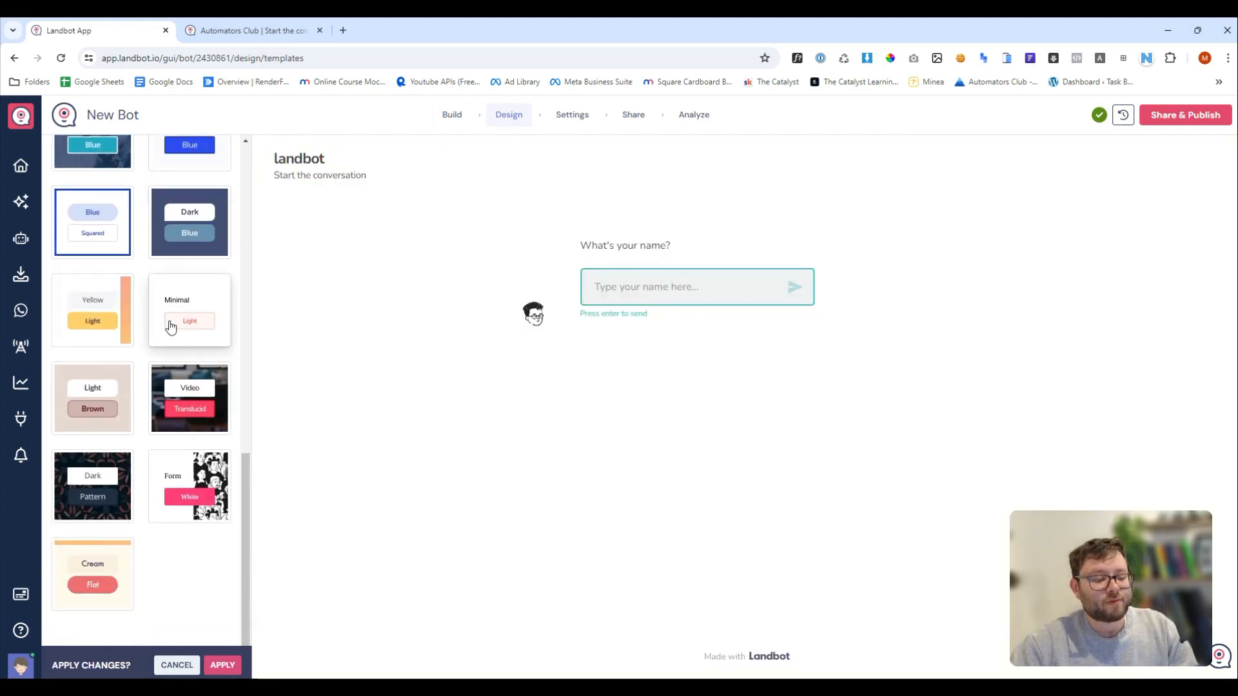
pyautogui.click(190, 311)
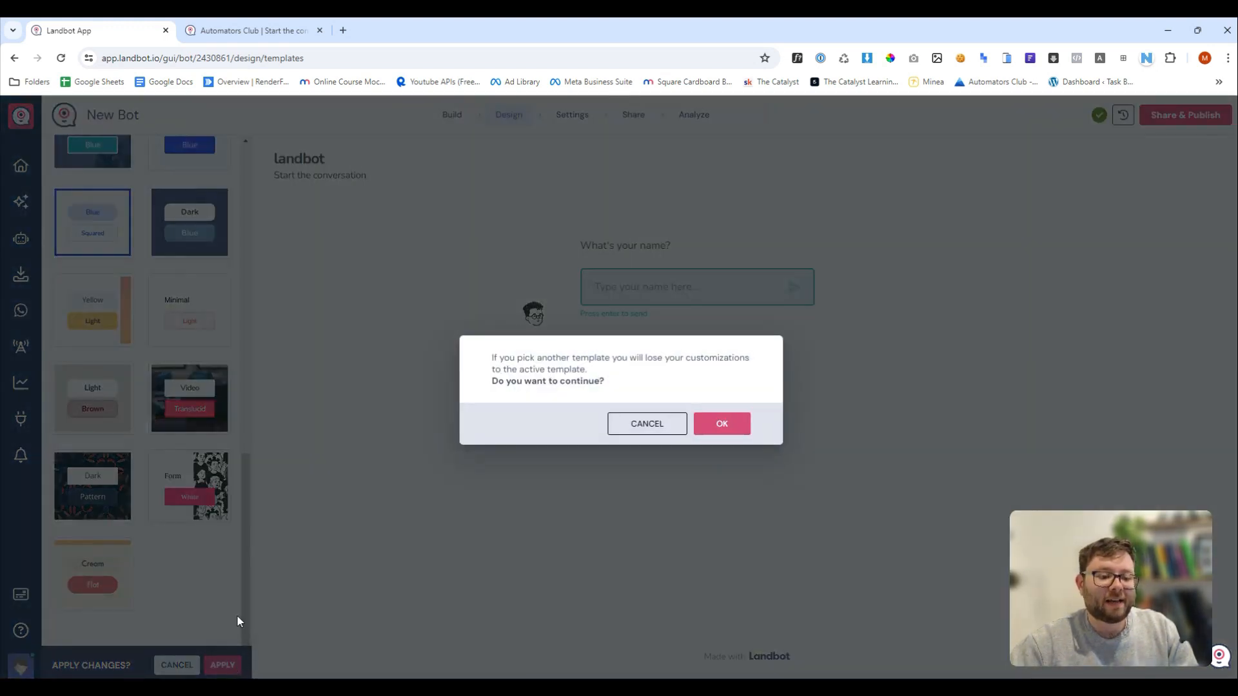
pyautogui.click(720, 425)
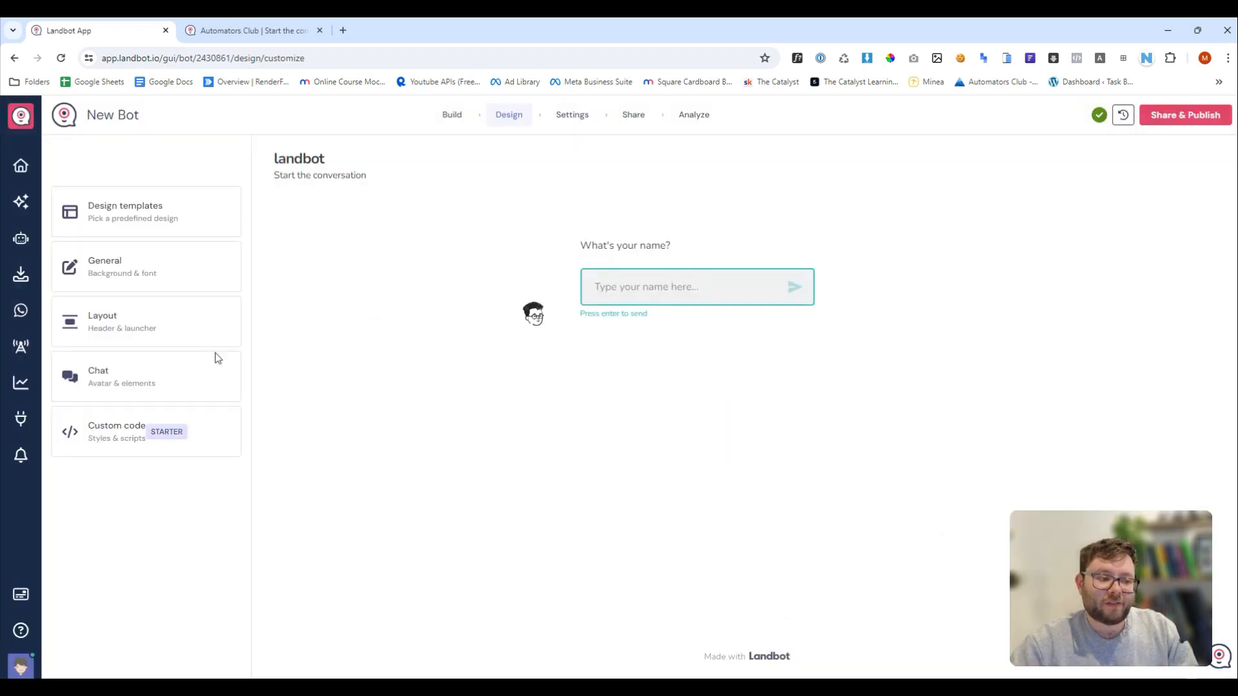
# Step: Switch off the chat header in Layout, then move on to the Chat bubble and button styling
pyautogui.click(104, 265)
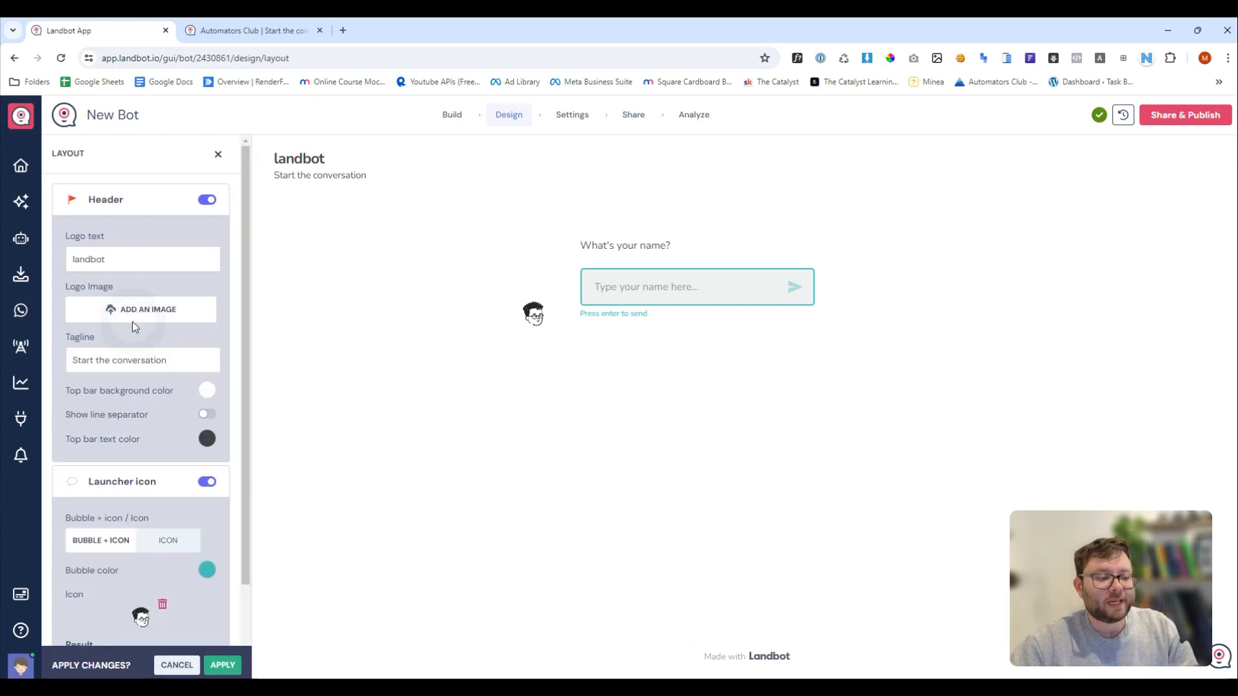
pyautogui.click(206, 199)
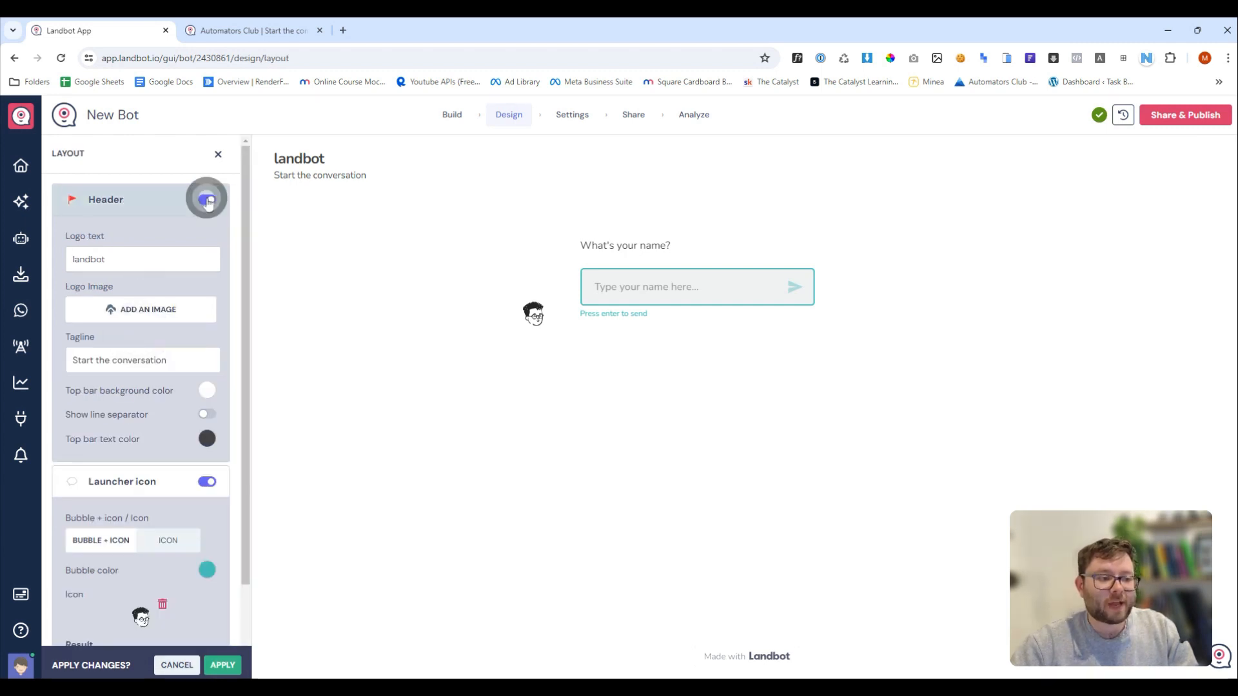
pyautogui.click(206, 198)
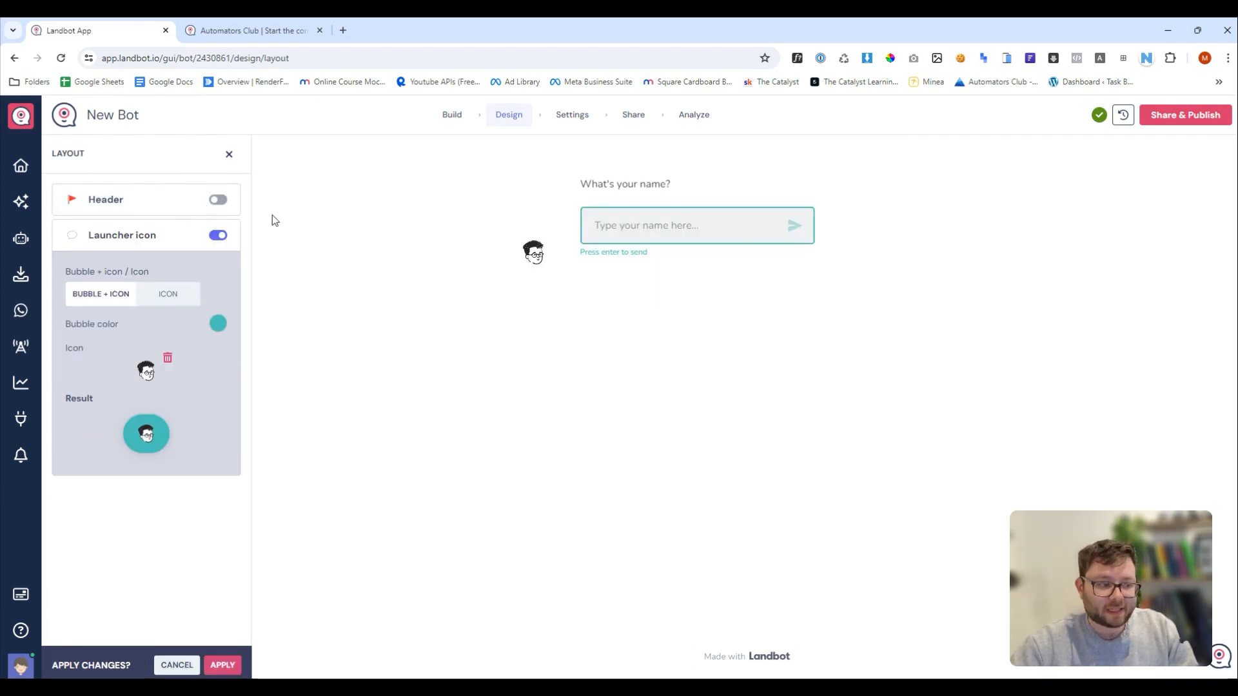
pyautogui.click(217, 235)
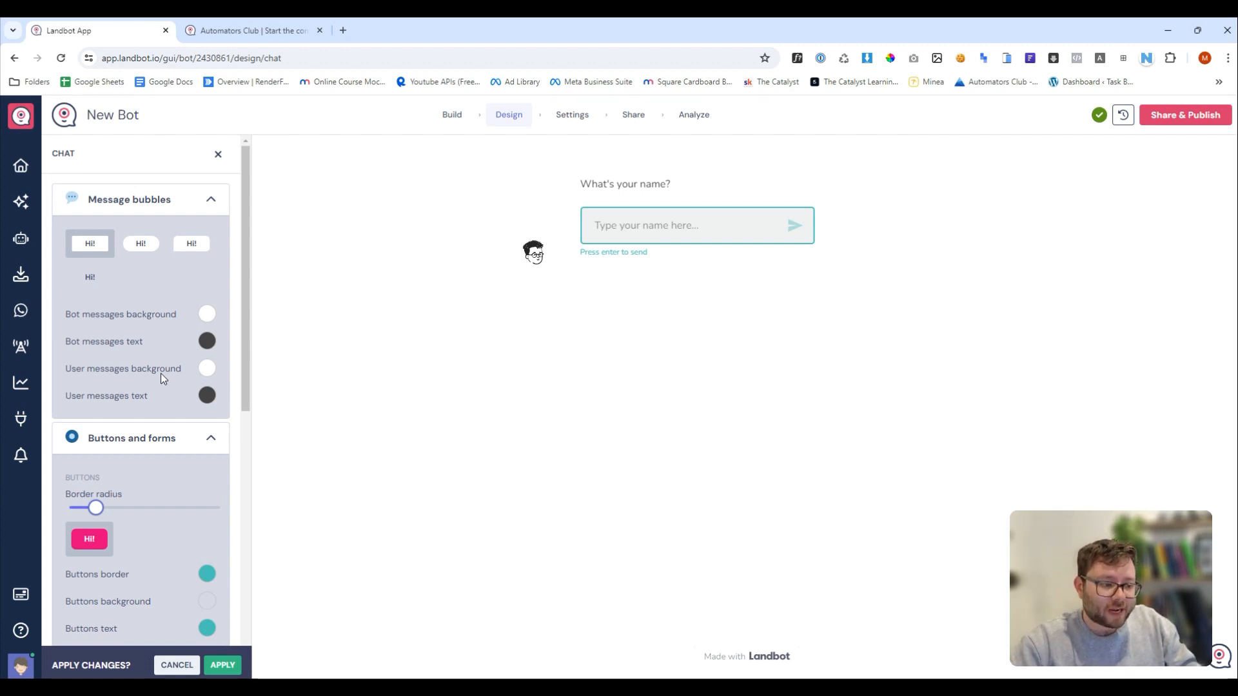
# Step: Adjust the chat button border radius slider back and forth between square and rounded corners
pyautogui.scroll(-3)
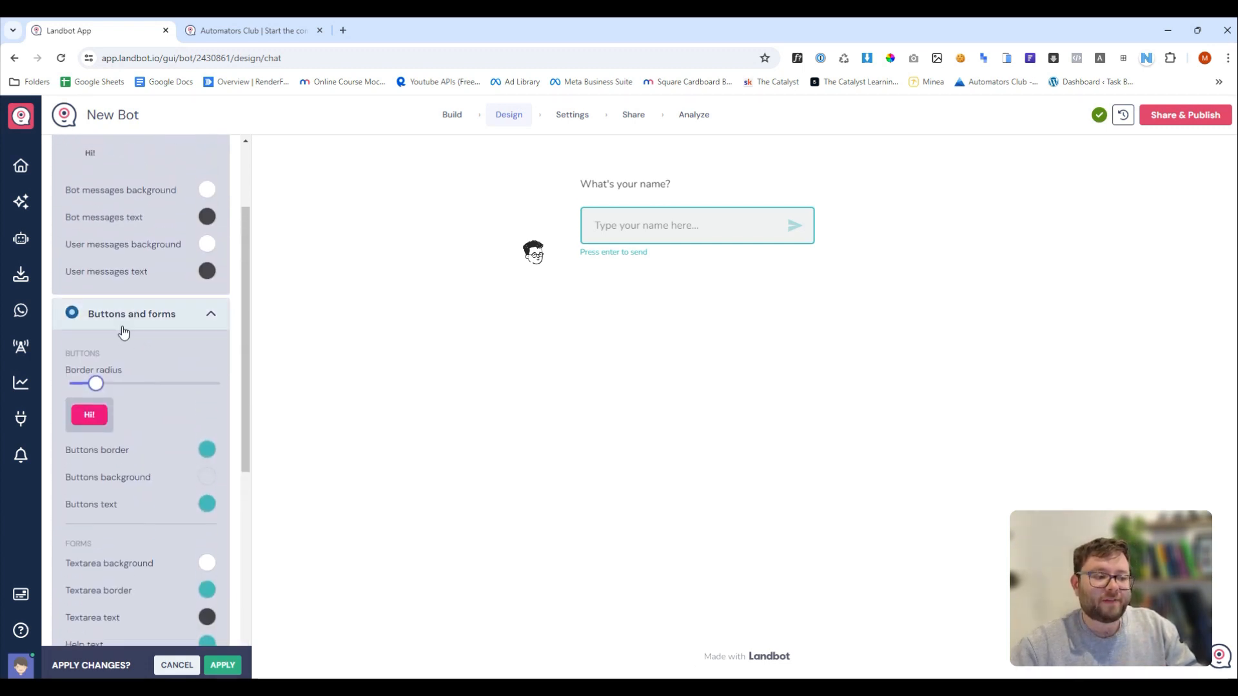
pyautogui.moveTo(97, 384); pyautogui.dragTo(70, 384)
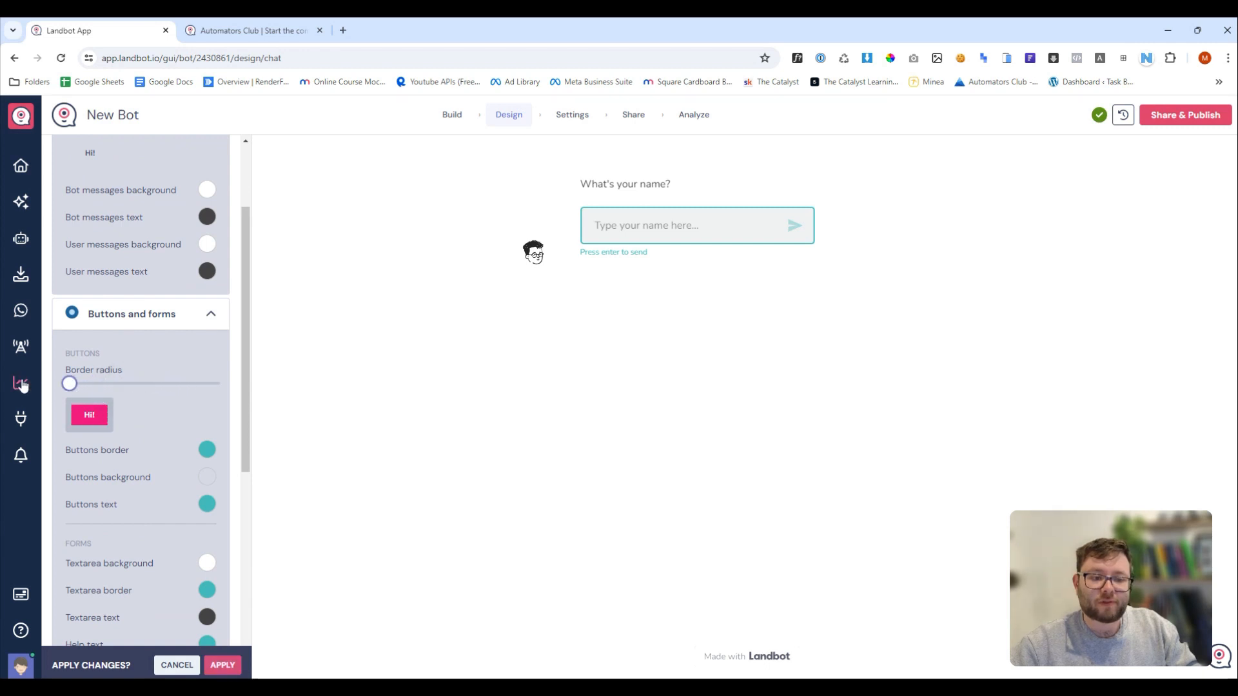
pyautogui.moveTo(69, 384); pyautogui.dragTo(123, 385)
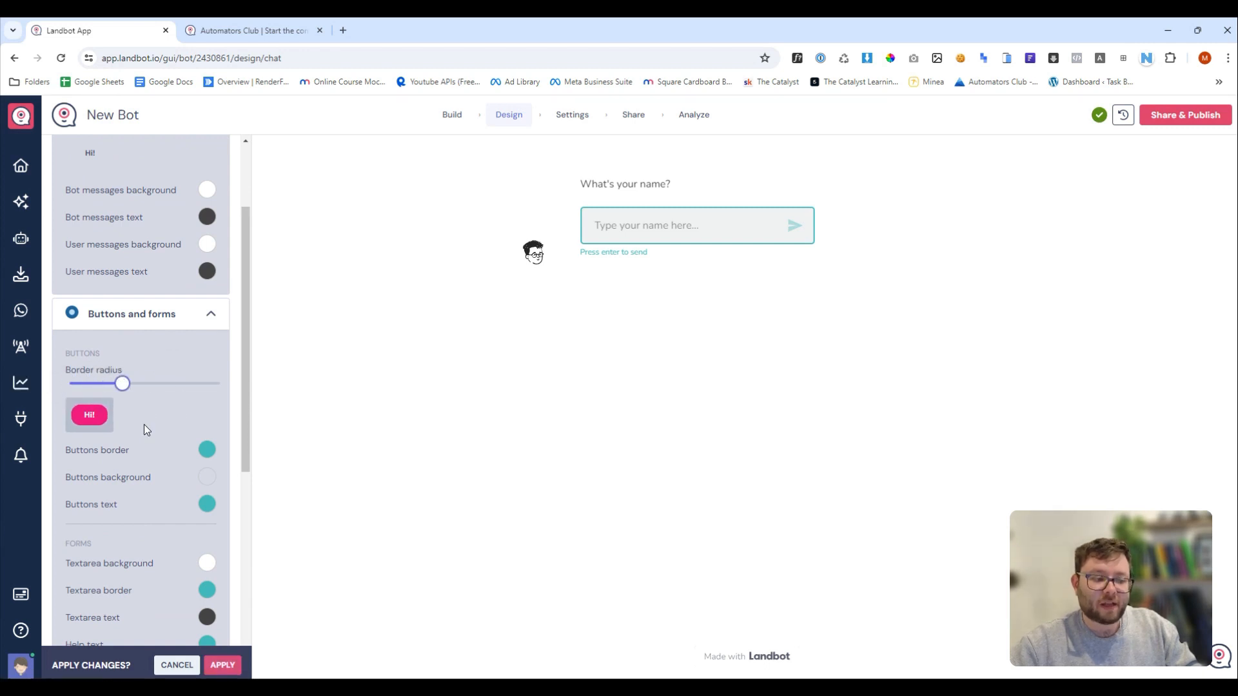
pyautogui.moveTo(122, 382); pyautogui.dragTo(80, 383)
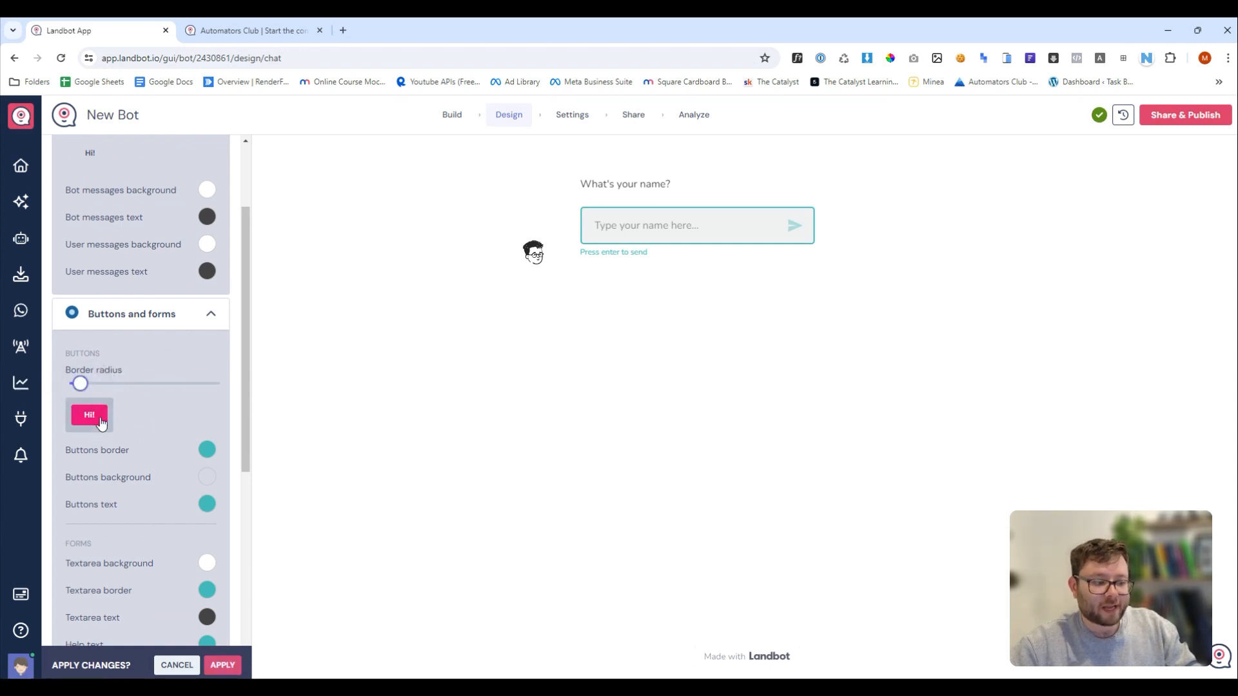
pyautogui.moveTo(81, 383); pyautogui.dragTo(115, 383)
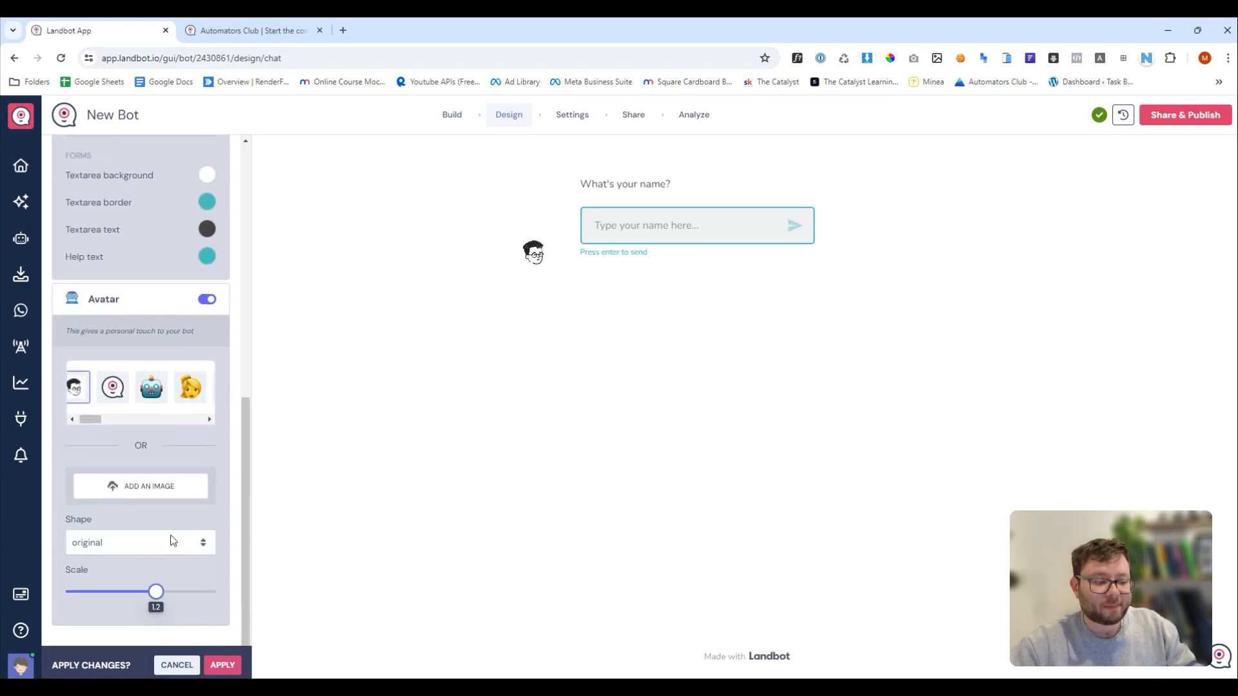
pyautogui.moveTo(452, 258)
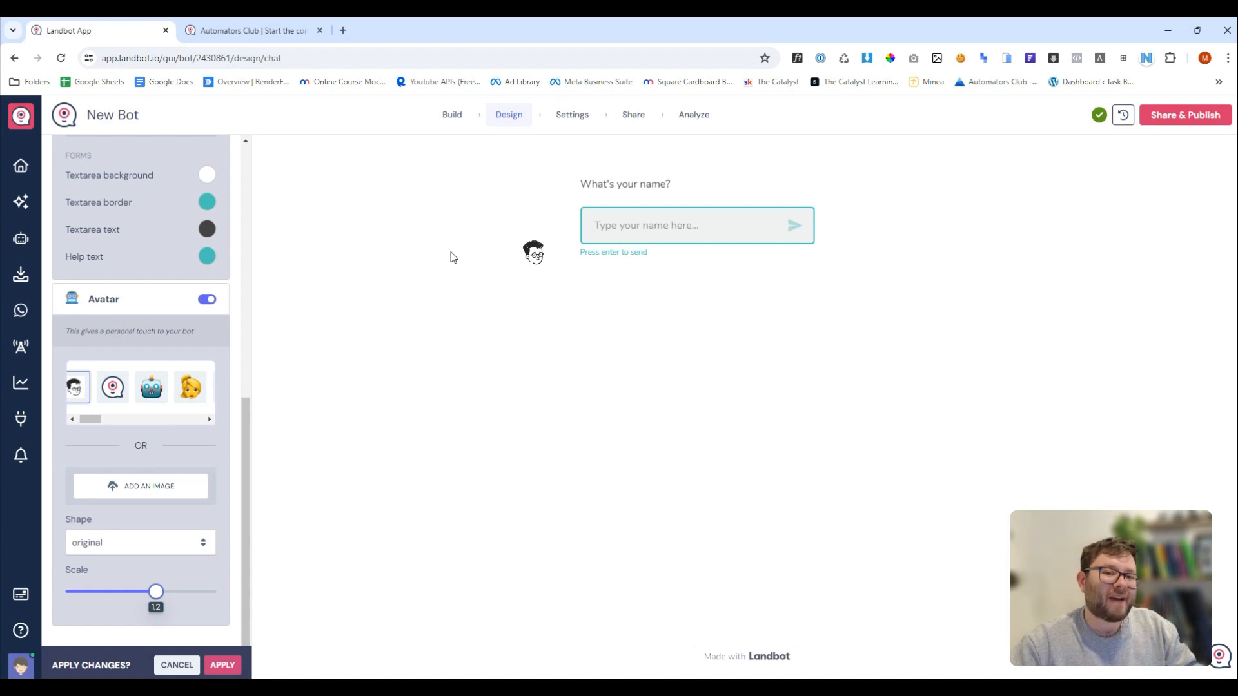
pyautogui.moveTo(231, 654)
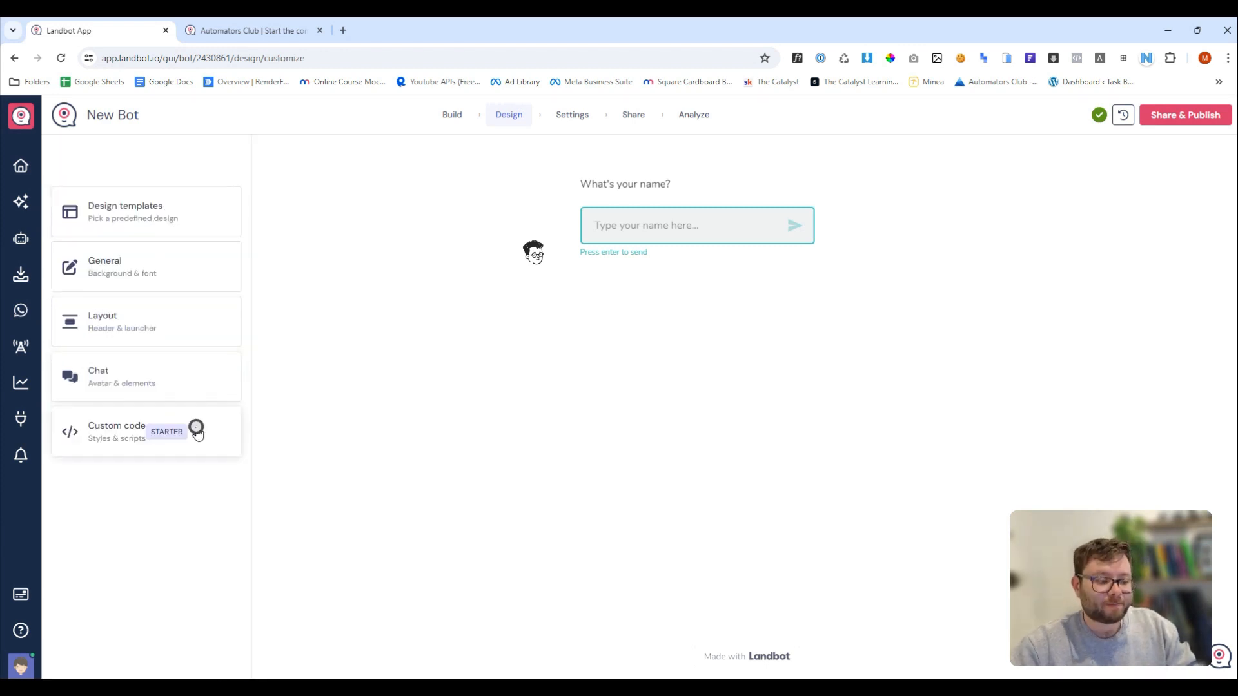
# Step: Review the Custom code styling options and move on to the bot's General settings
pyautogui.click(116, 431)
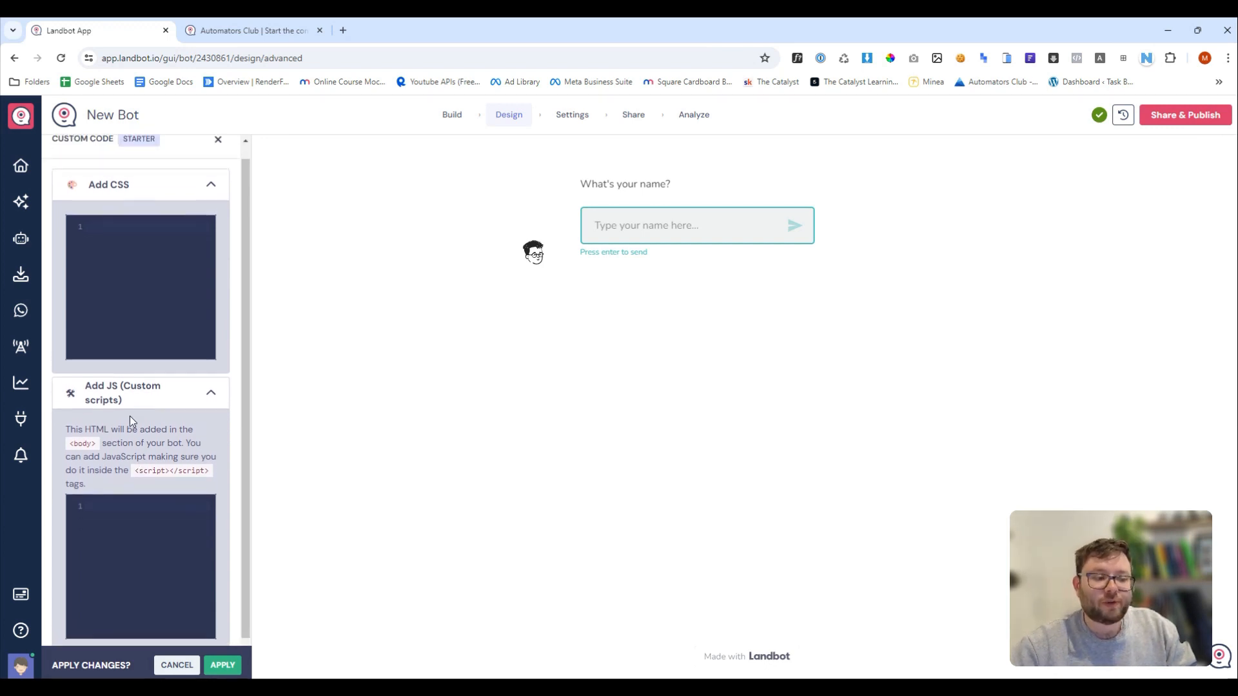
pyautogui.click(571, 115)
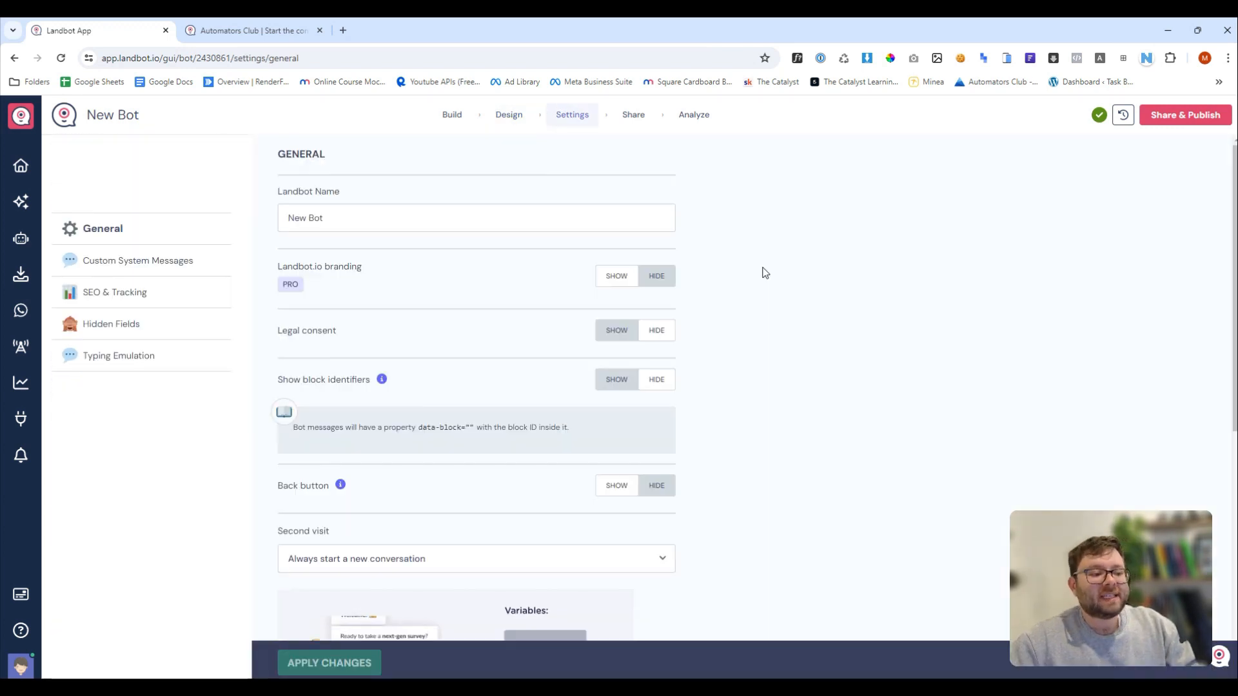
pyautogui.scroll(-3)
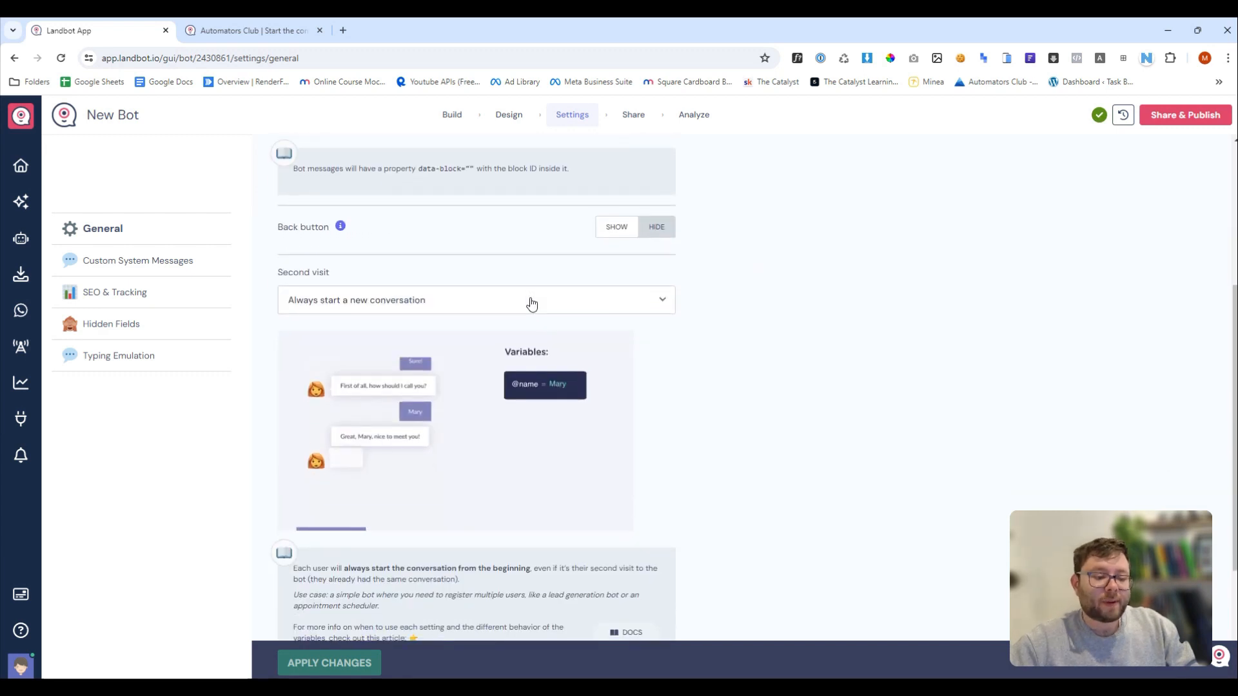
pyautogui.scroll(-3)
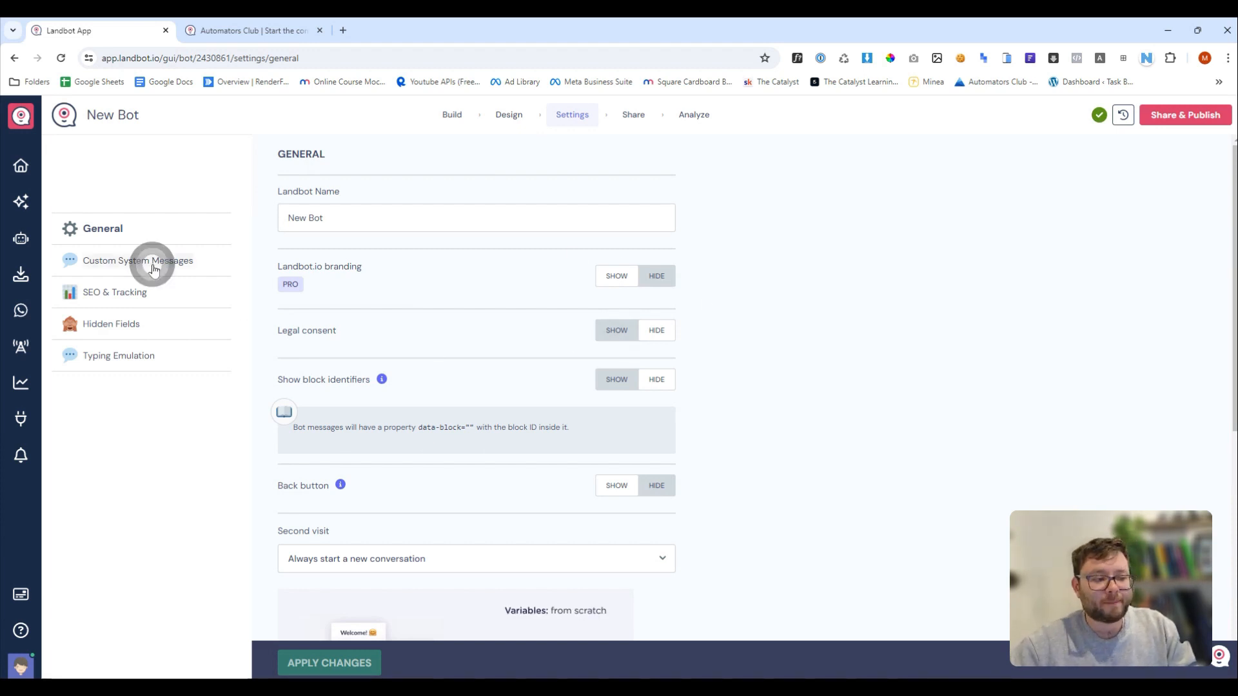
# Step: Review the Custom System Messages texts, then show the SEO & Tracking settings
pyautogui.click(138, 259)
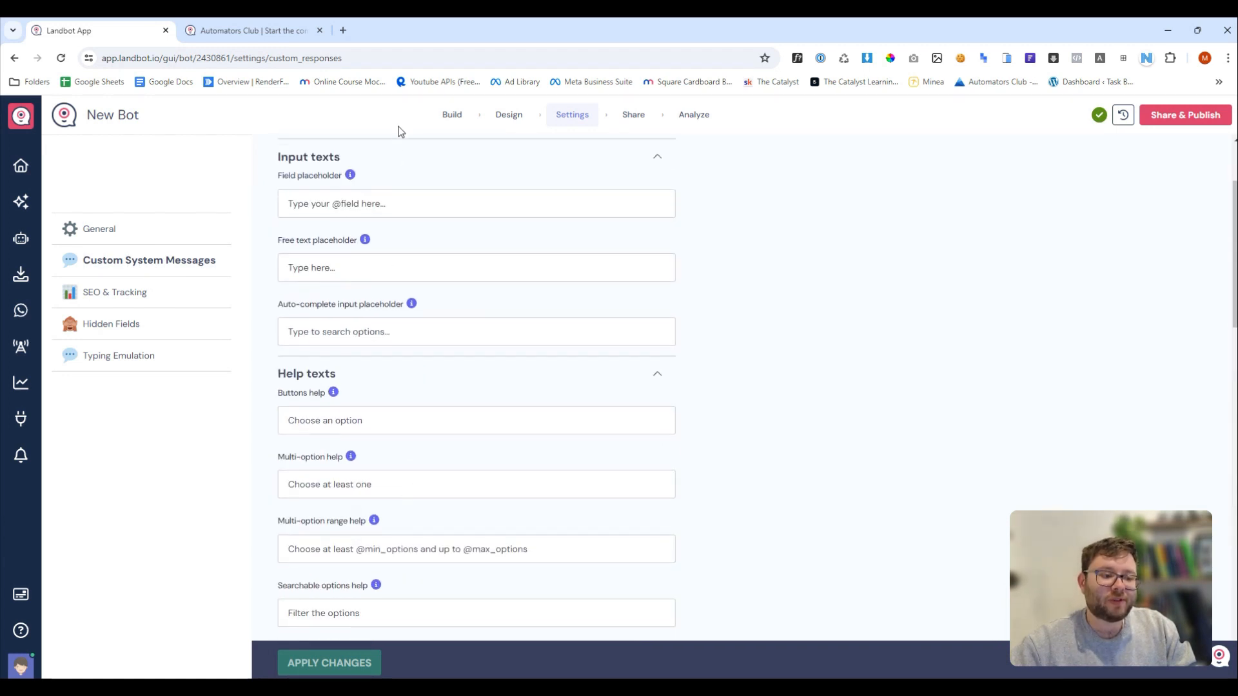
pyautogui.scroll(-3)
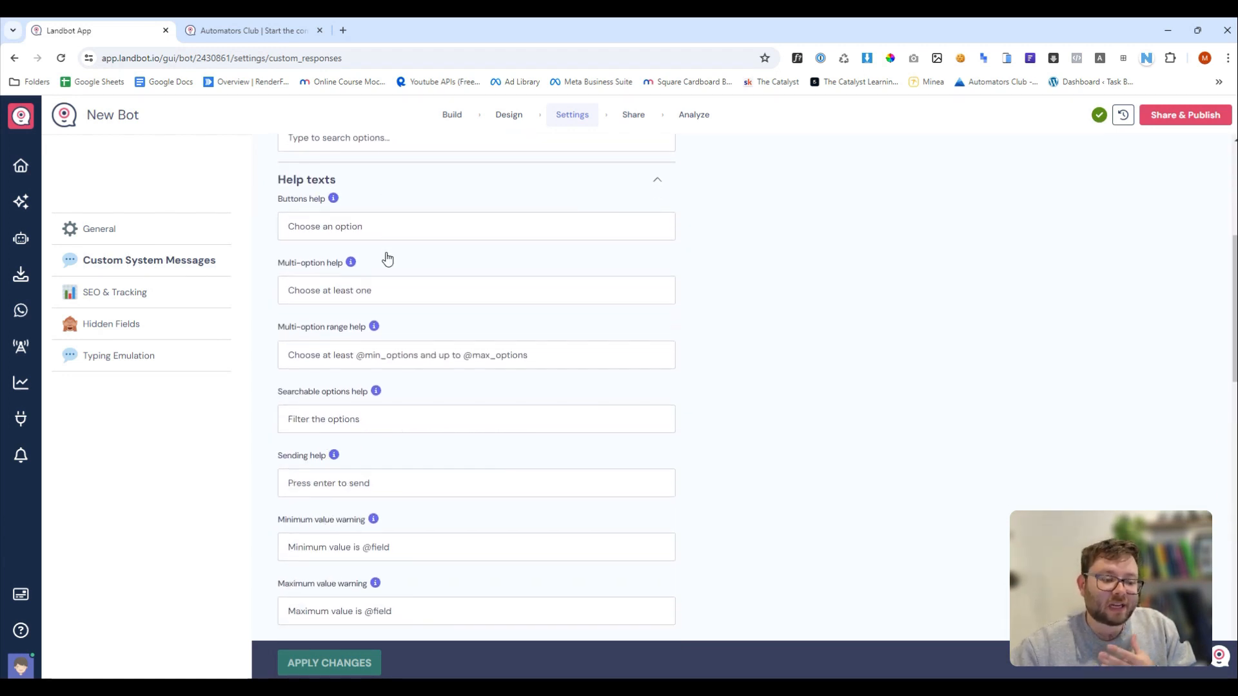
pyautogui.scroll(-3)
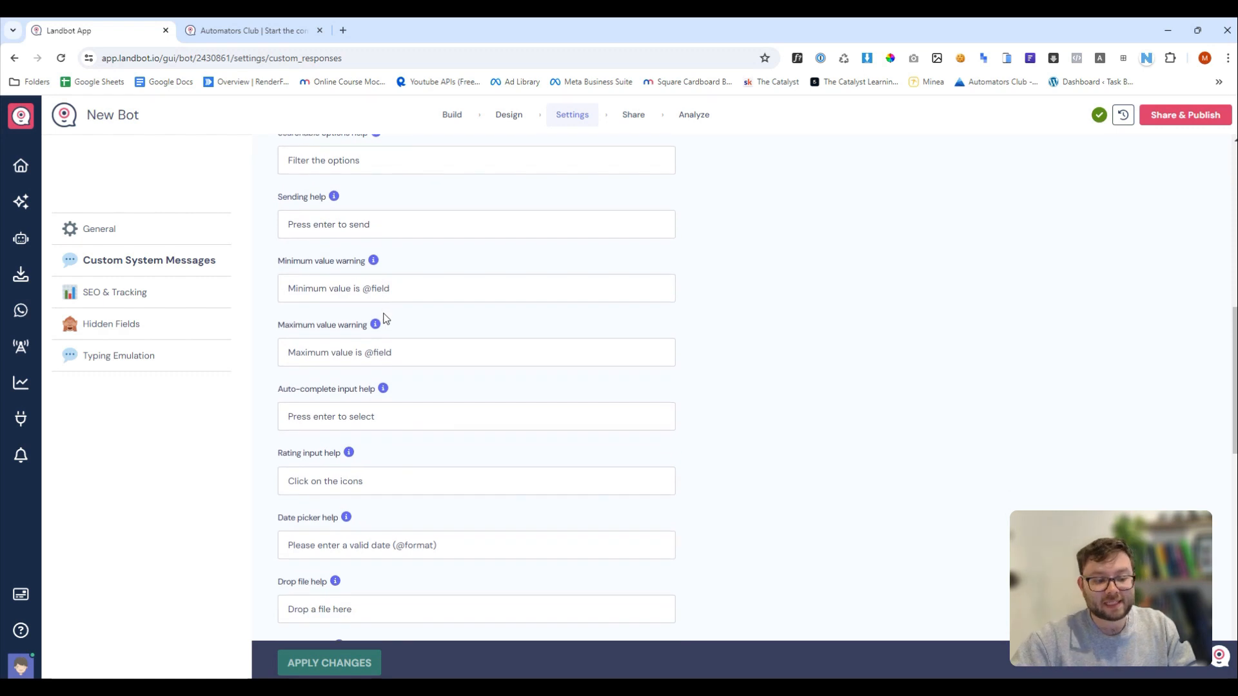
pyautogui.scroll(-3)
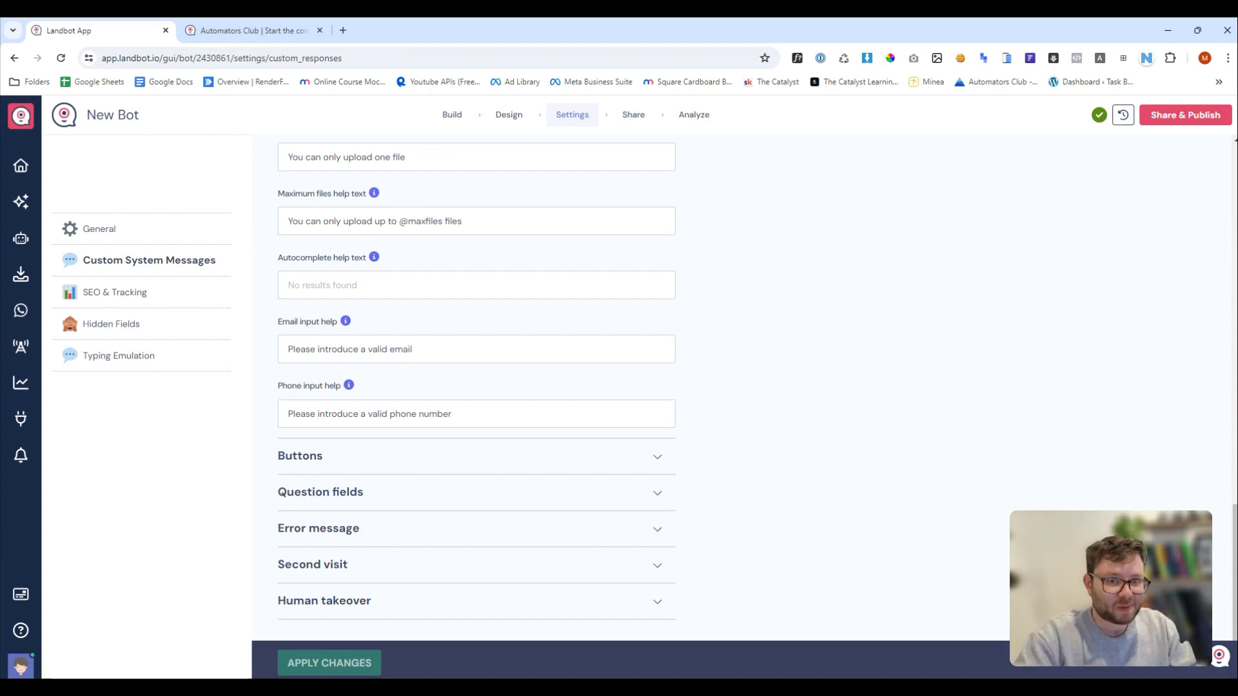
pyautogui.click(115, 292)
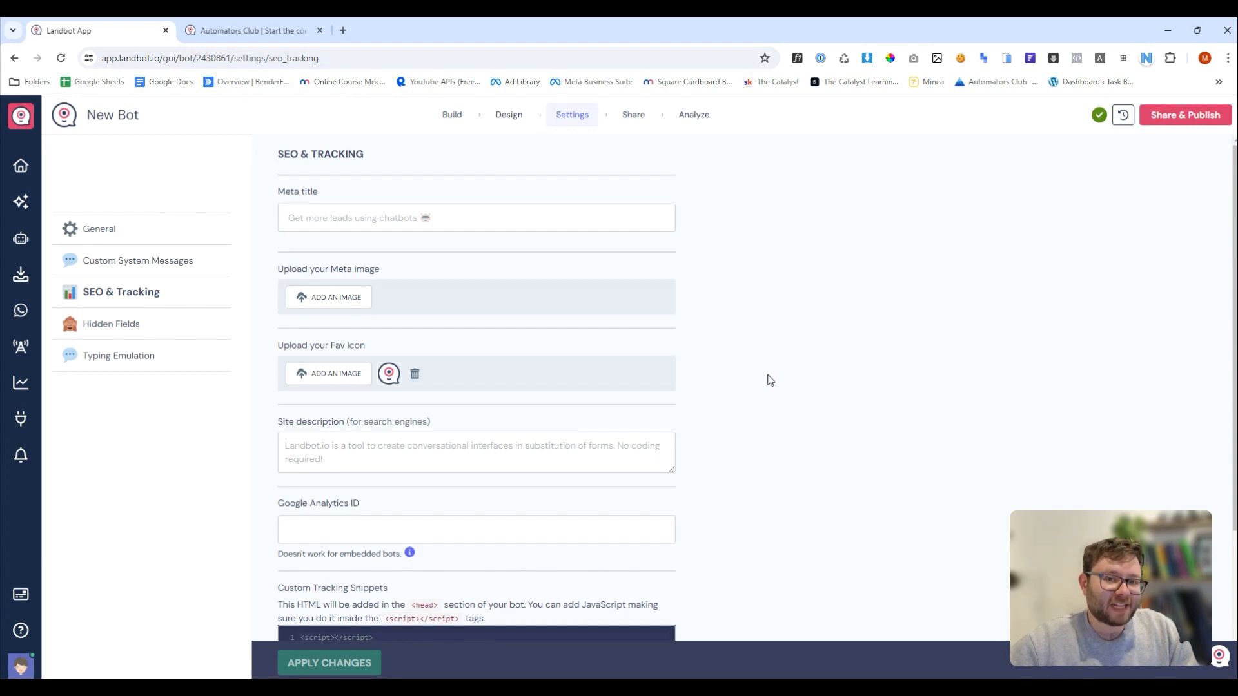
# Step: Scroll through the SEO & Tracking fields and show the Hidden Fields settings
pyautogui.scroll(-3)
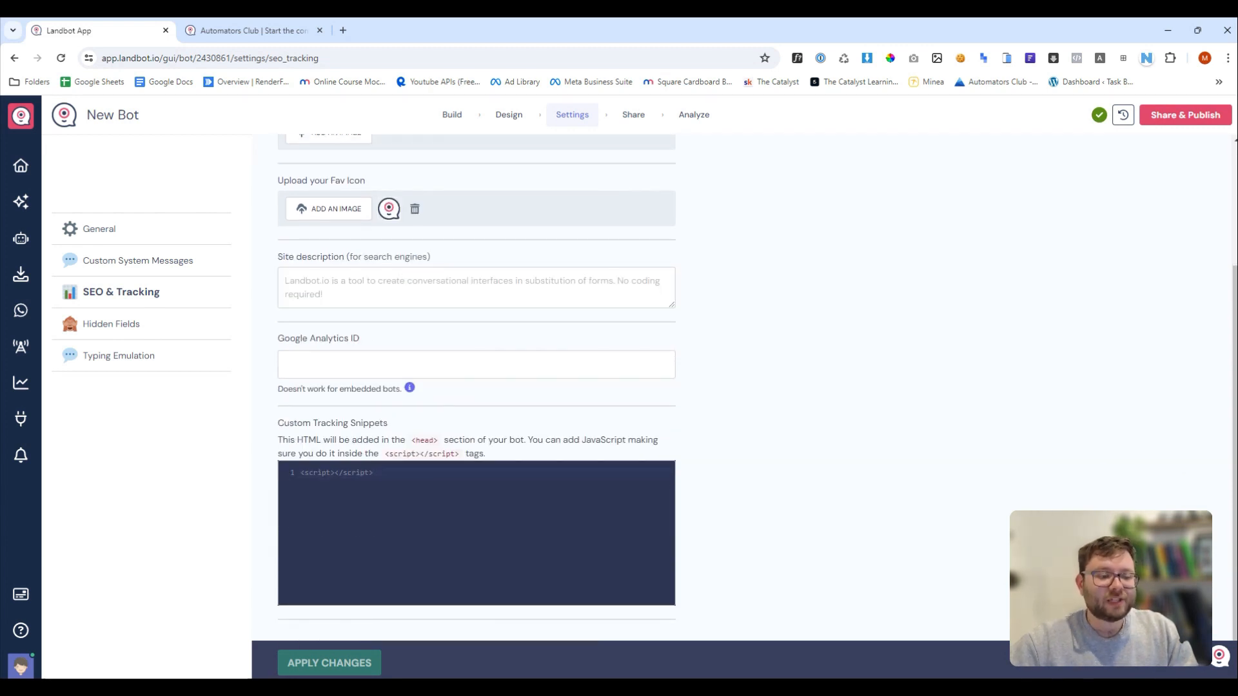
pyautogui.click(476, 364)
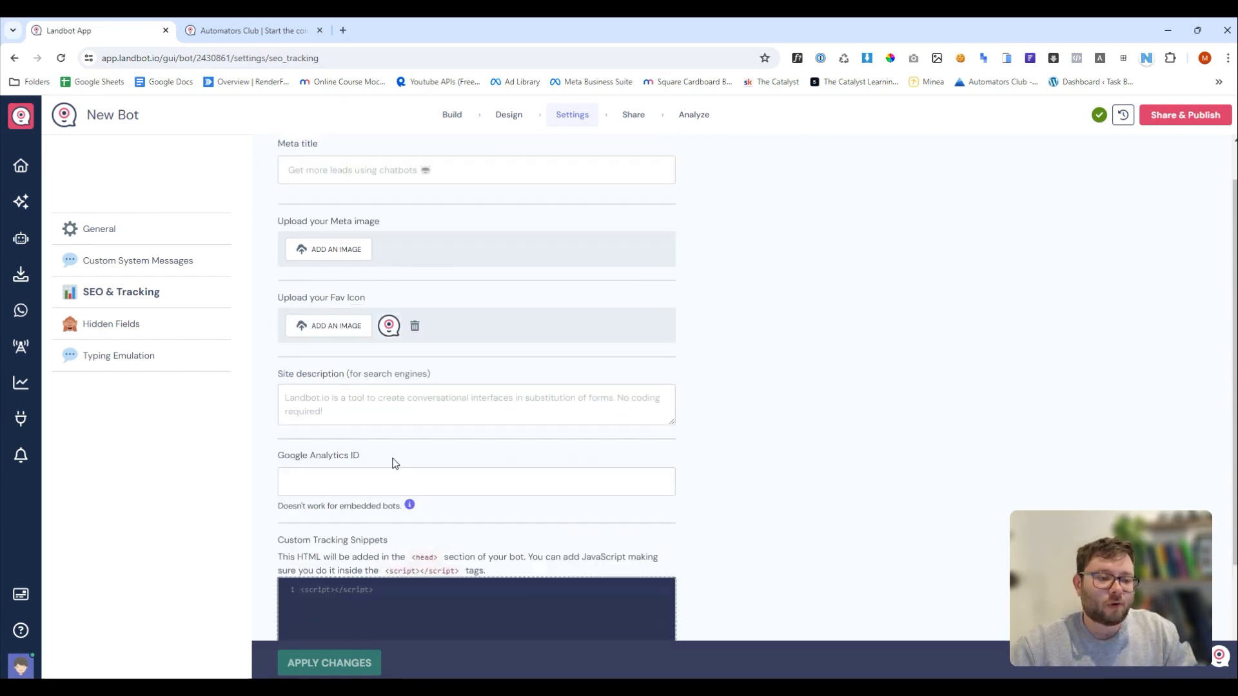
pyautogui.click(118, 322)
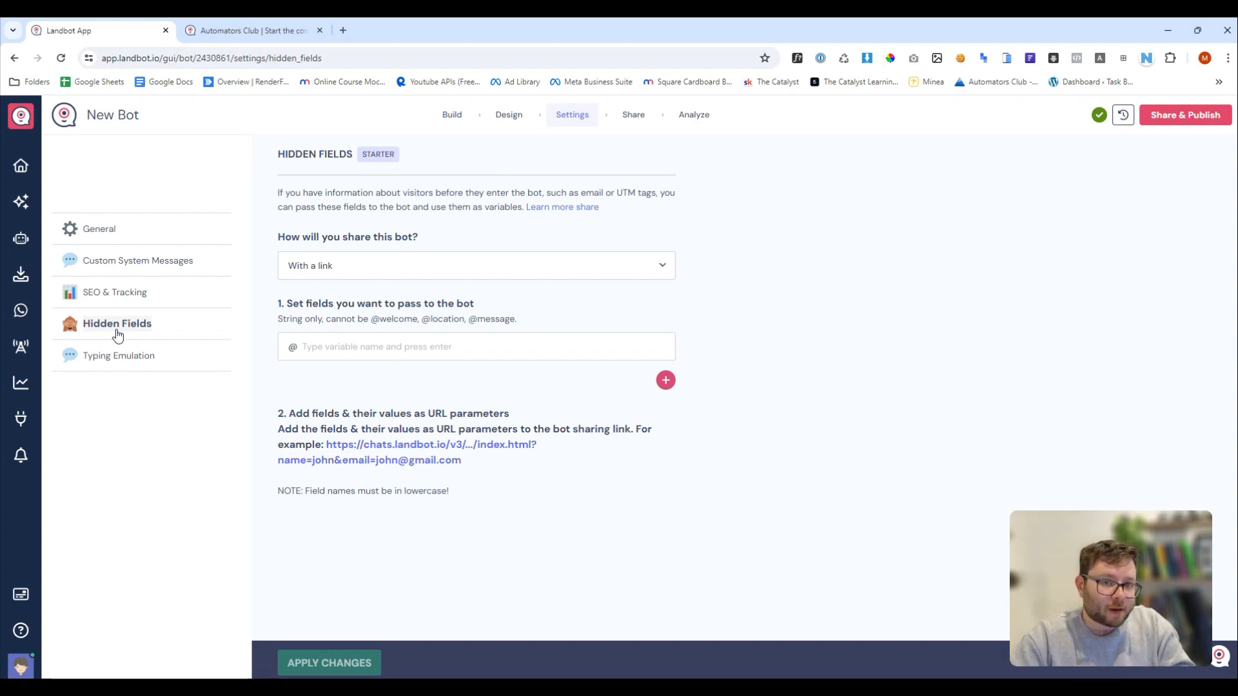
pyautogui.click(476, 346)
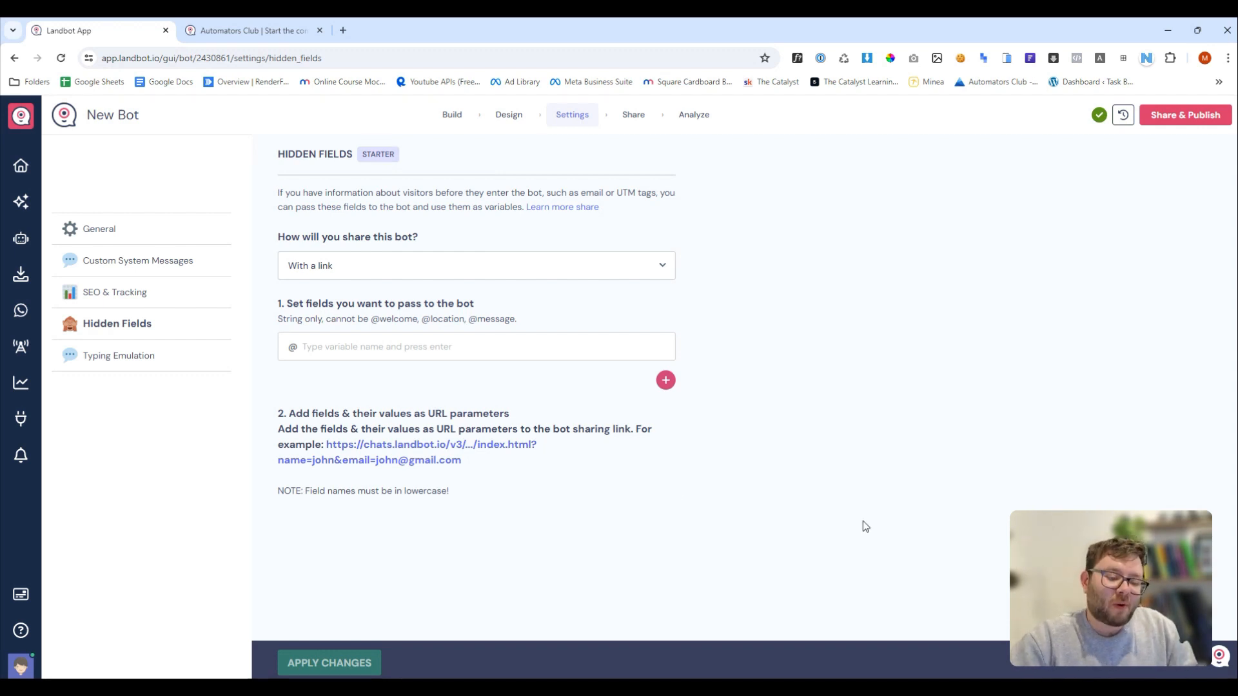
pyautogui.moveTo(331, 445); pyautogui.dragTo(462, 459)
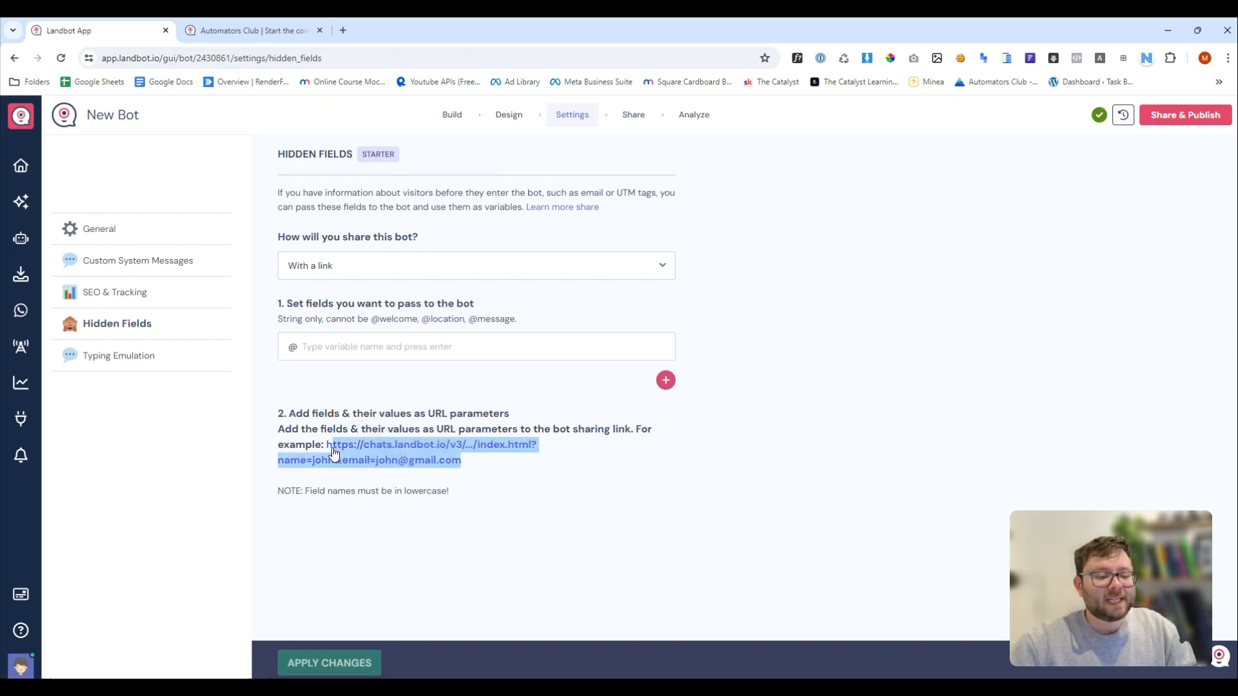
pyautogui.moveTo(431, 456)
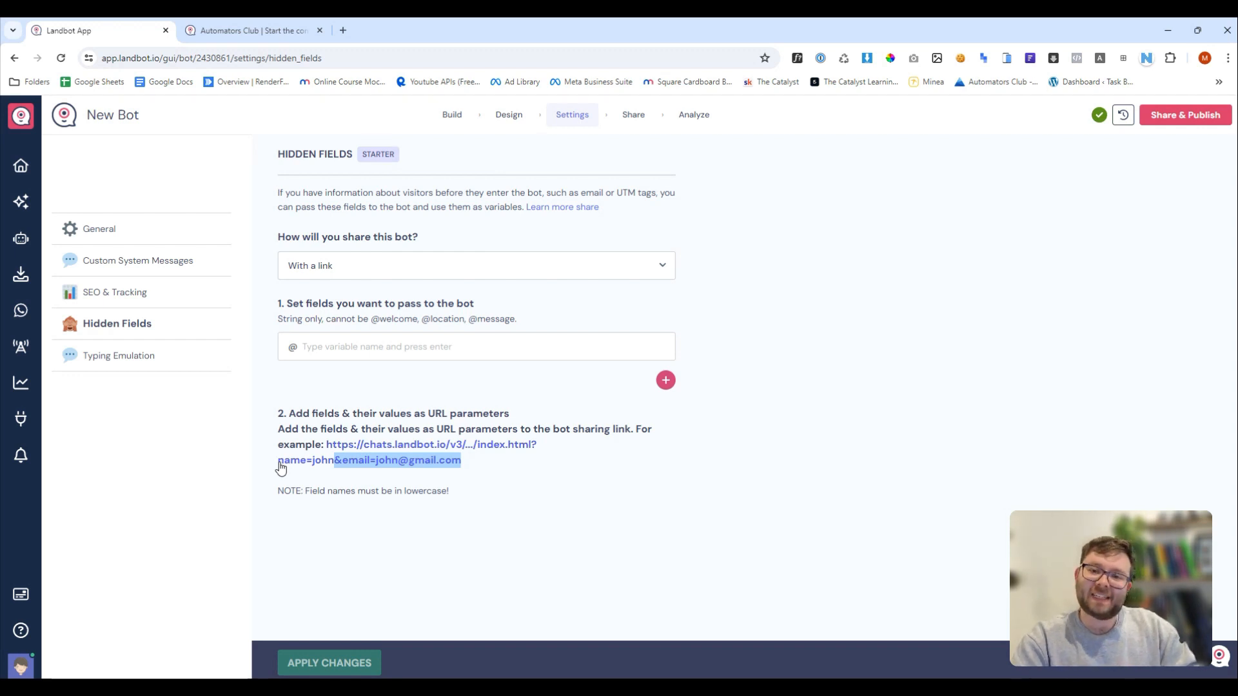
# Step: View Typing Emulation settings, then show the Share page with the livechat embed code
pyautogui.click(126, 355)
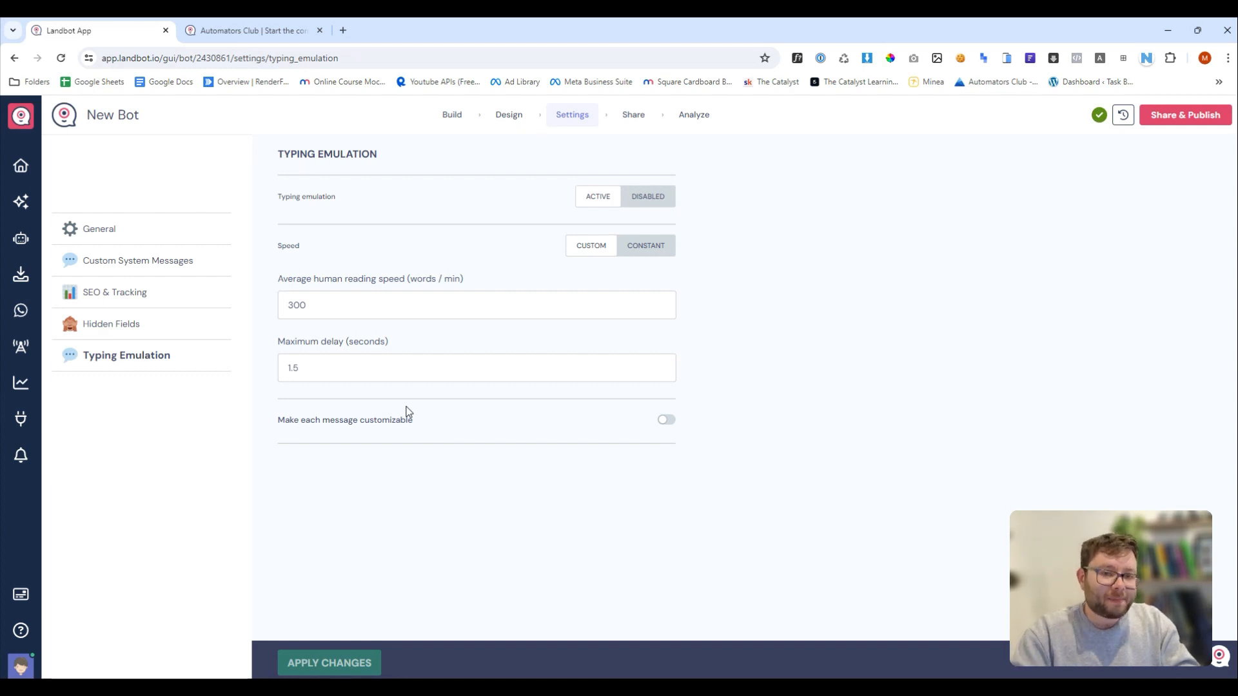
pyautogui.moveTo(320, 331)
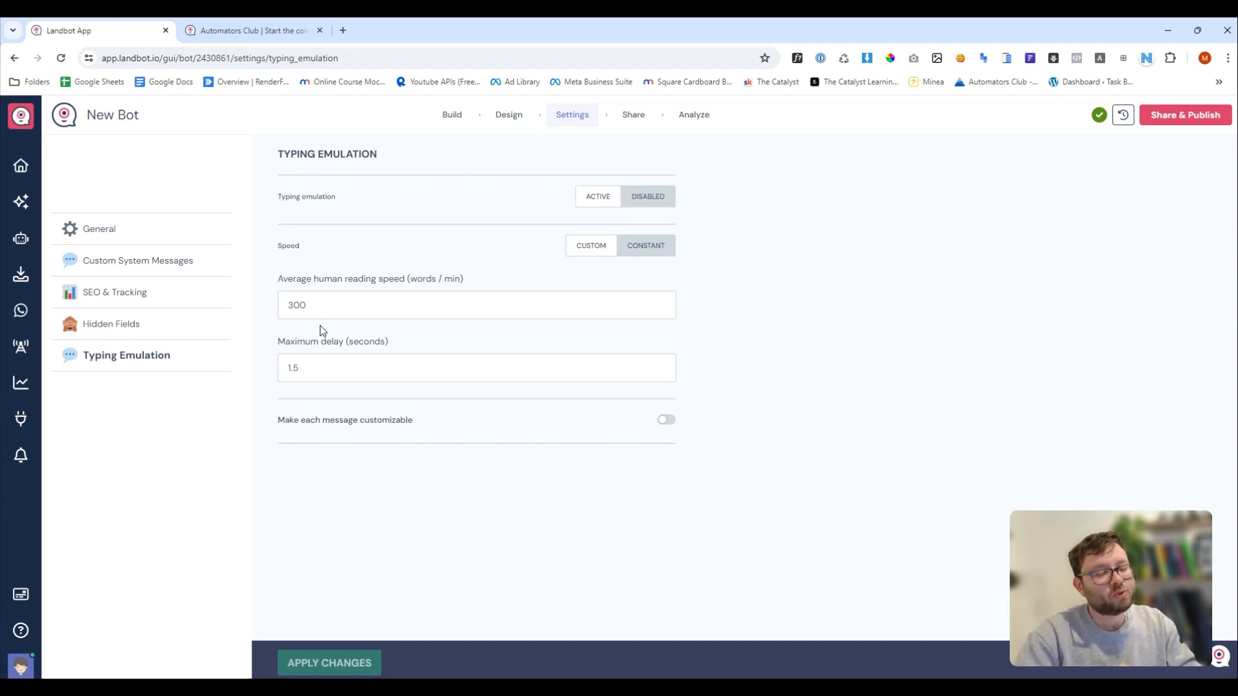
pyautogui.click(631, 115)
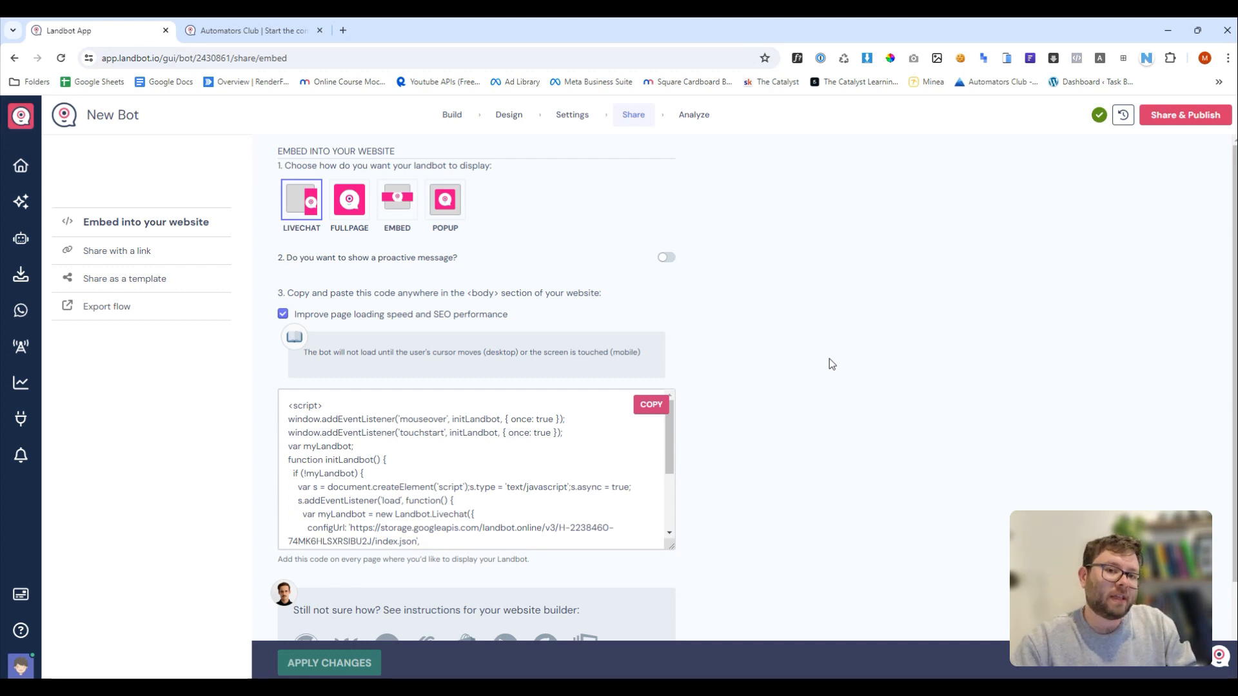
# Step: Compare the Fullpage, Embed and Popup embed codes, settling on the full-page HTML
pyautogui.click(348, 200)
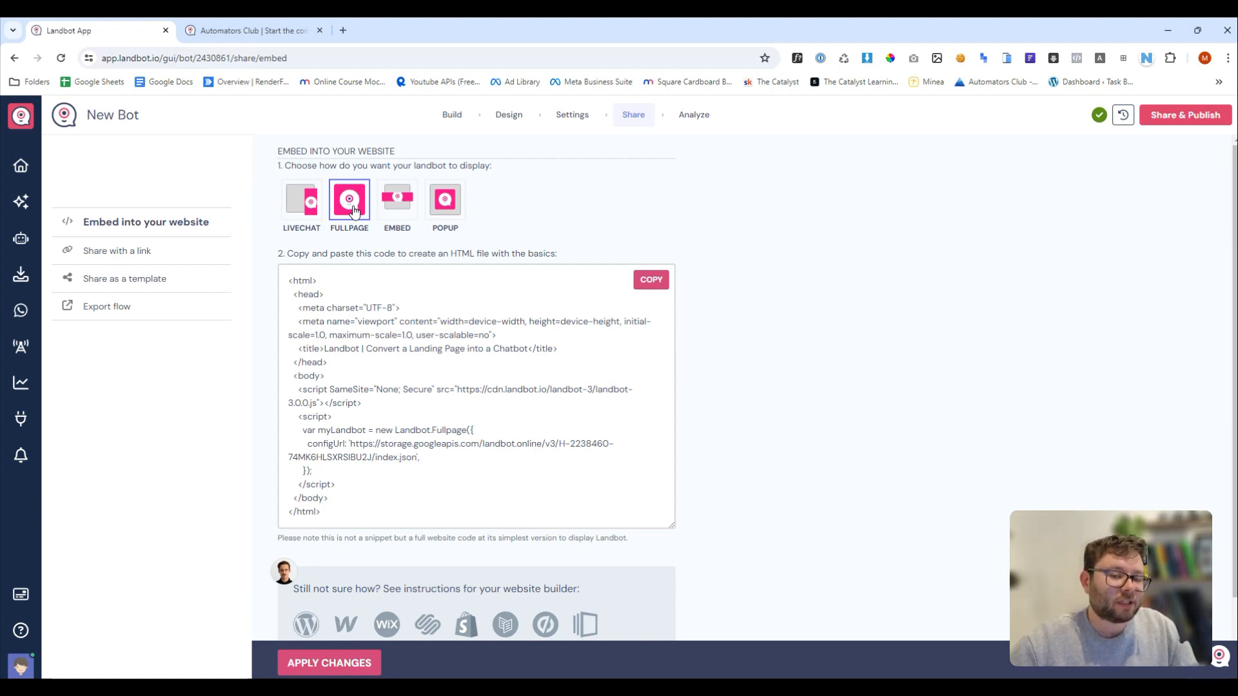
pyautogui.click(396, 204)
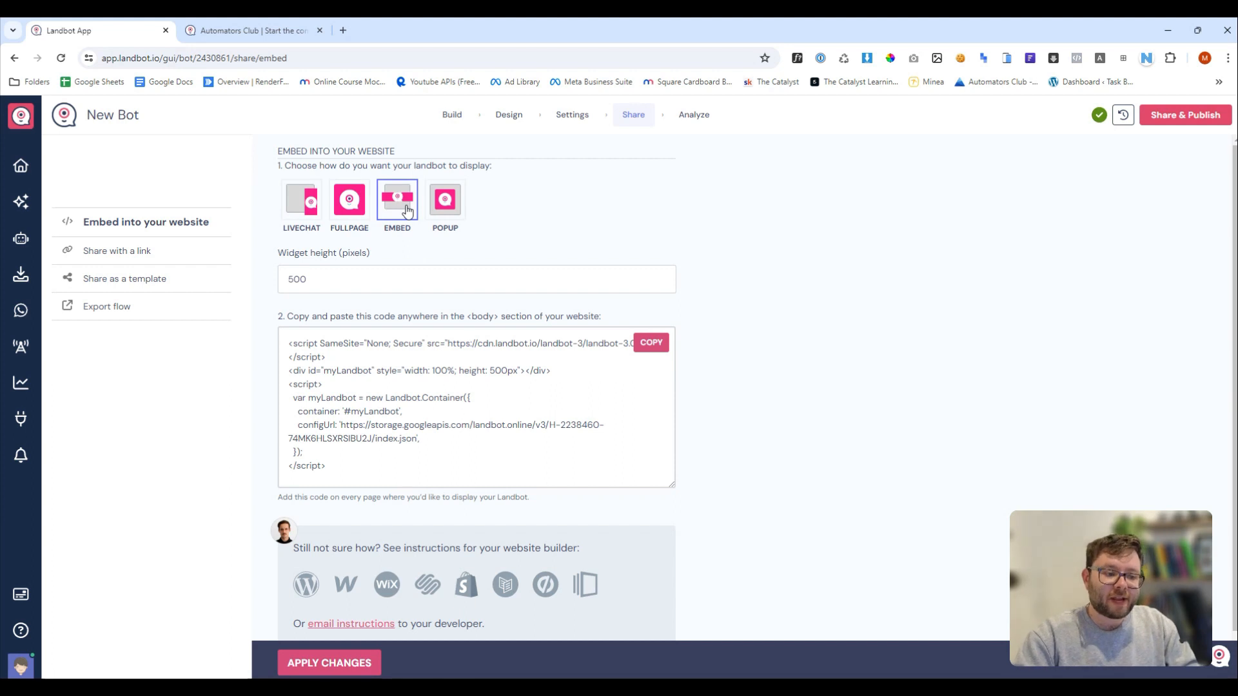
pyautogui.click(445, 199)
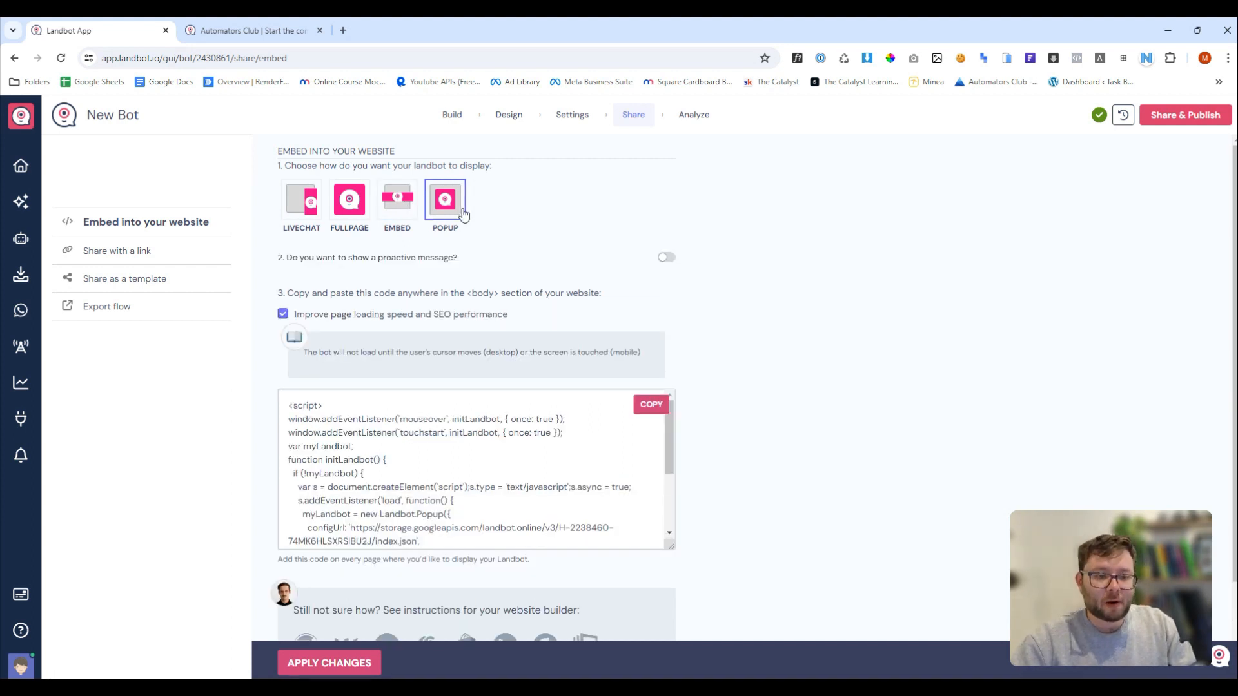
pyautogui.click(349, 198)
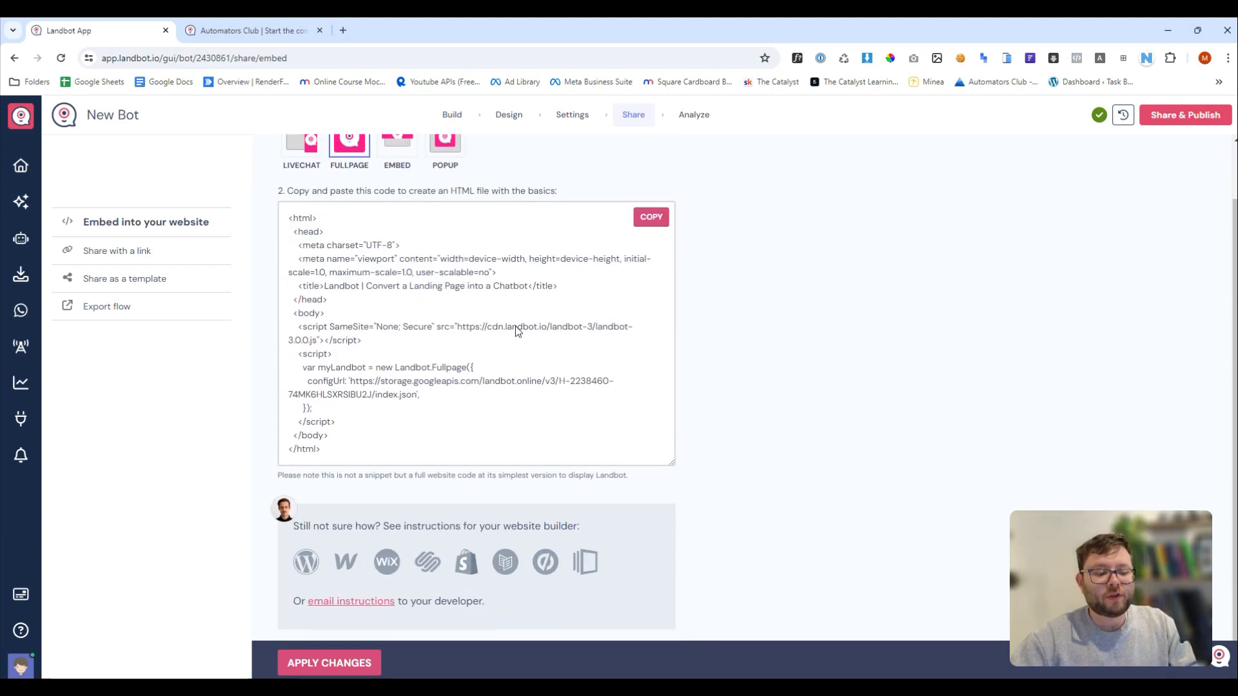
pyautogui.moveTo(345, 561)
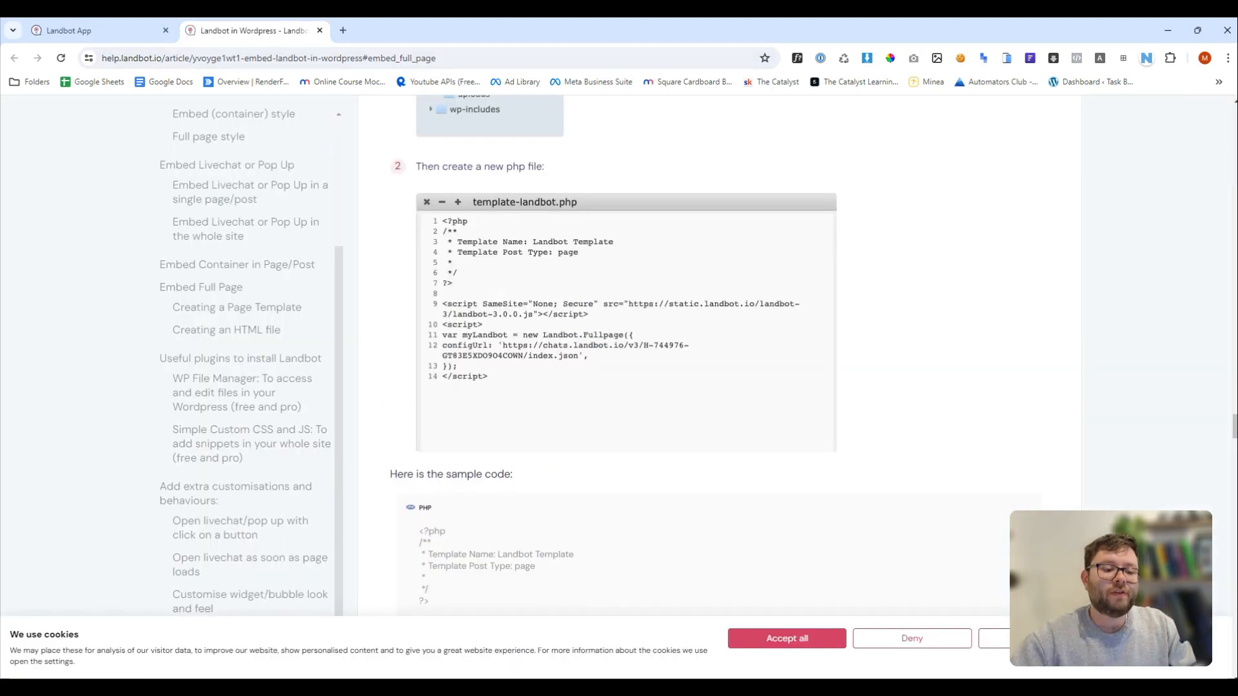
# Step: Return to the Landbot embed code and show the Export flow options
pyautogui.click(95, 29)
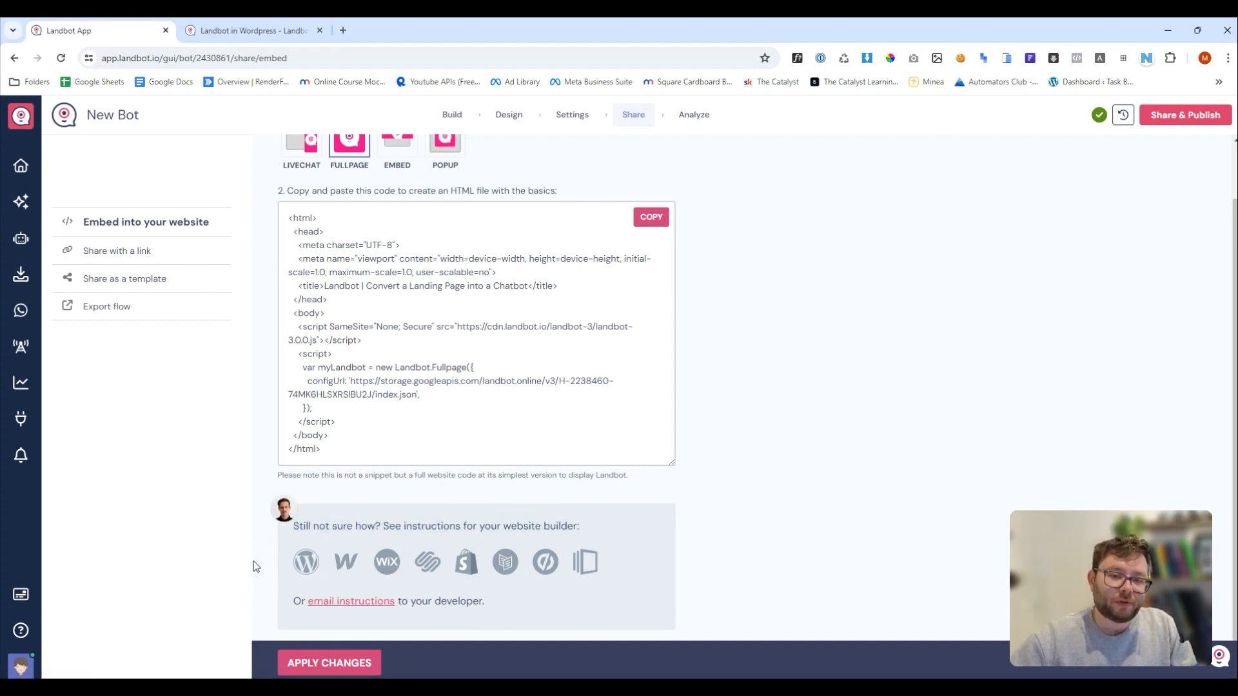
pyautogui.click(111, 306)
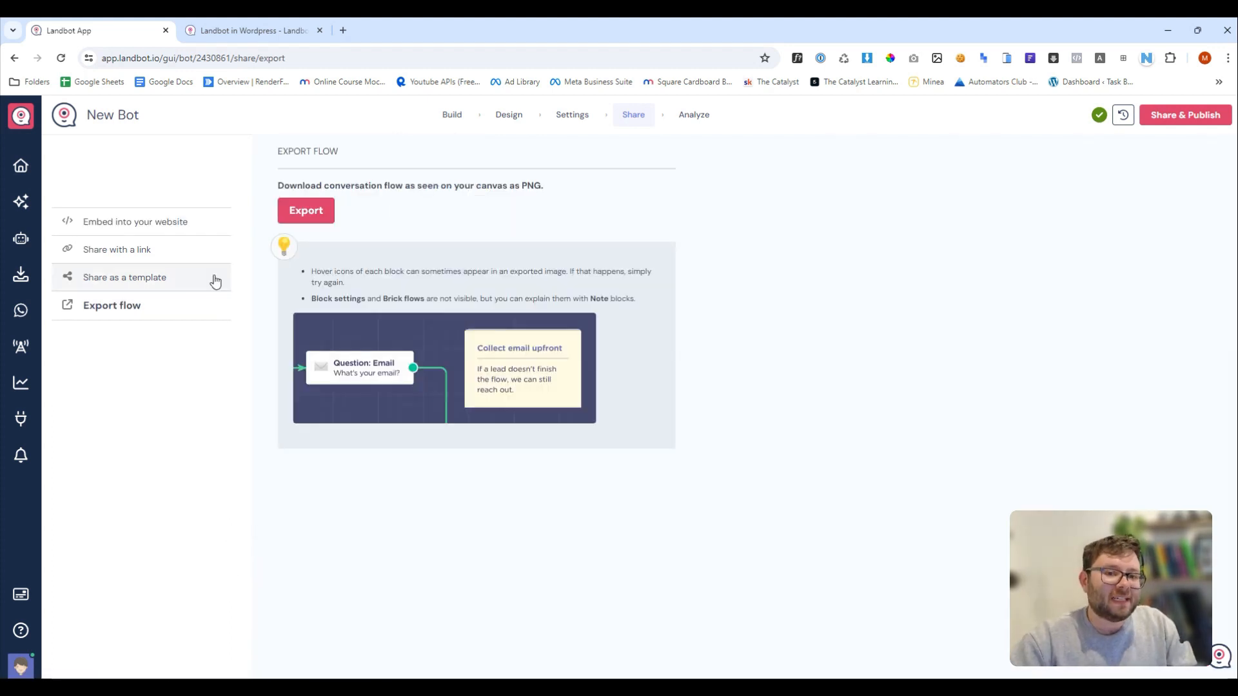
# Step: Browse Share as a template and Export flow, then show the bot's Analyze metrics
pyautogui.click(123, 277)
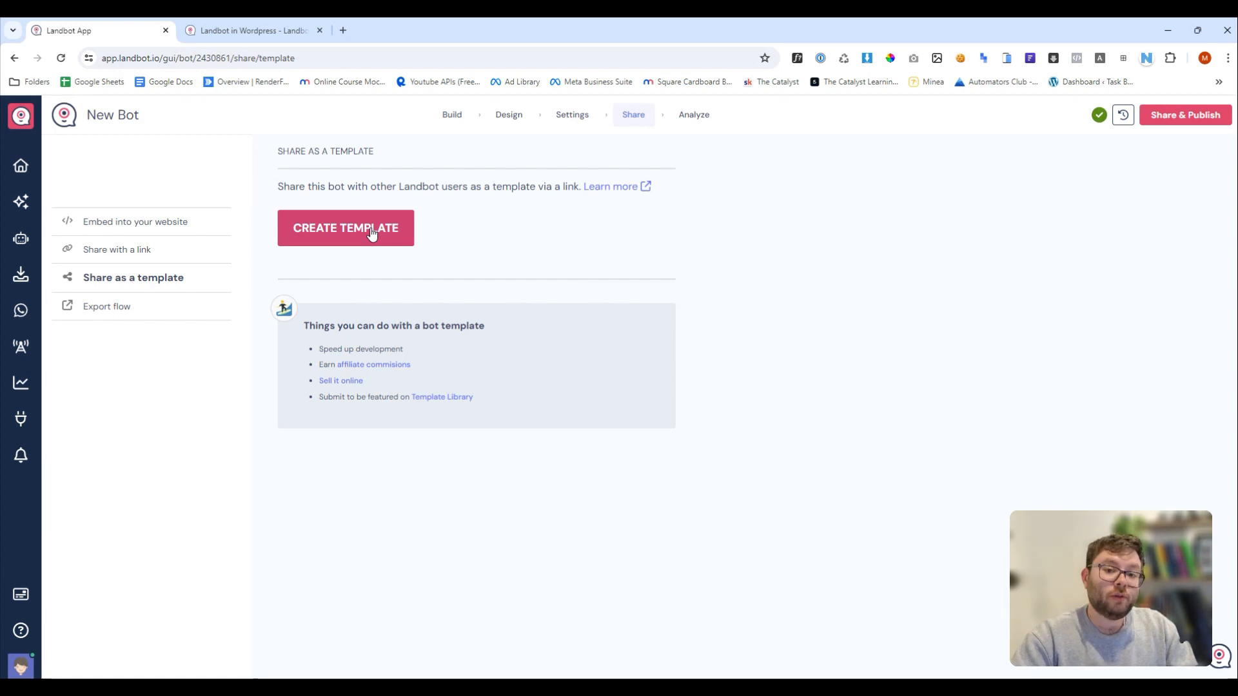
pyautogui.moveTo(178, 312)
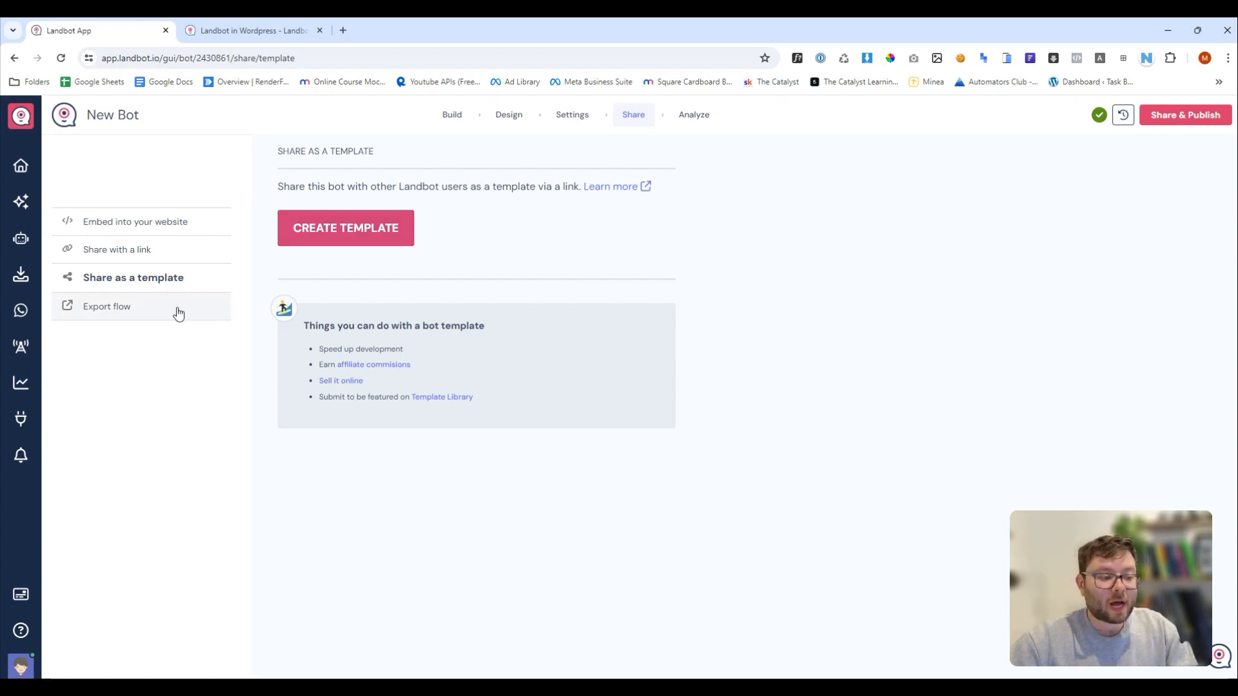
pyautogui.click(107, 306)
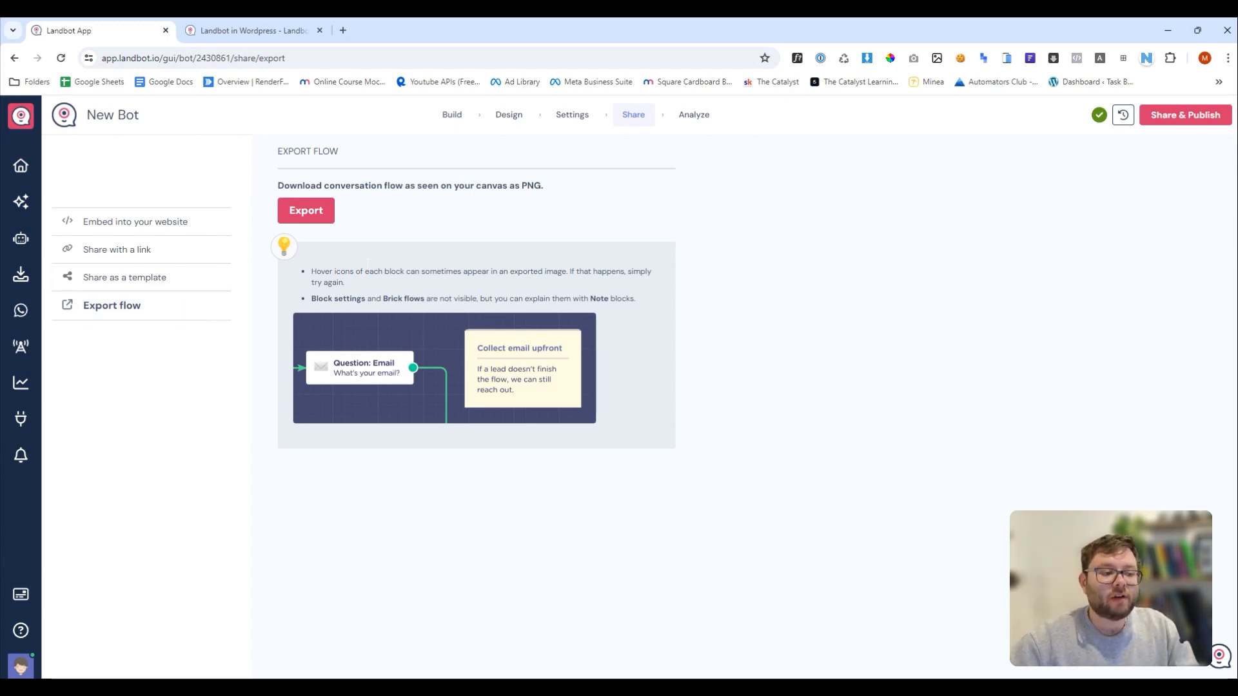
pyautogui.moveTo(504, 333)
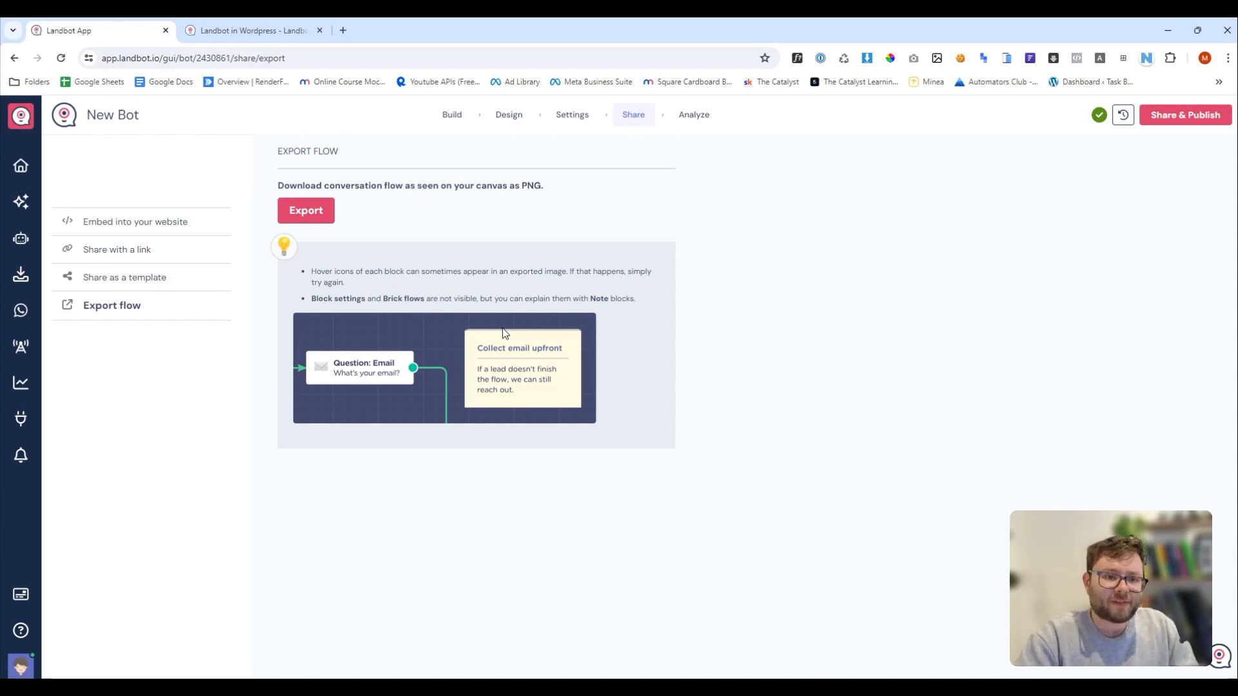
pyautogui.click(692, 114)
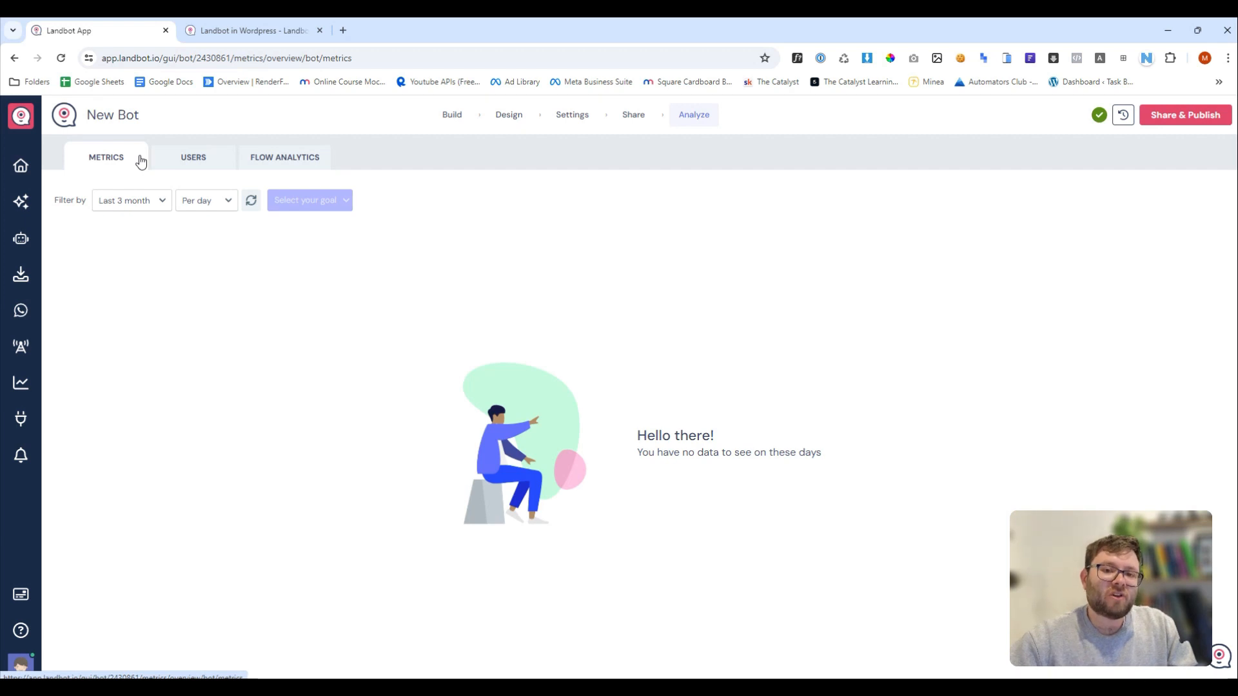
# Step: Check the Users and Metrics analytics tabs and try the goal selector, all showing no data
pyautogui.click(192, 157)
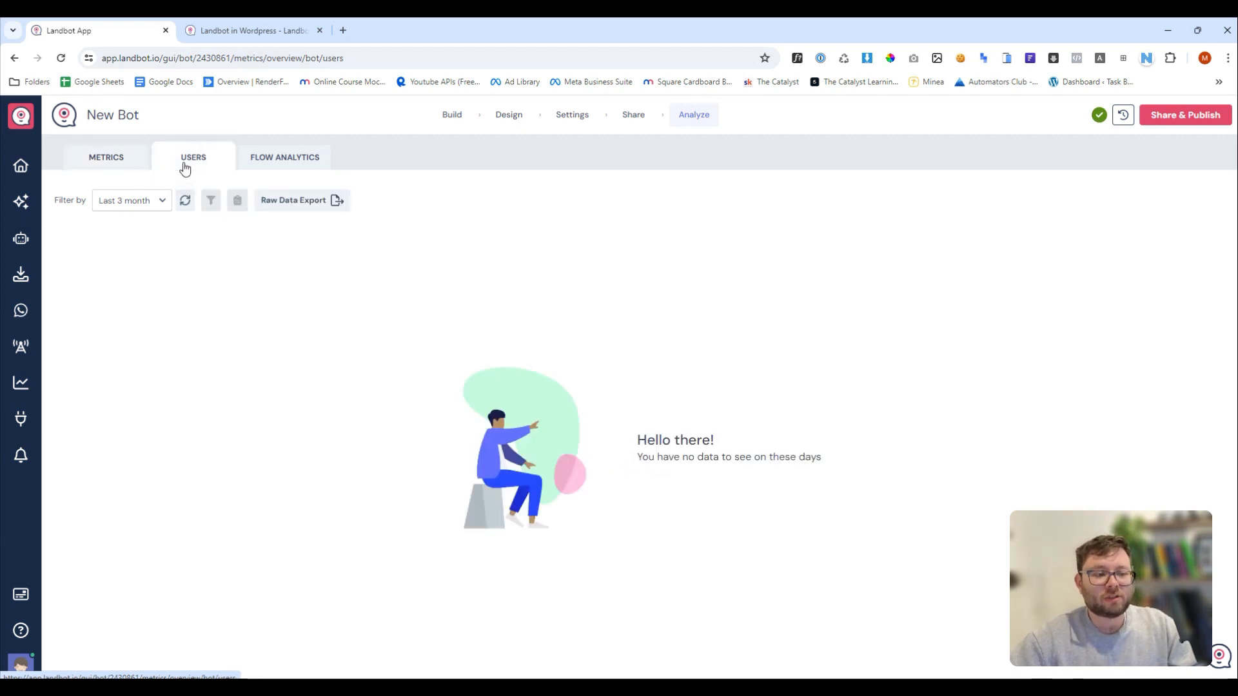
pyautogui.click(106, 157)
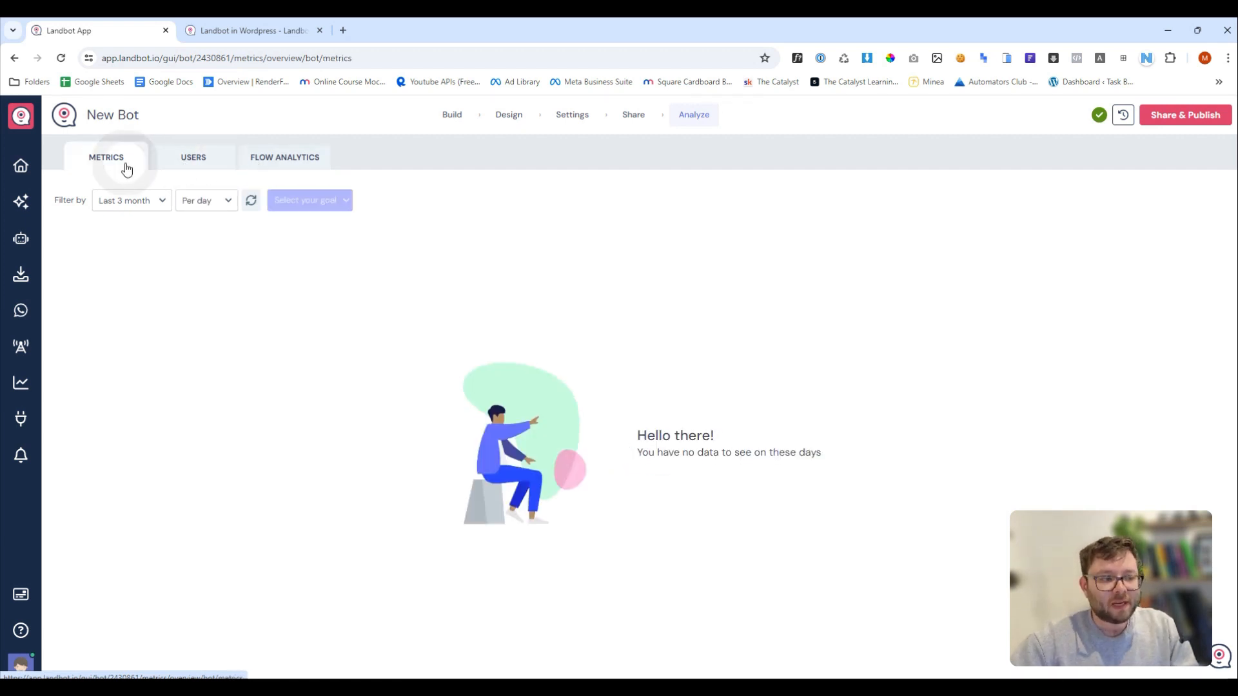
pyautogui.click(130, 200)
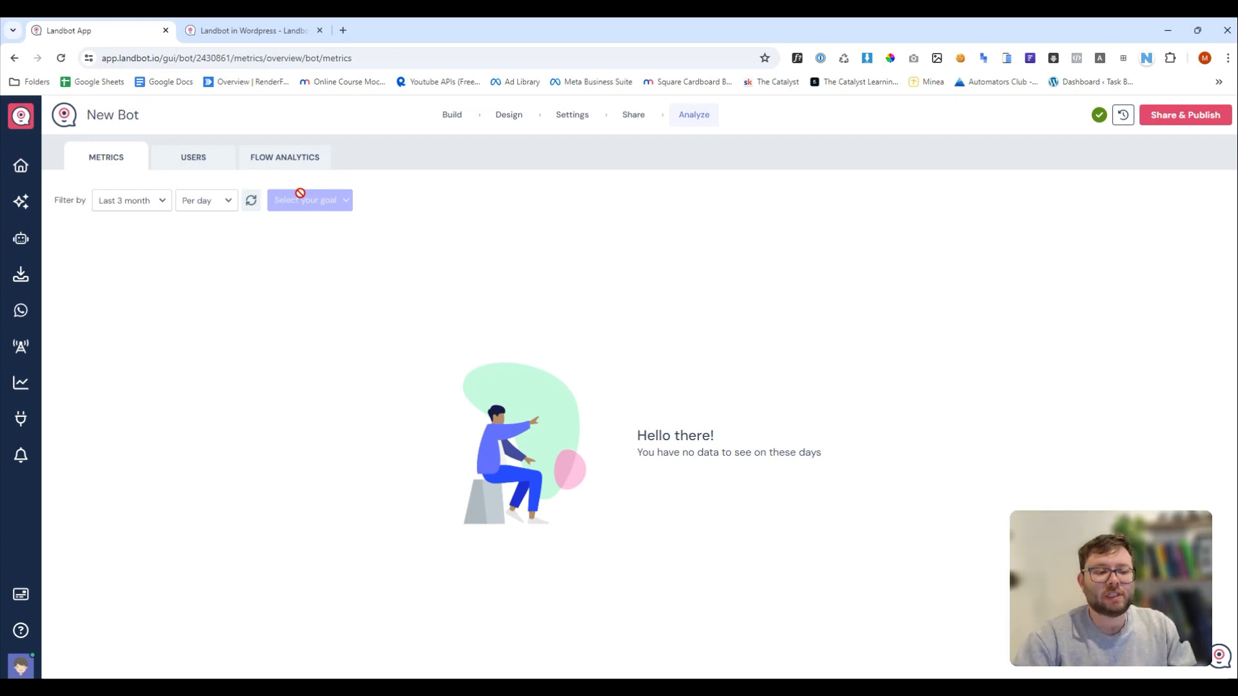
pyautogui.click(284, 157)
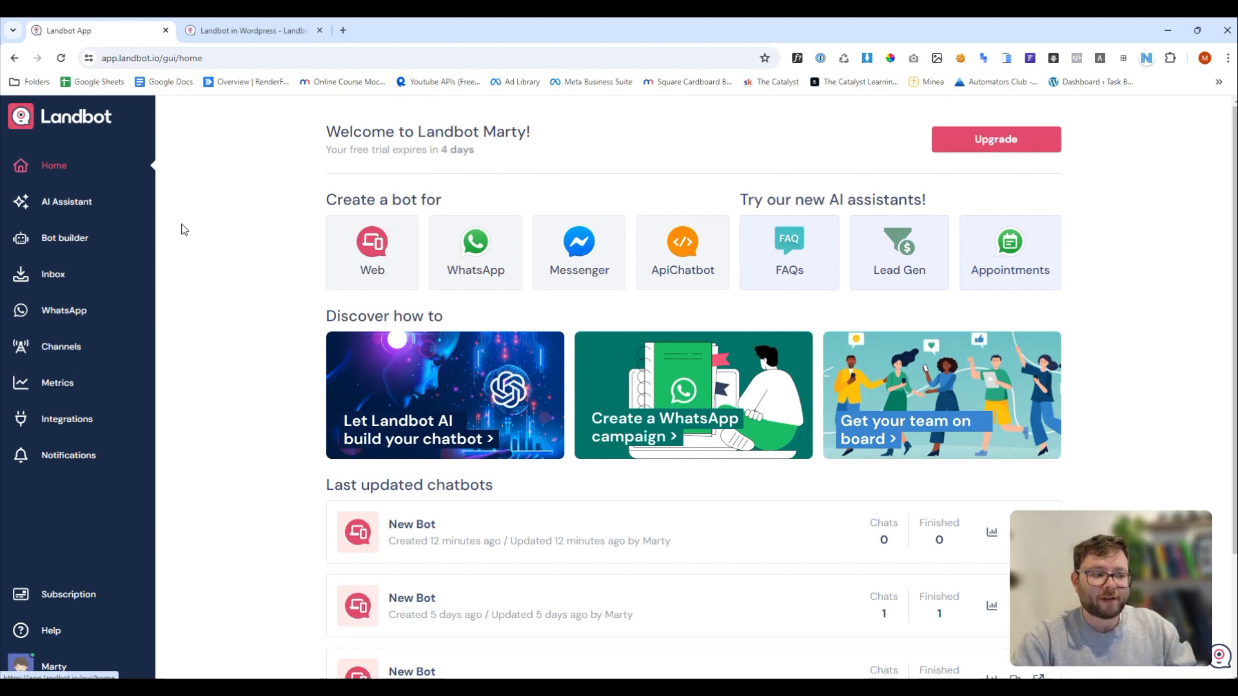
# Step: Create a Customer service AI FAQ assistant, then switch to the Brainy Automations website
pyautogui.click(66, 201)
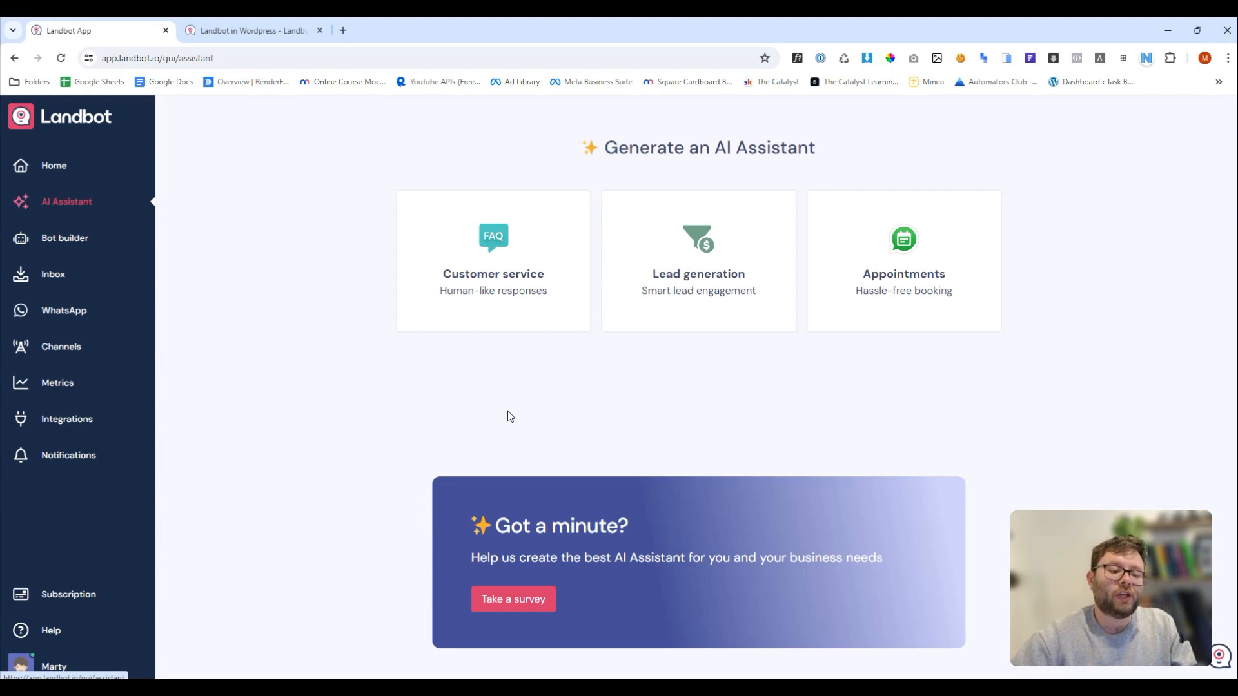
pyautogui.moveTo(478, 277)
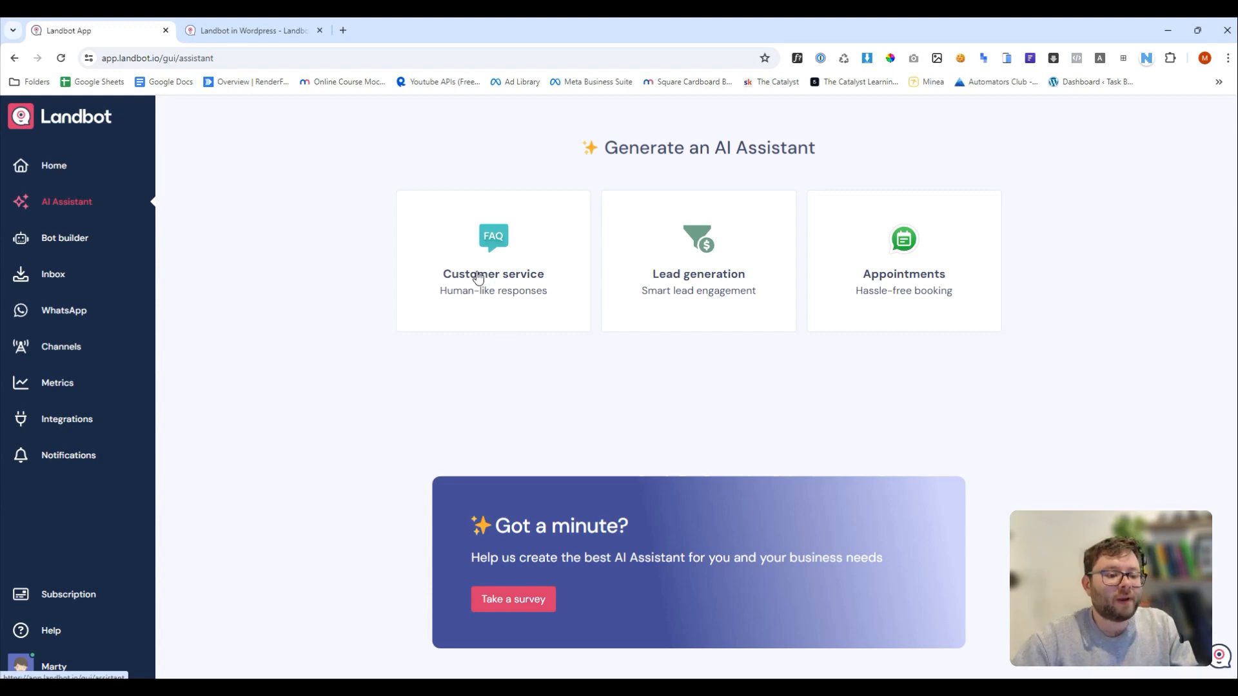
pyautogui.click(492, 261)
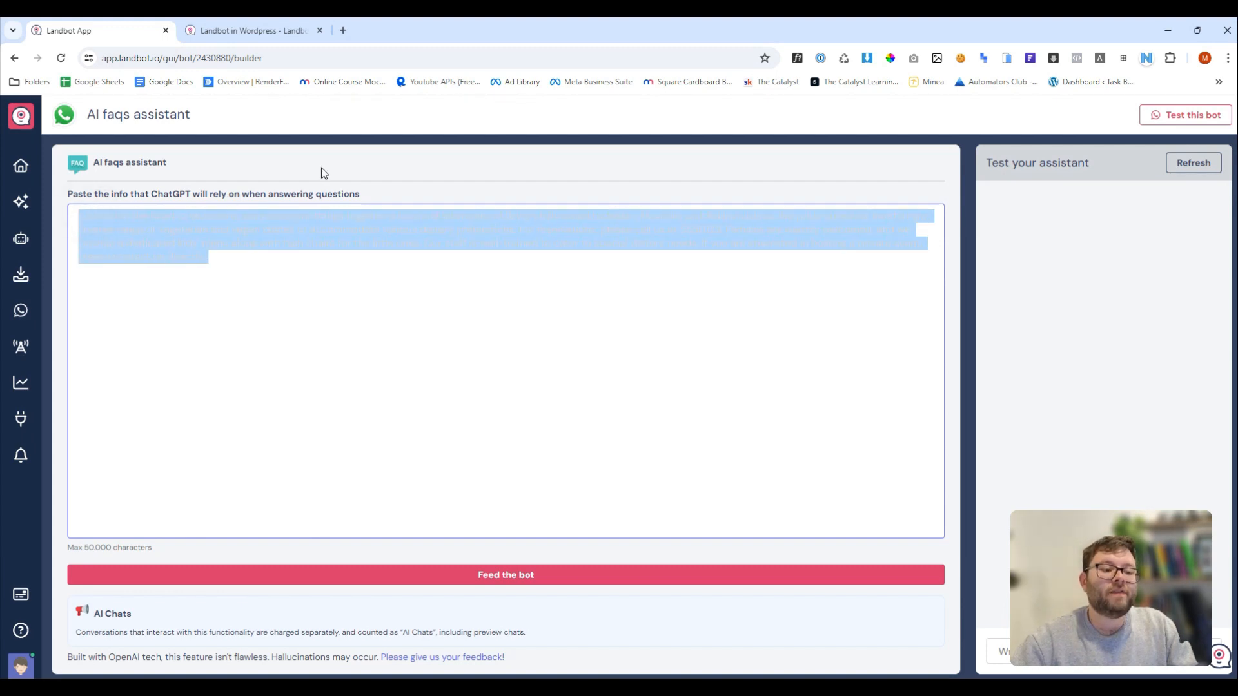
pyautogui.click(251, 30)
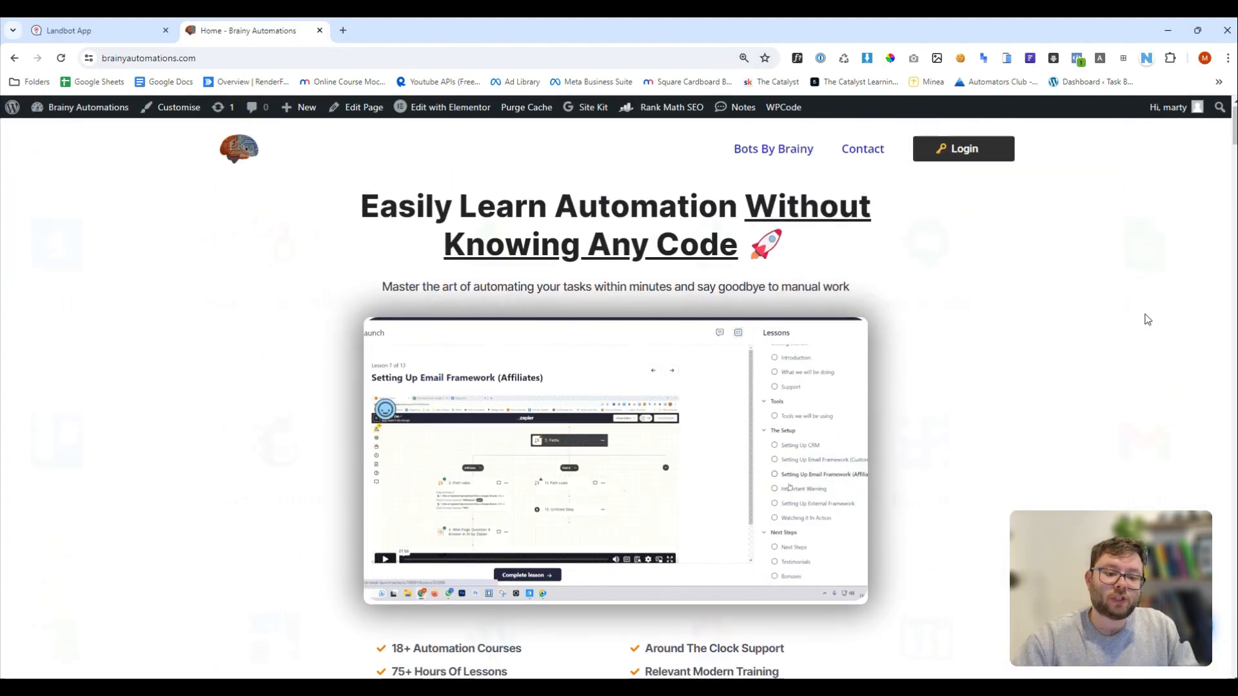
# Step: Select and copy the home page FAQ section text starting from What Is "All Courses"?
pyautogui.scroll(-3)
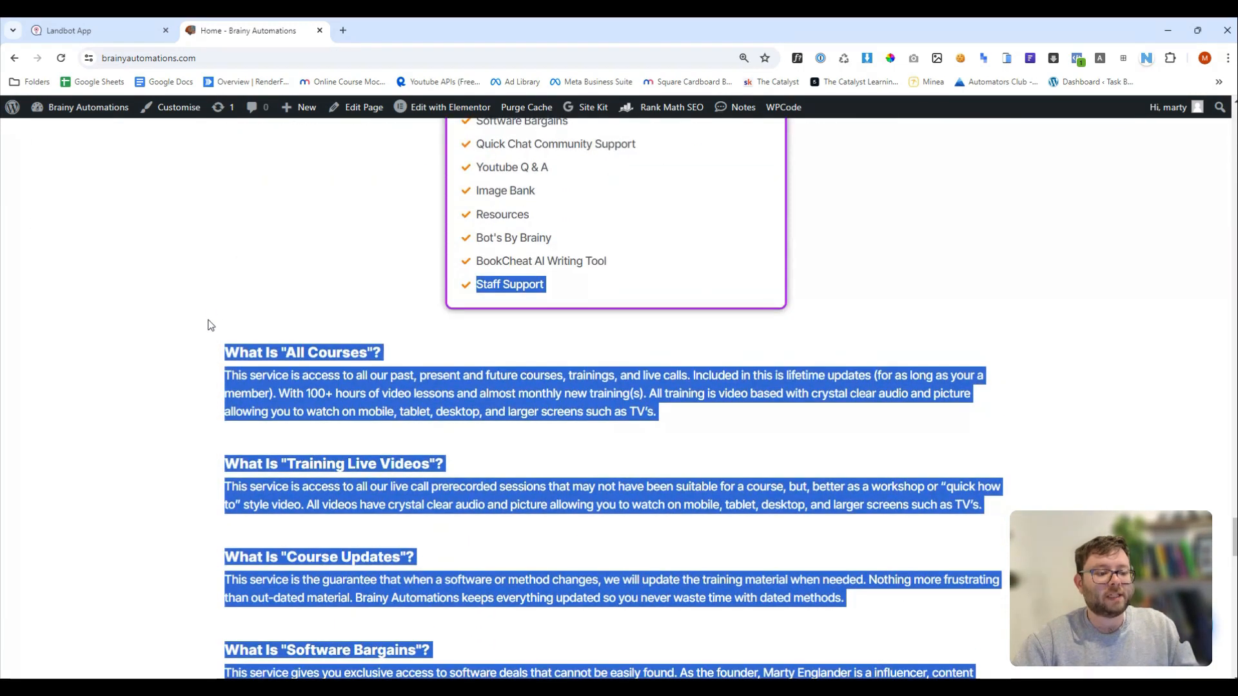
pyautogui.click(97, 29)
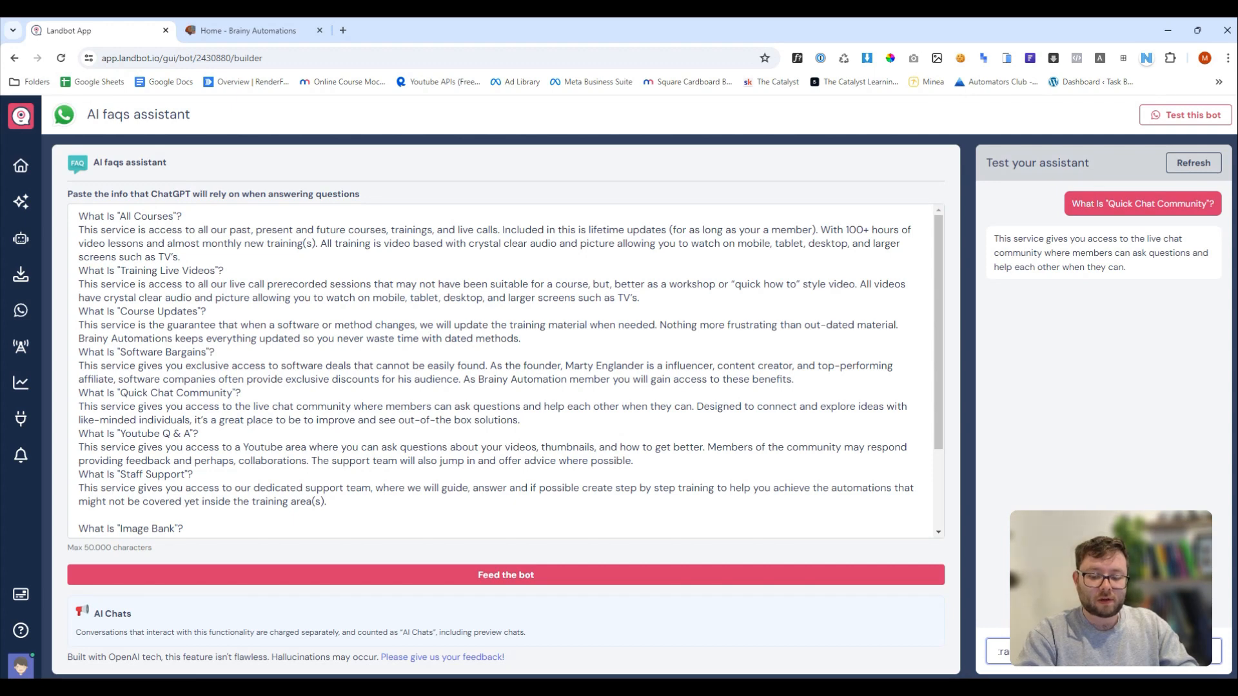
# Step: Send a test question comparing Training Live Videos and All Courses, then show the Inbox chats
pyautogui.press('Enter')
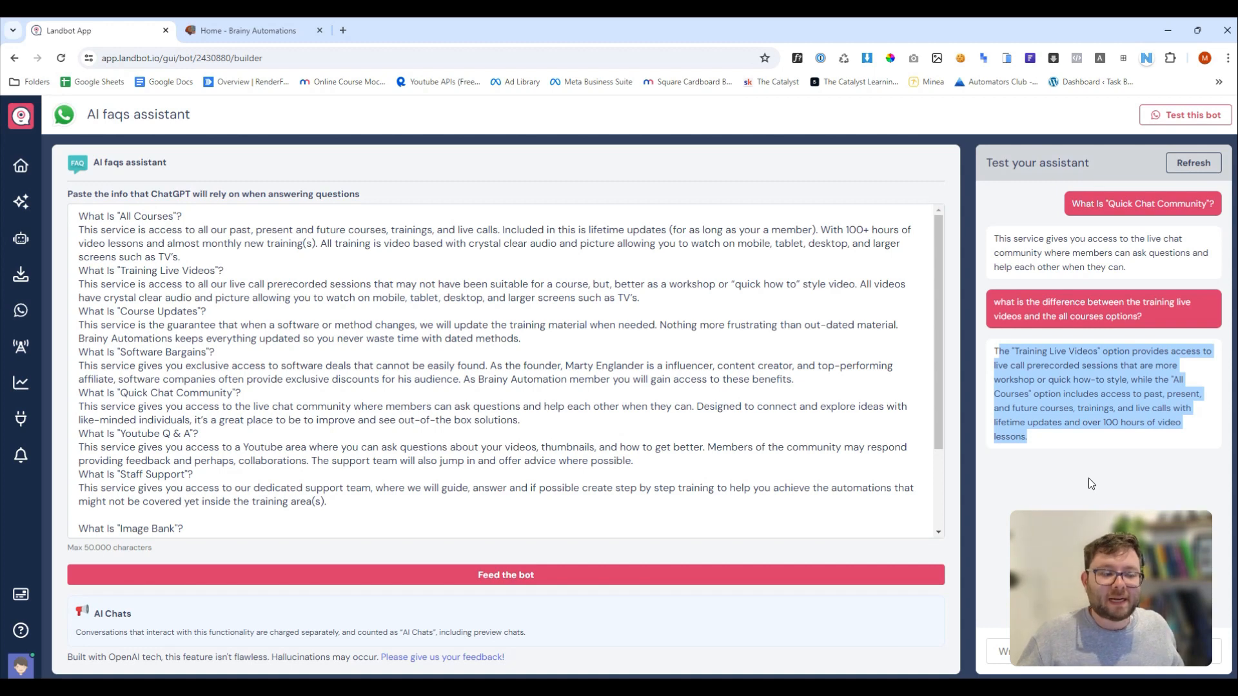
pyautogui.moveTo(1184, 114)
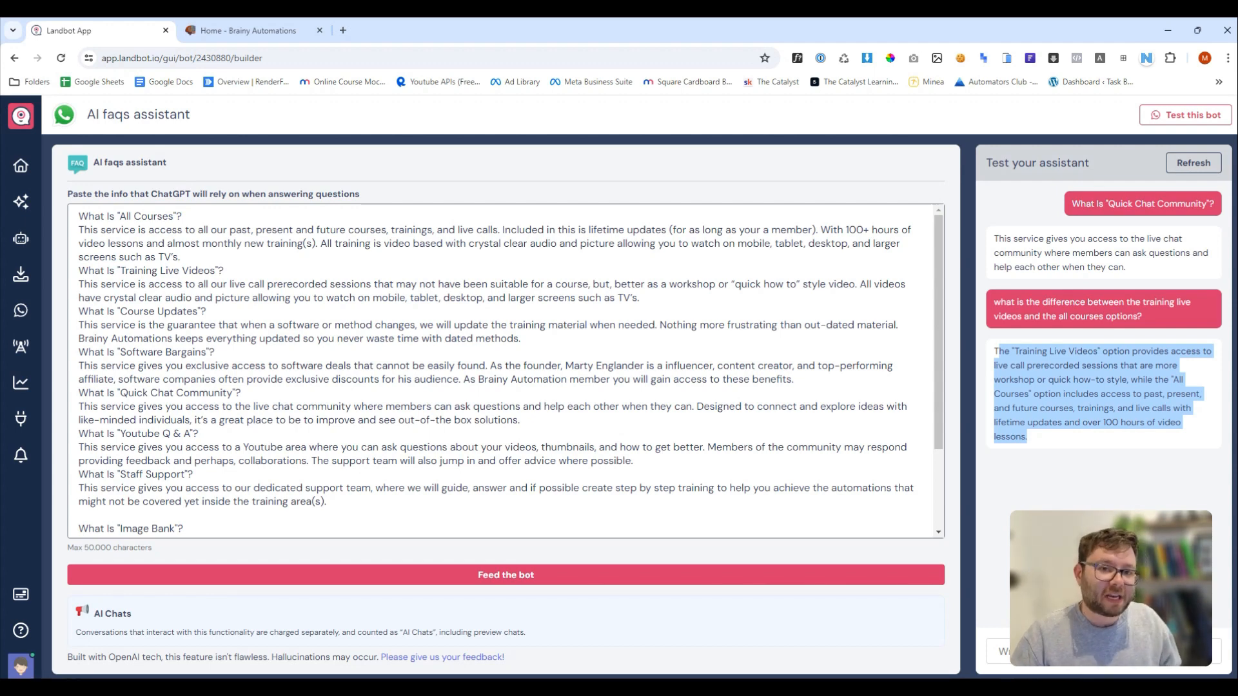
pyautogui.click(21, 311)
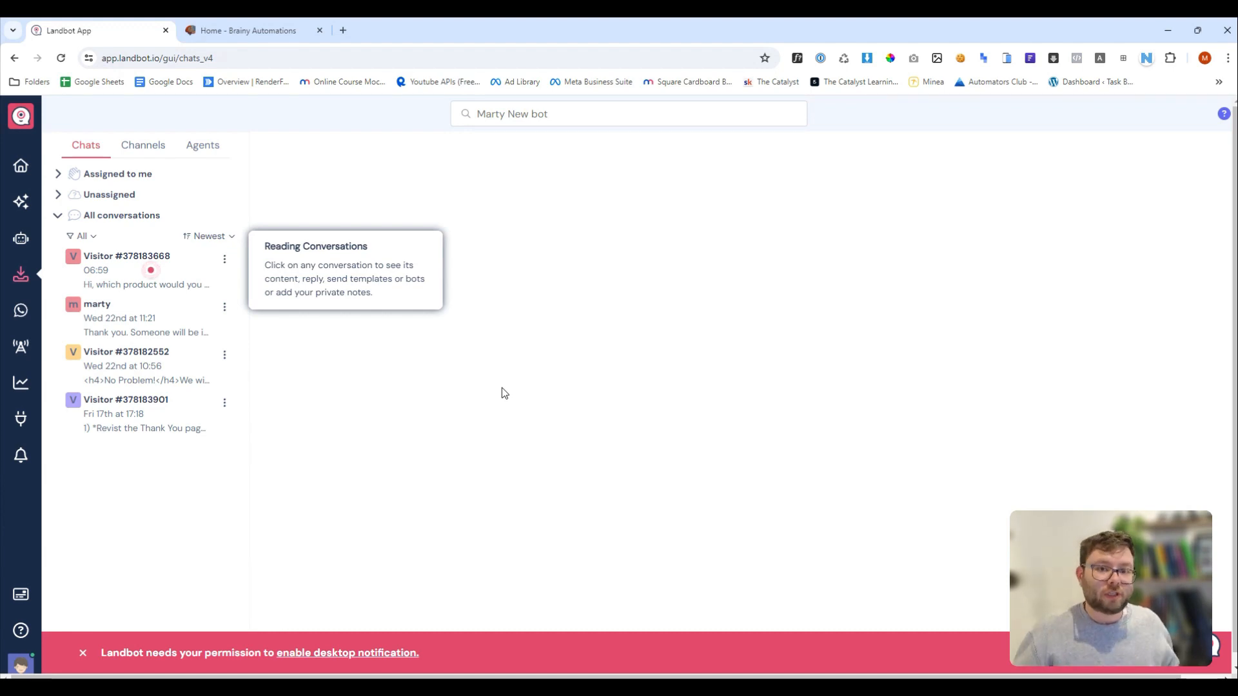
# Step: Review past inbox conversations, including one's captured name and email variables, before the WhatsApp test-number Audiences page
pyautogui.click(145, 365)
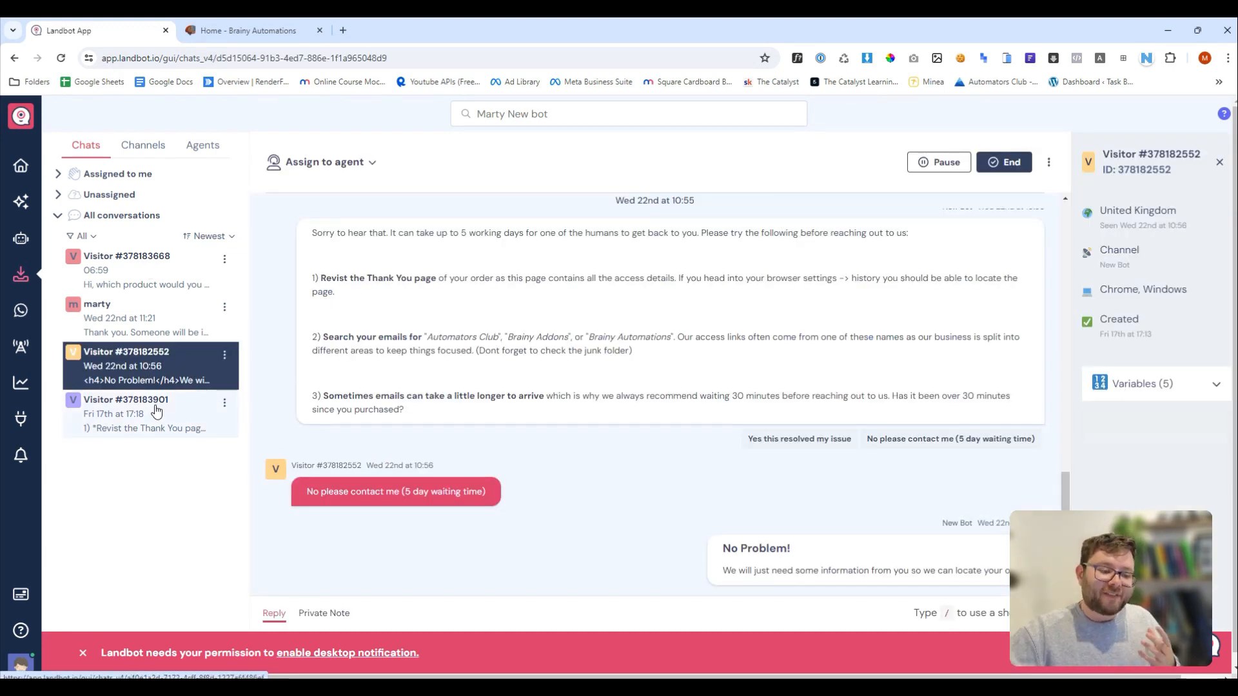
pyautogui.click(97, 304)
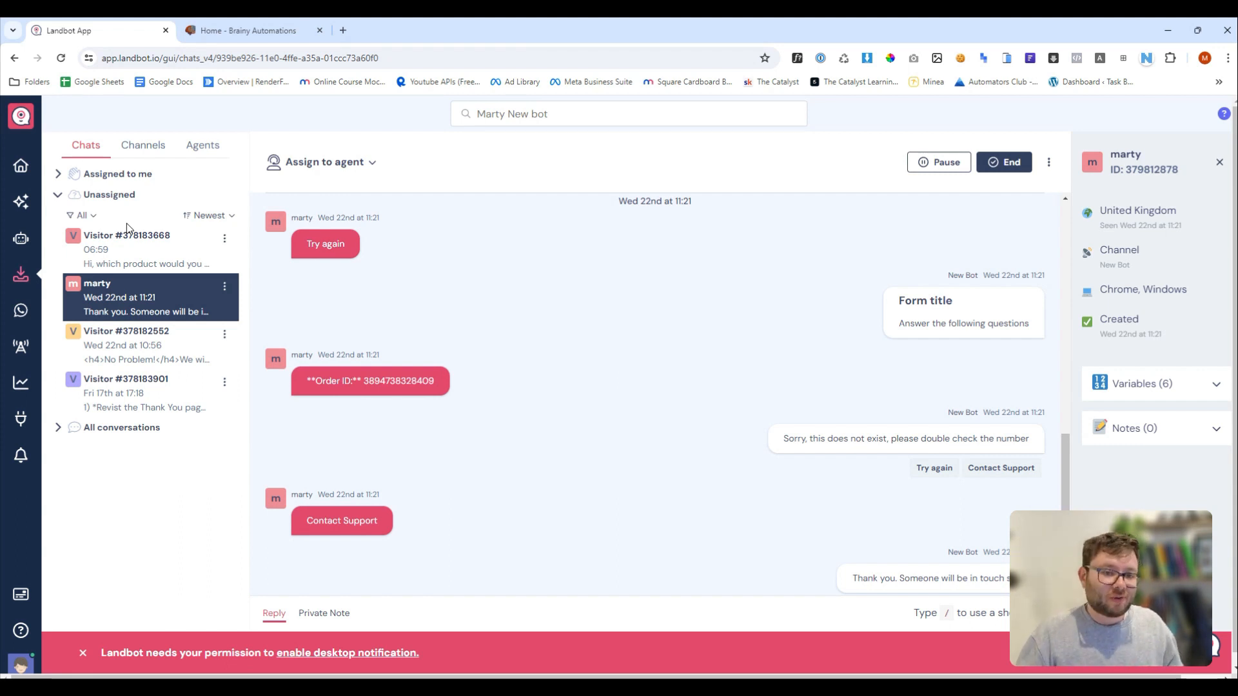
pyautogui.moveTo(835, 290)
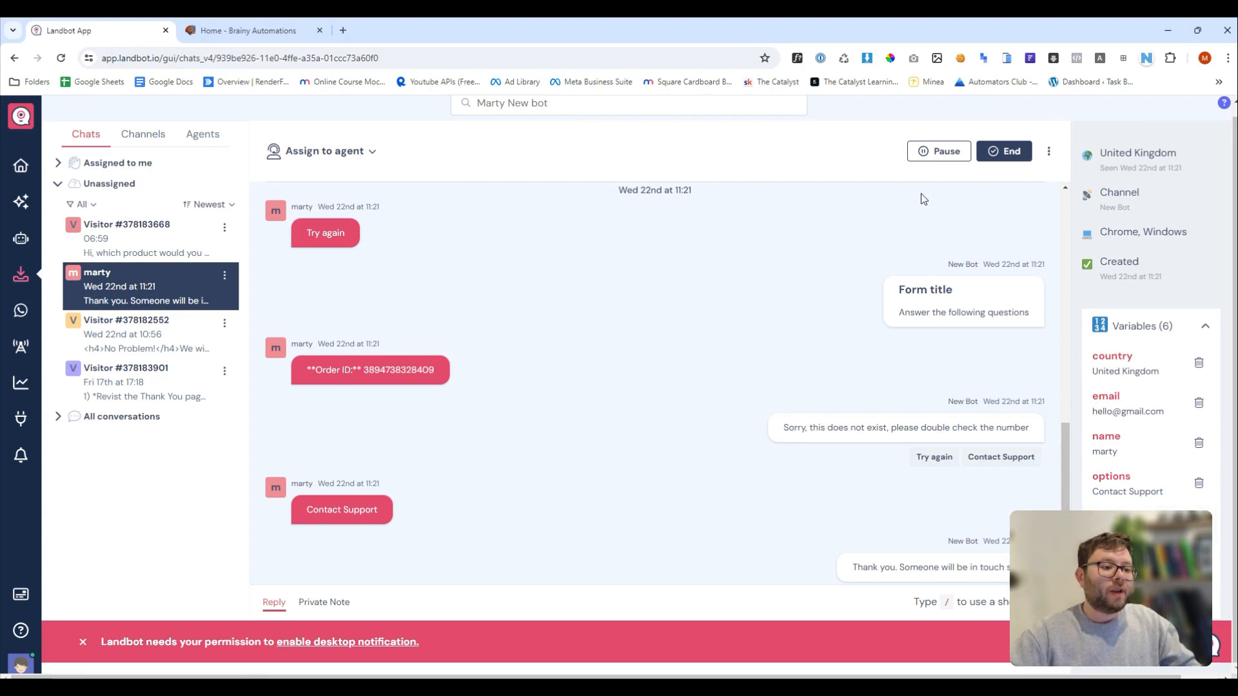
pyautogui.click(323, 154)
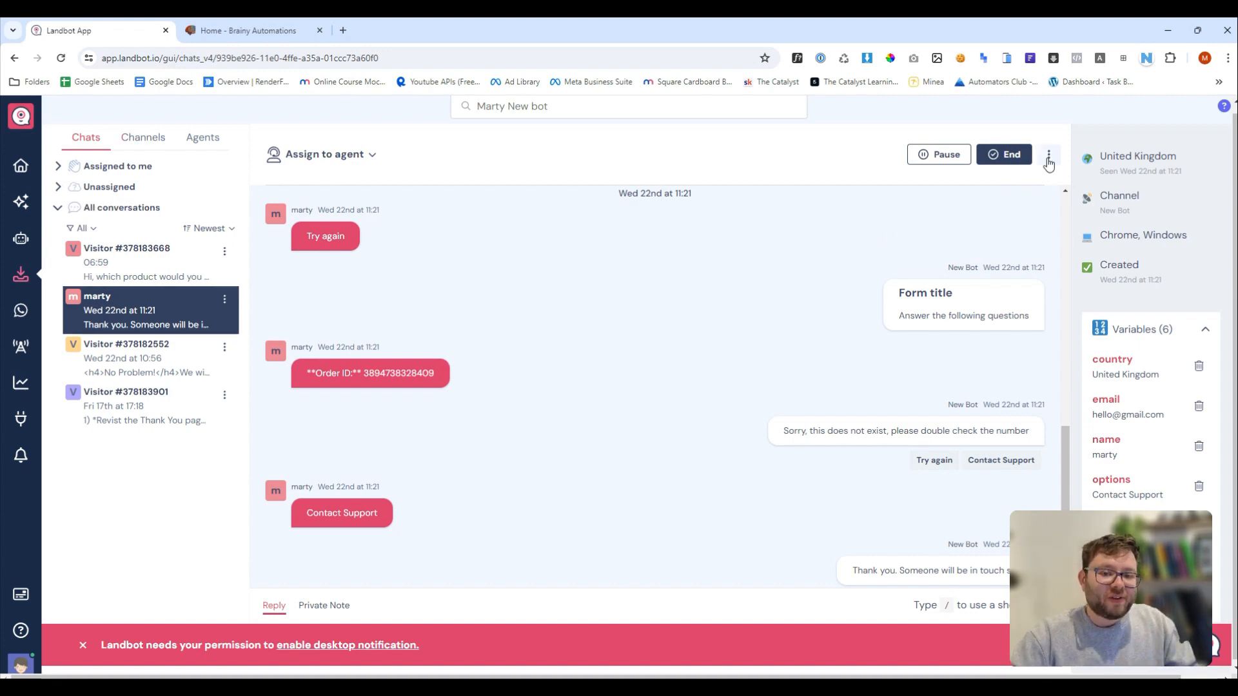
pyautogui.click(1049, 154)
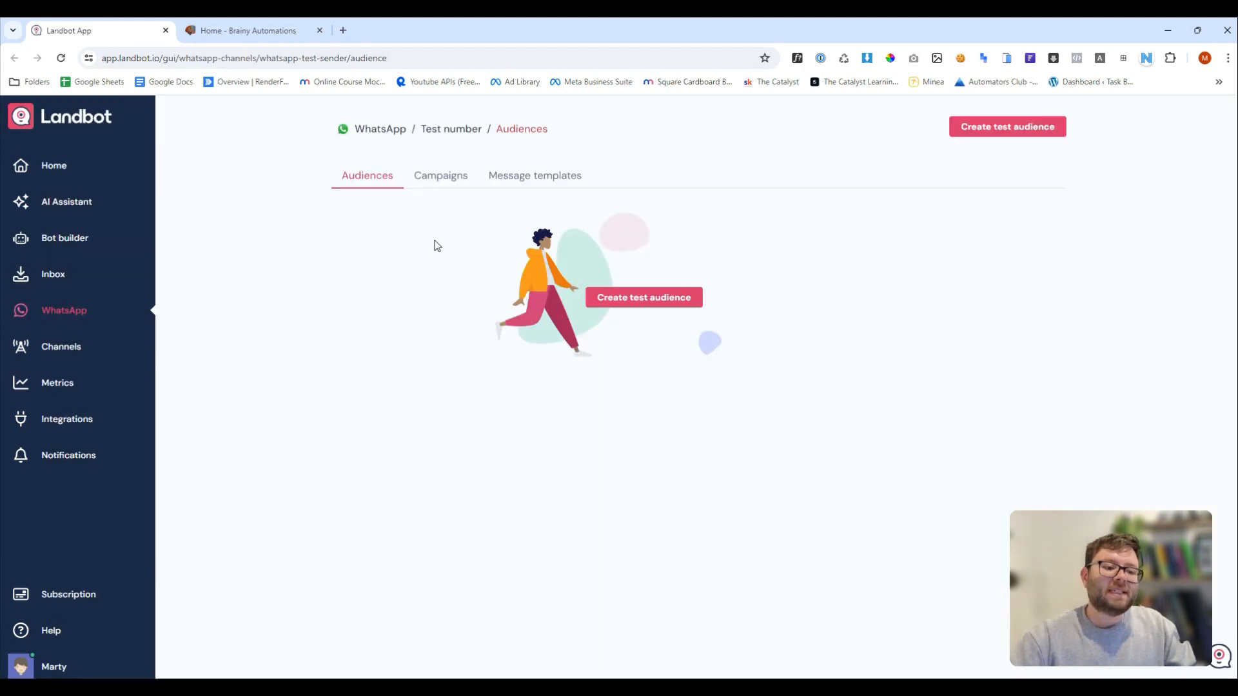
pyautogui.moveTo(441, 175)
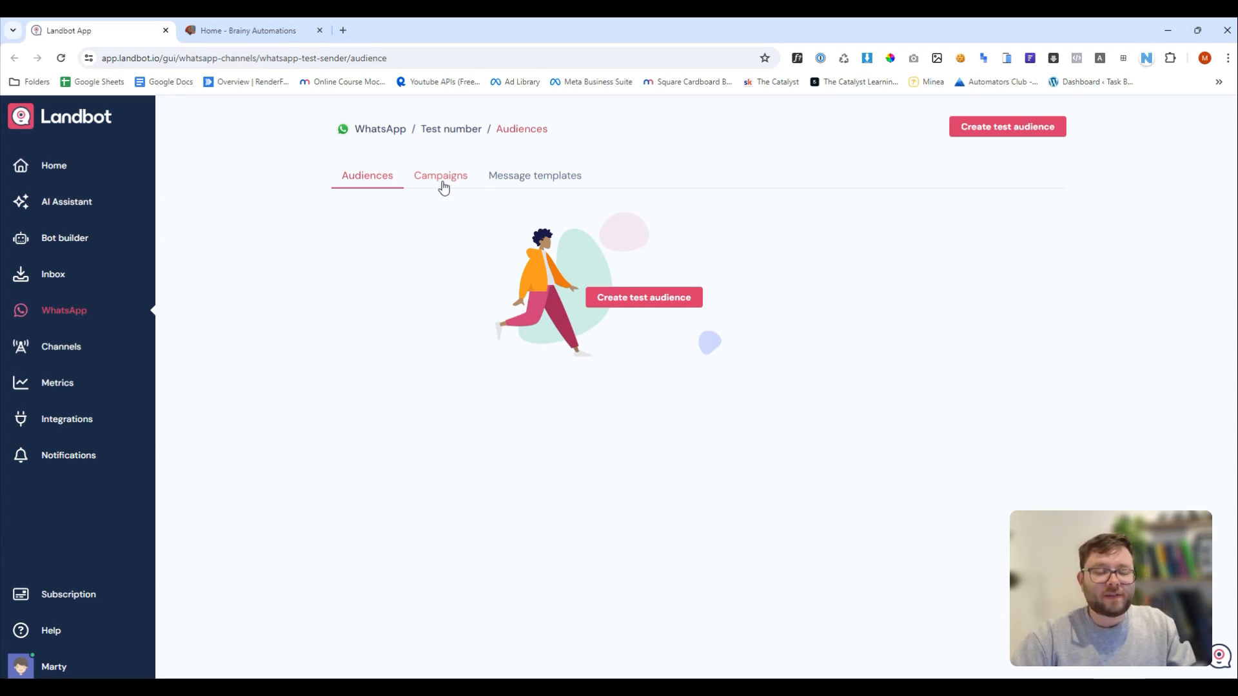
# Step: Reach the Integrations catalogue listing HubSpot, Airtable, Google Sheets, Zapier and webhooks
pyautogui.click(67, 418)
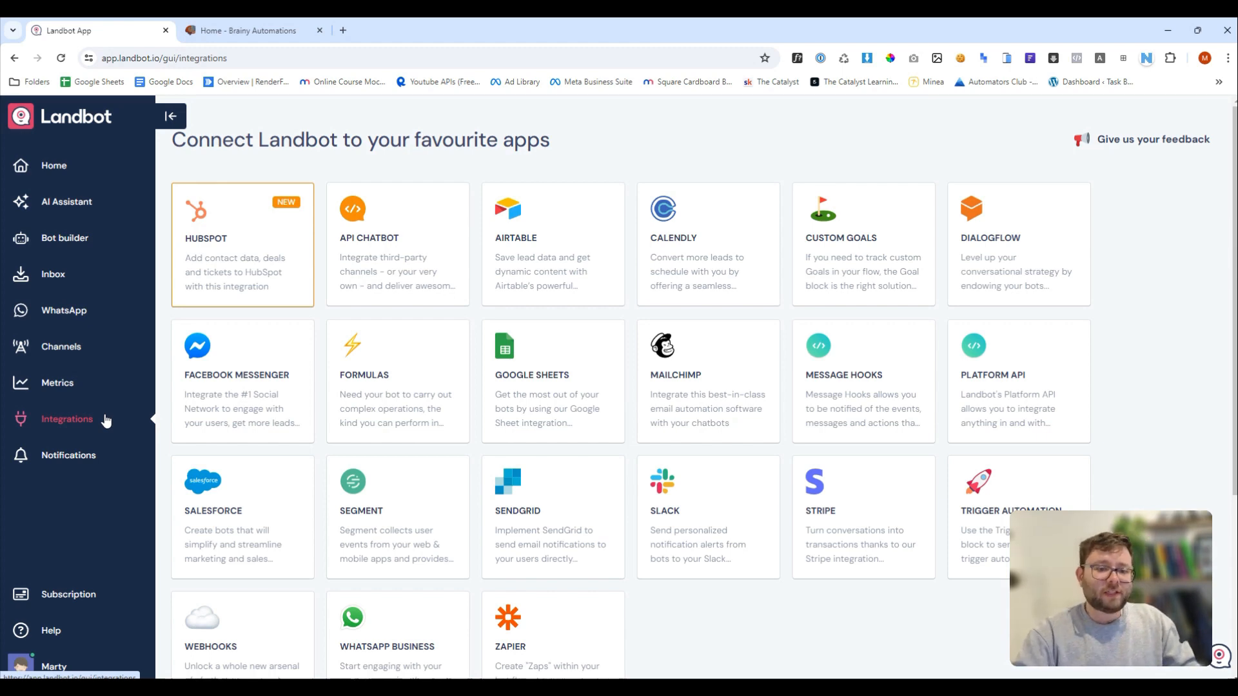
pyautogui.scroll(-3)
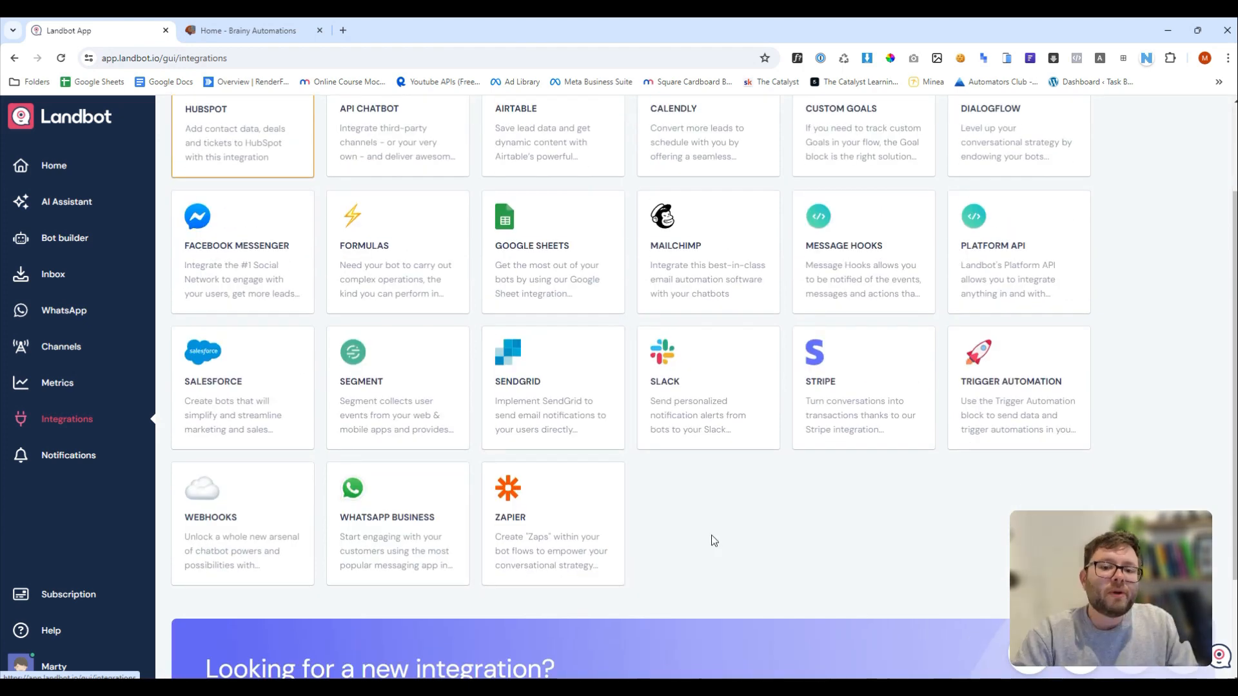
pyautogui.moveTo(651, 552)
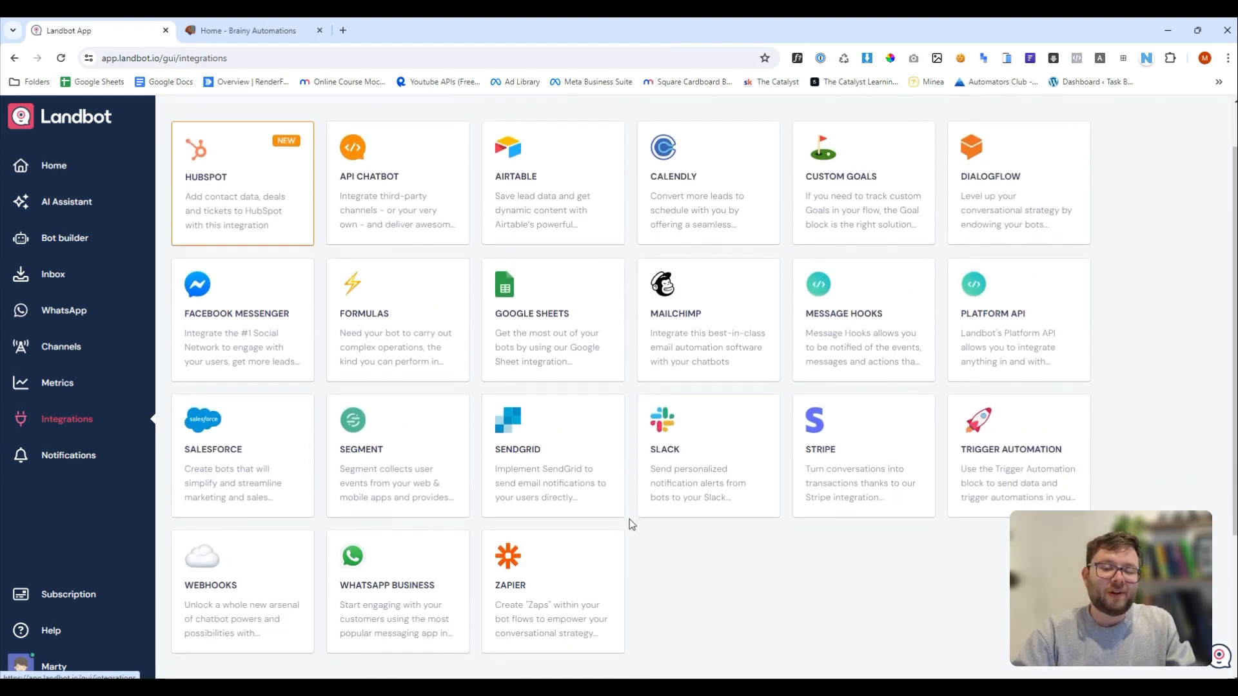
pyautogui.scroll(-3)
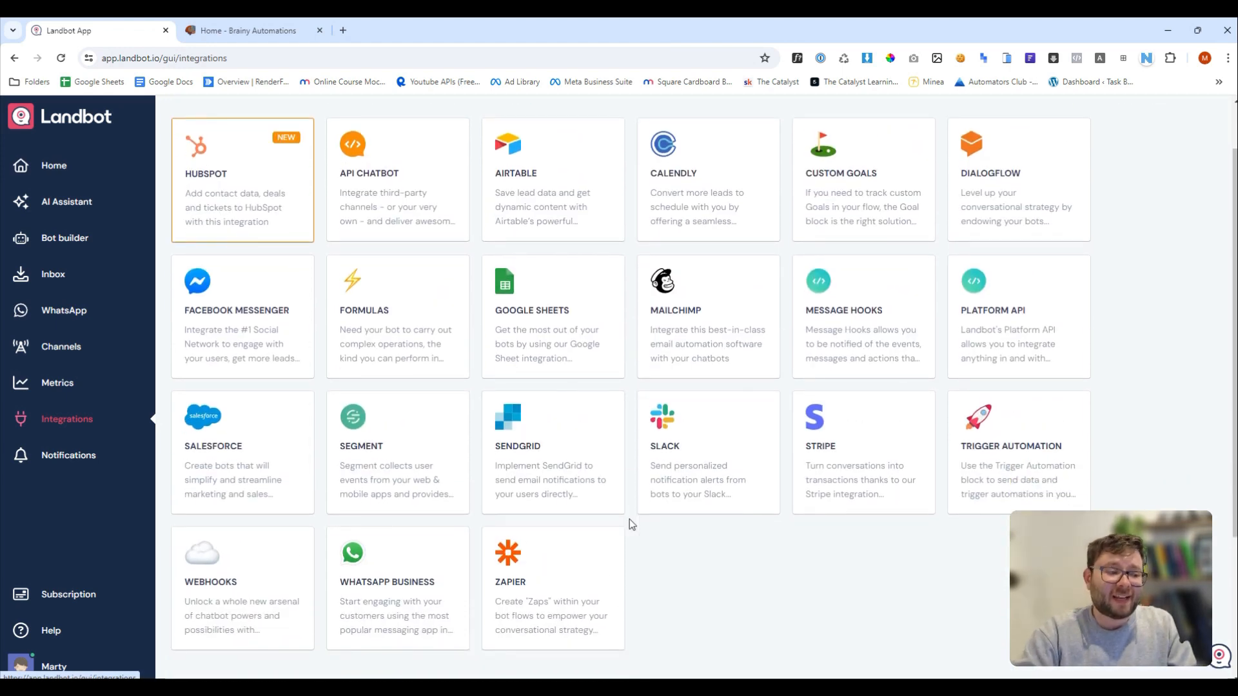